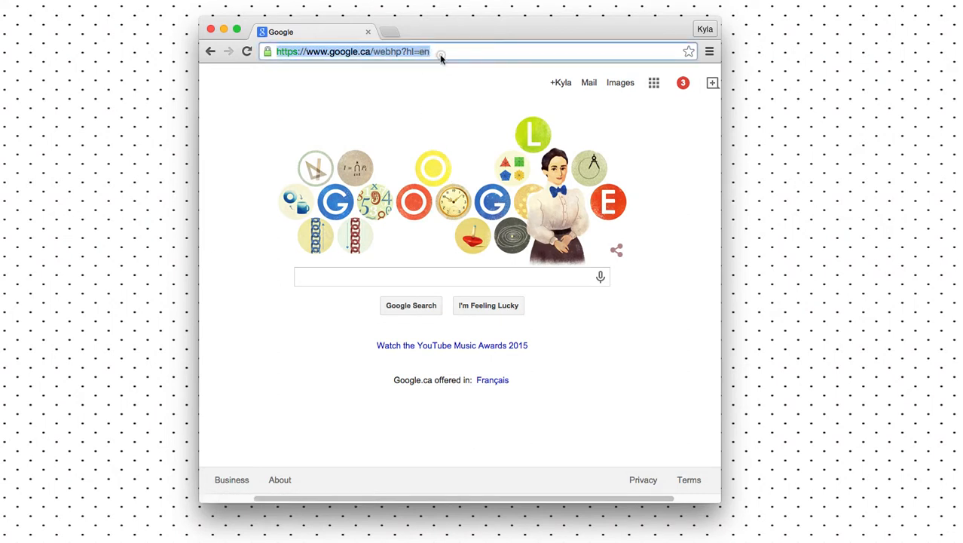
- Navigate Chrome to Google's Mobile-Friendly Test page via the kylaroma.com short link
type("http://www.kylaroma.com/mobileplugin")
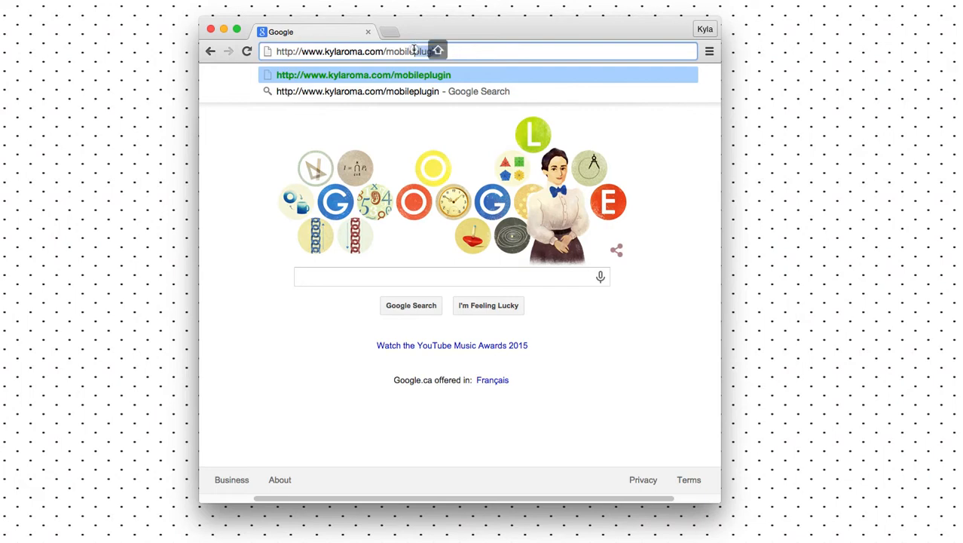
type("mobiletest")
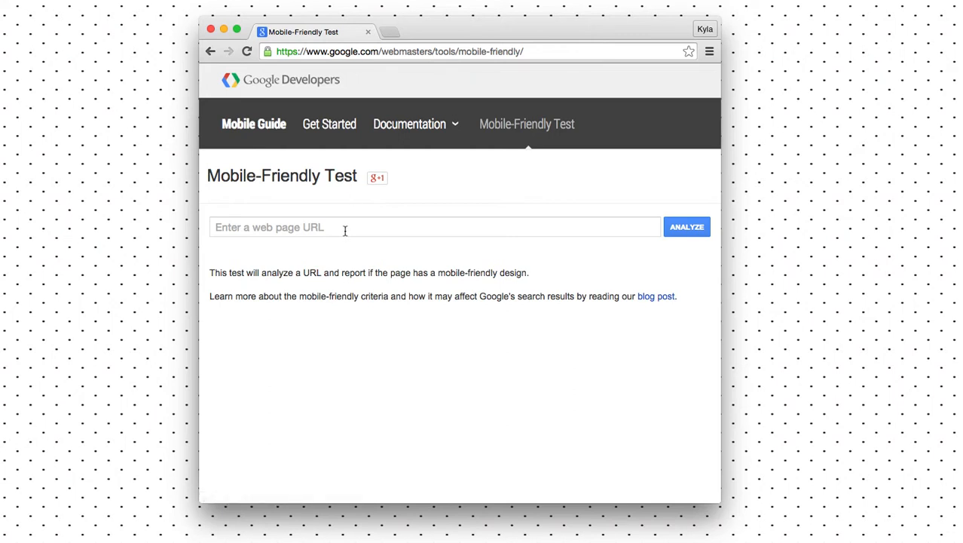
mouse_move(342, 227)
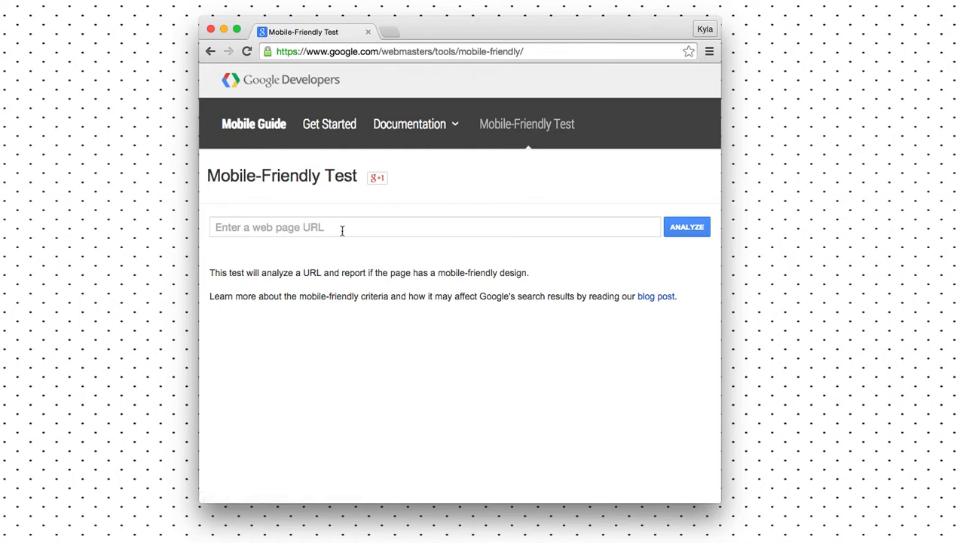
left_click(434, 226)
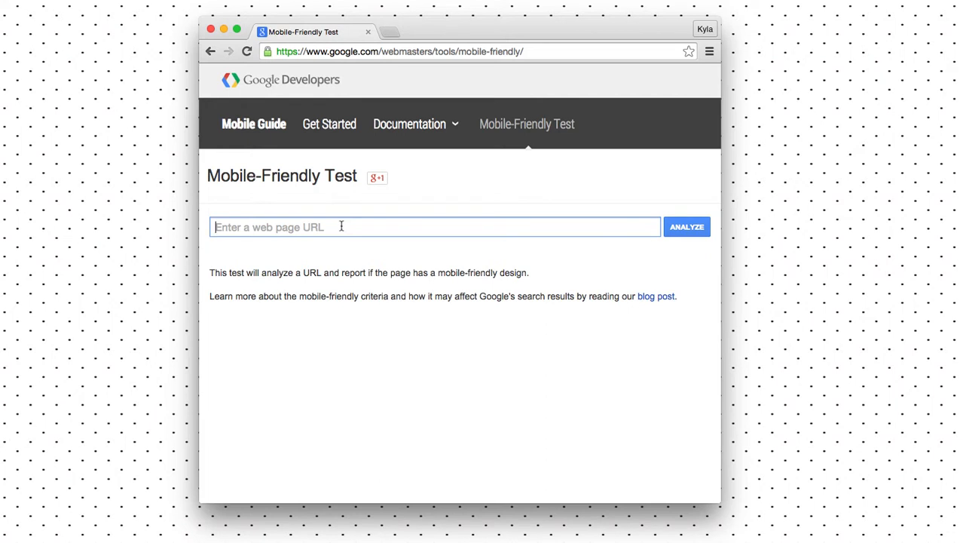
type("www.kylaroma.com")
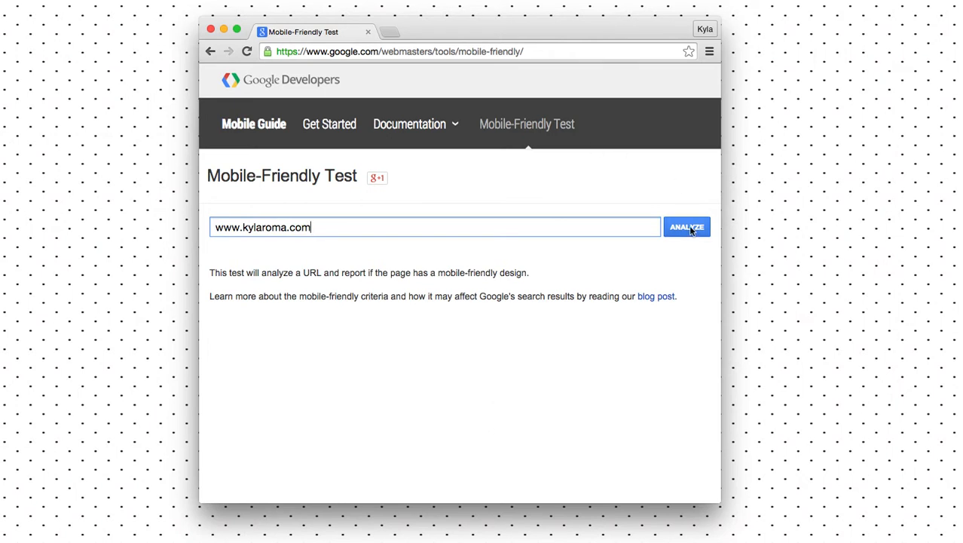
left_click(688, 227)
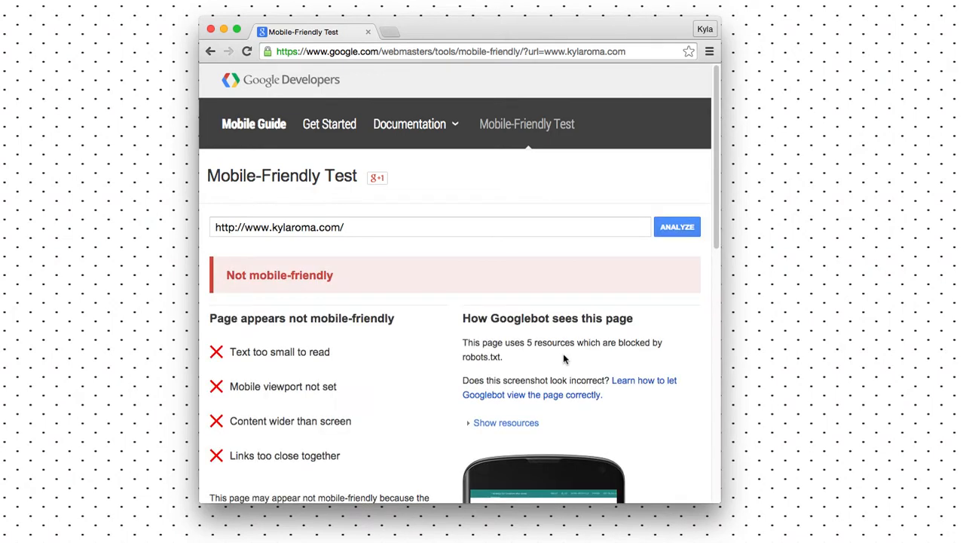
mouse_move(294, 269)
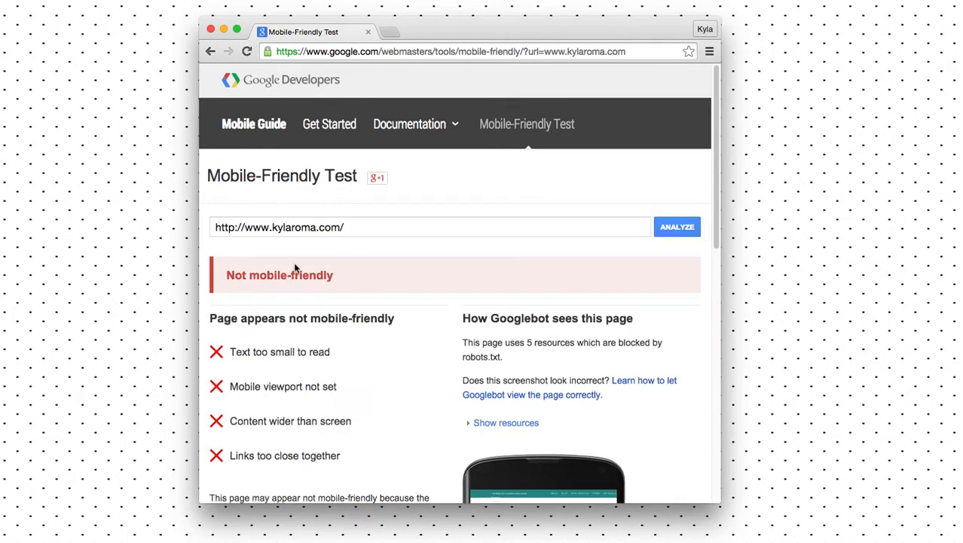
- Review the four failed checks and the Googlebot phone preview of the not mobile-friendly result
scroll("down", 3)
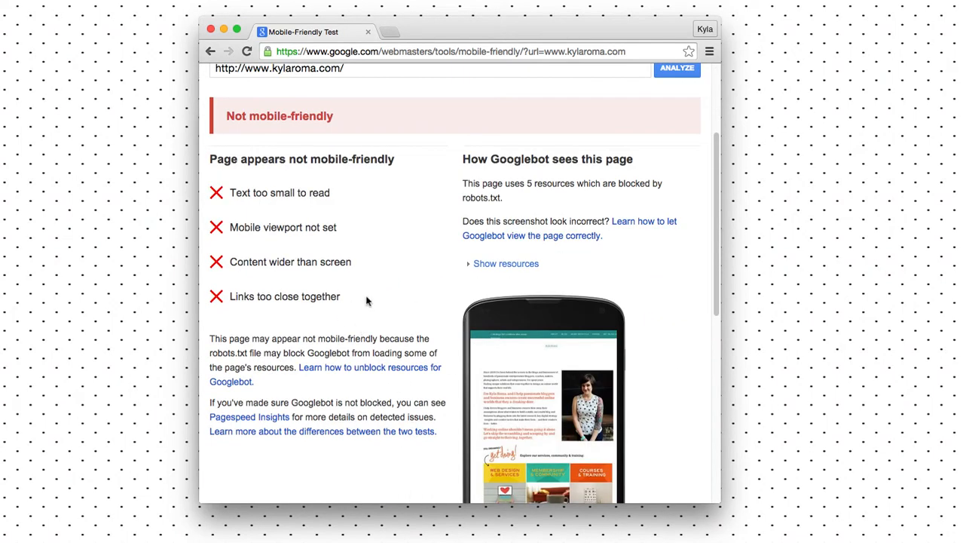
scroll("down", 3)
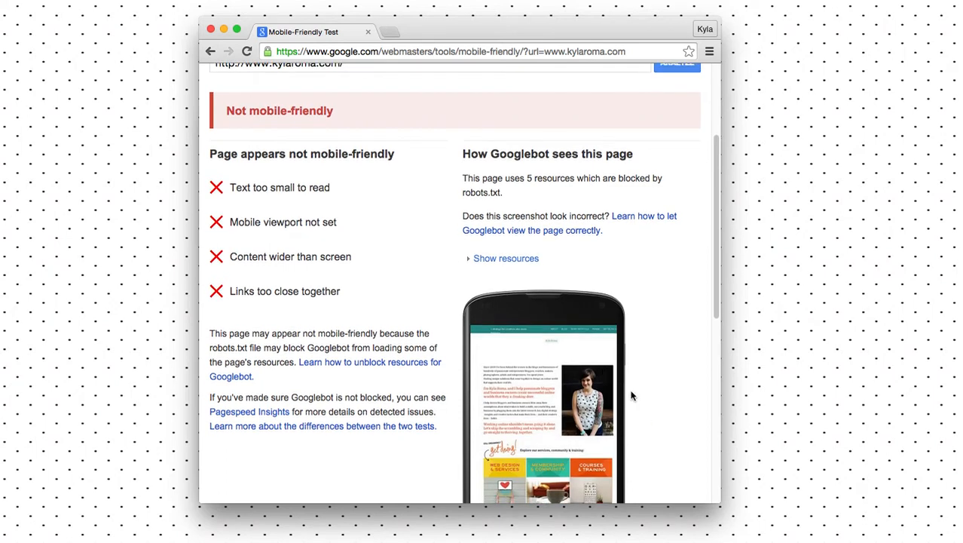
scroll("down", 3)
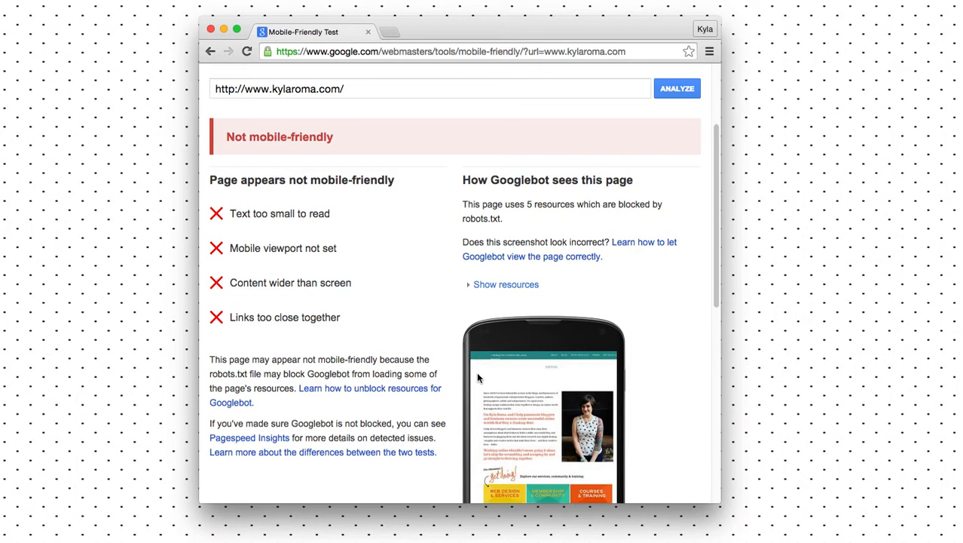
mouse_move(320, 329)
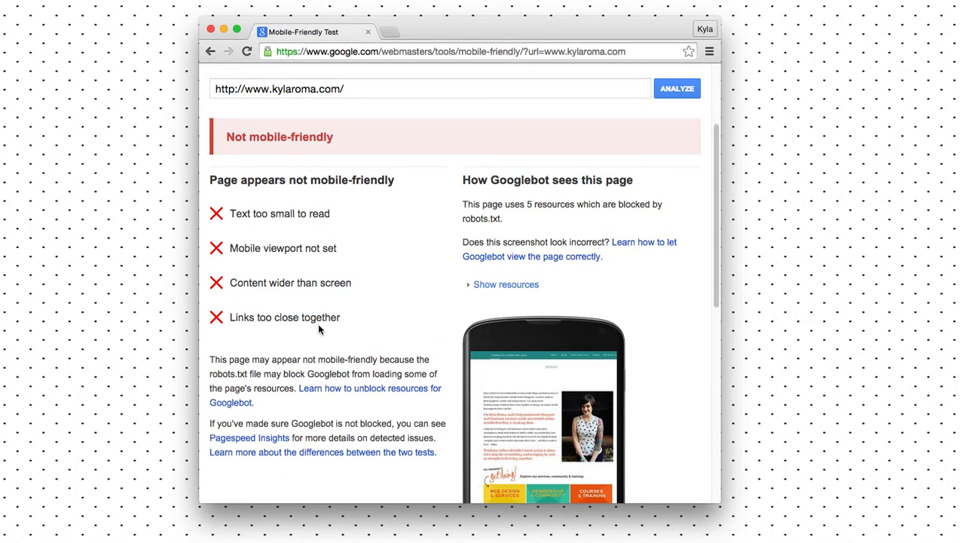
mouse_move(300, 347)
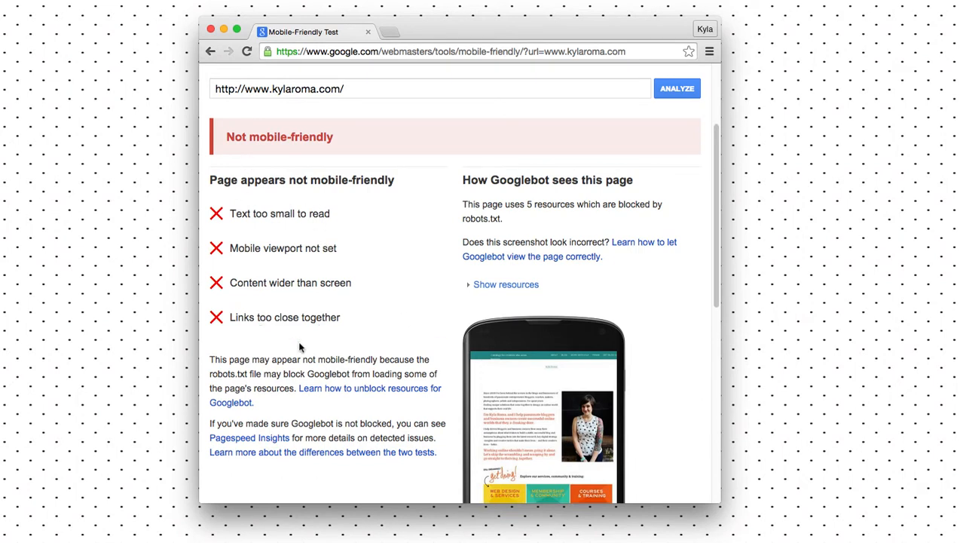
scroll("down", 3)
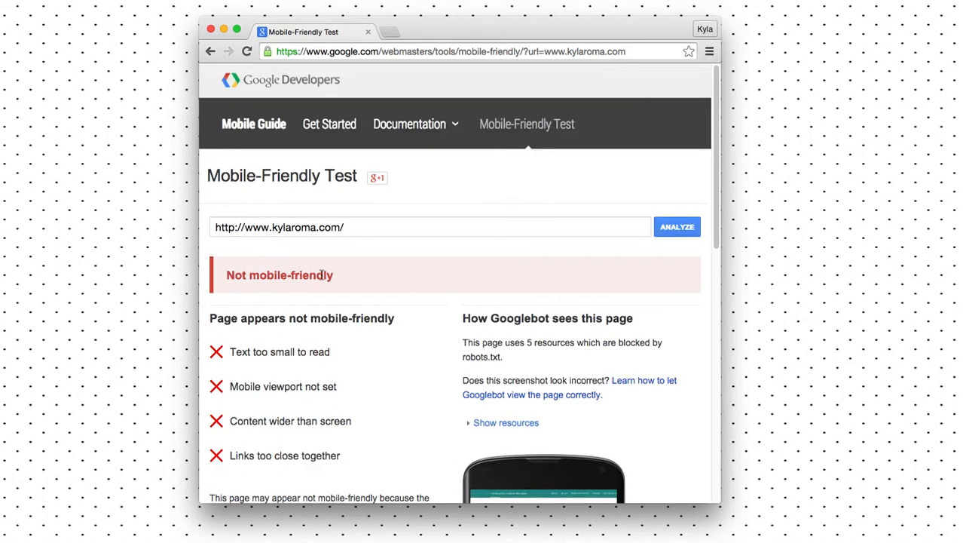
mouse_move(214, 85)
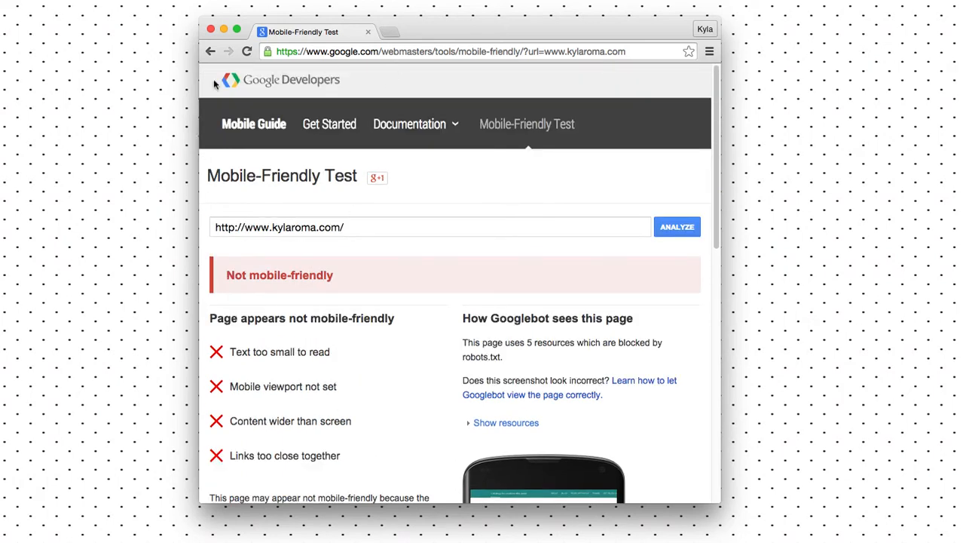
mouse_move(243, 190)
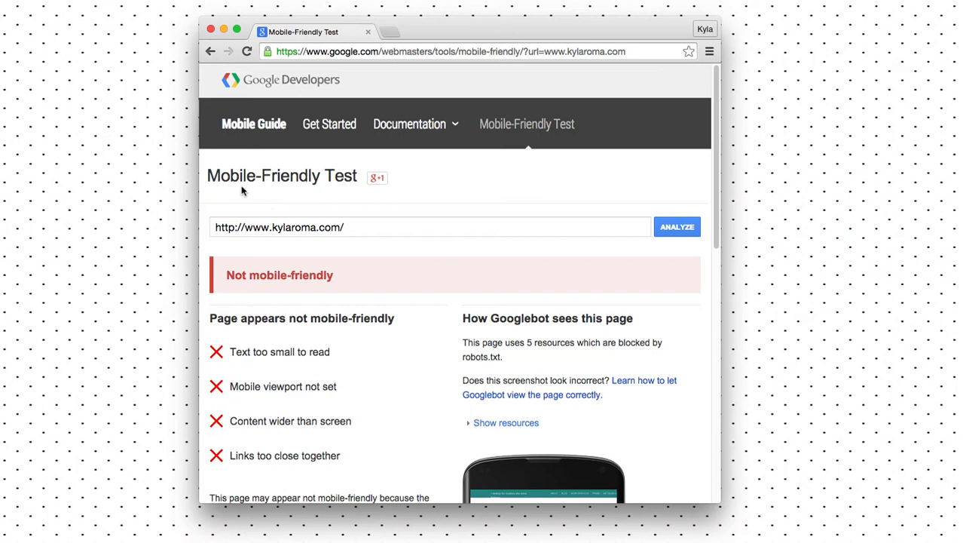
- Navigate to the WPtouch Mobile Plugin page on WordPress.org via kylaroma.com/mobileplugin
left_click(449, 51)
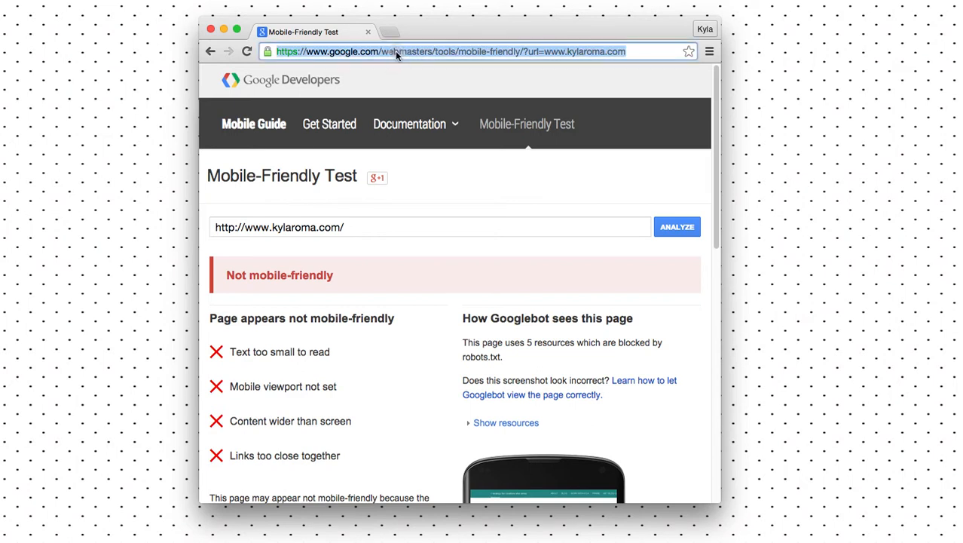
mouse_move(419, 41)
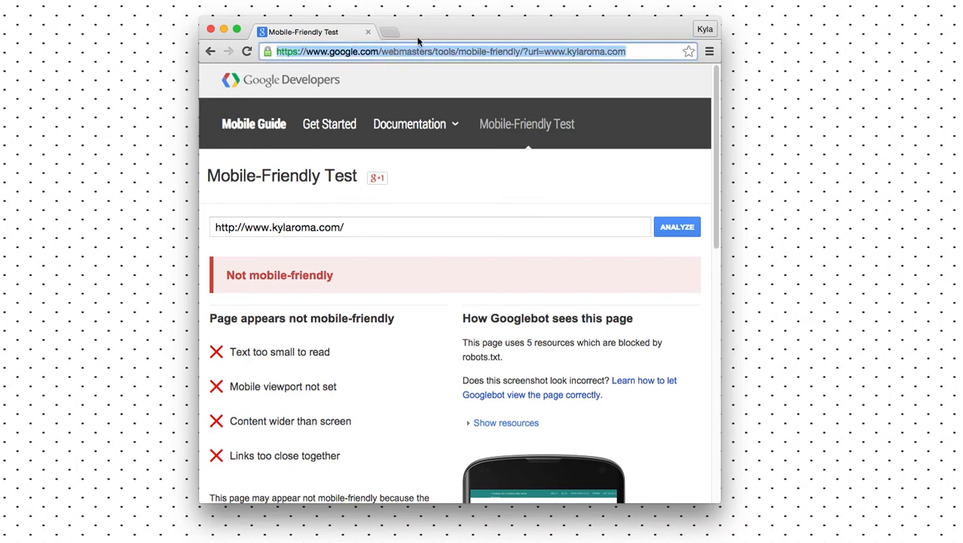
type("http://www.kylaroma.com/mobileplugin")
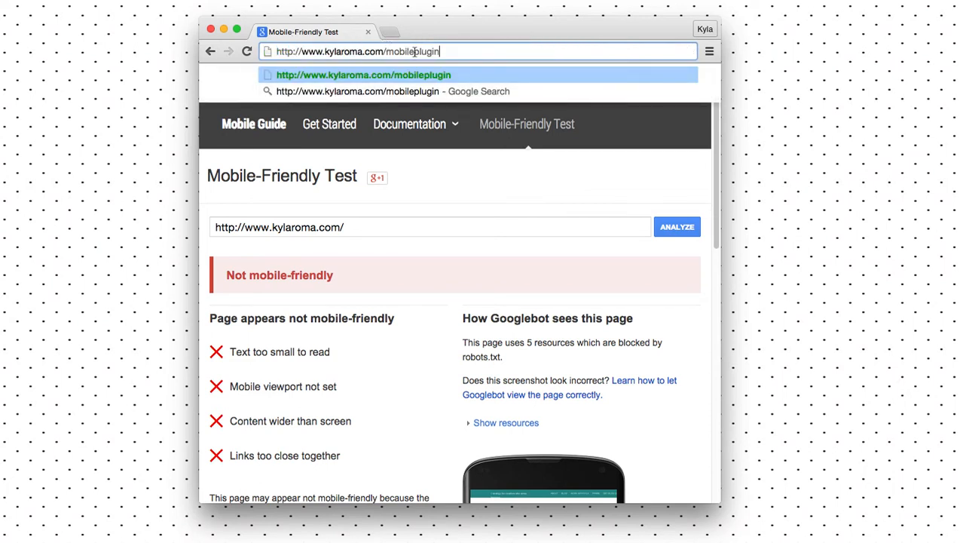
mouse_move(474, 51)
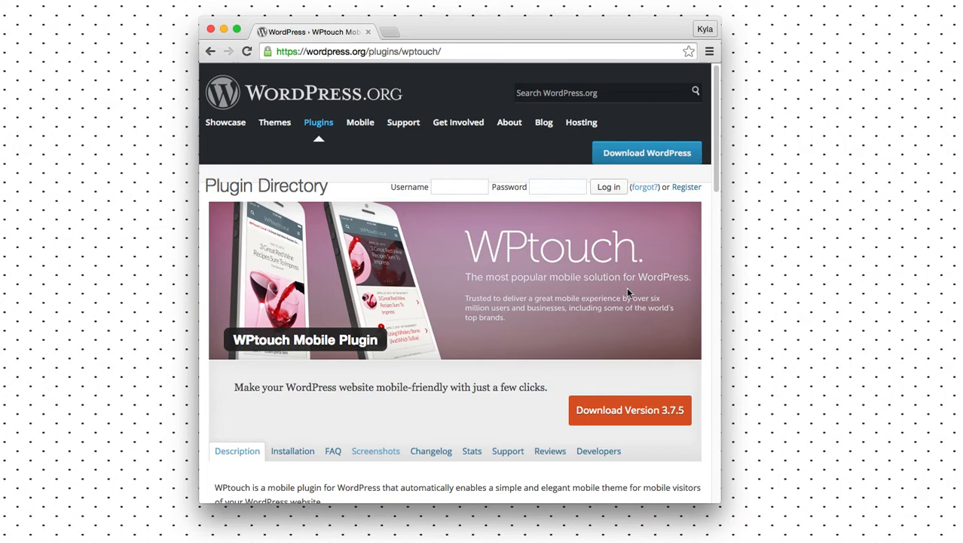
- Read through the WPtouch plugin description down to the Download Version 3.7.5 button
scroll("down", 3)
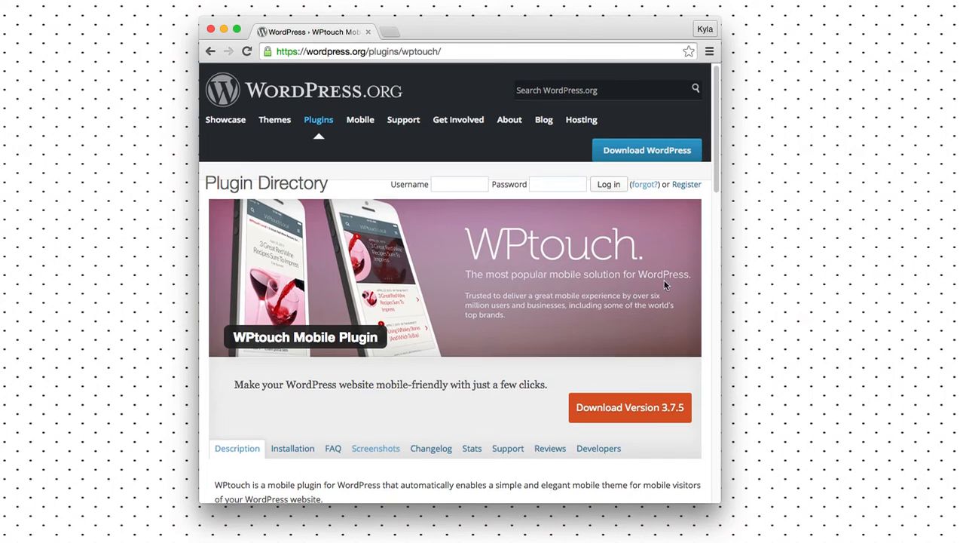
mouse_move(392, 366)
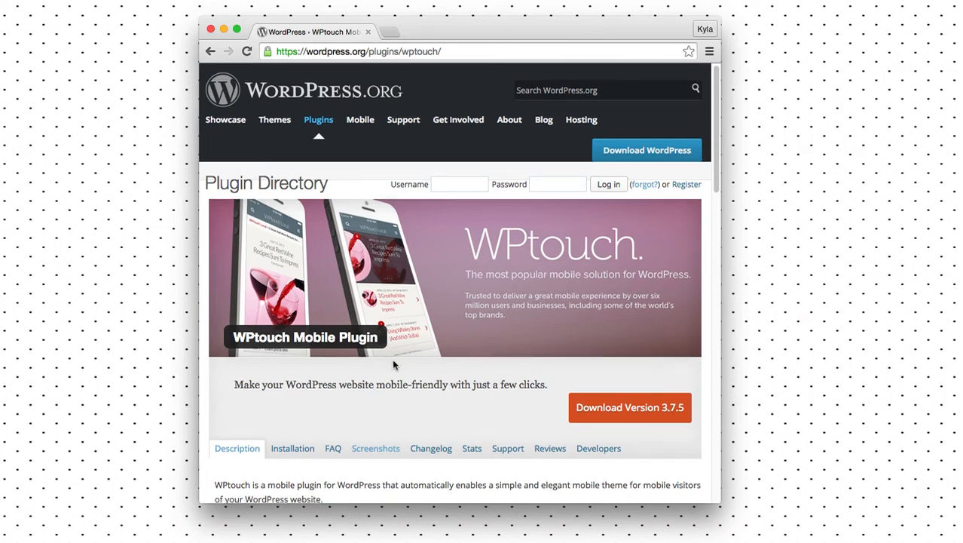
scroll("down", 3)
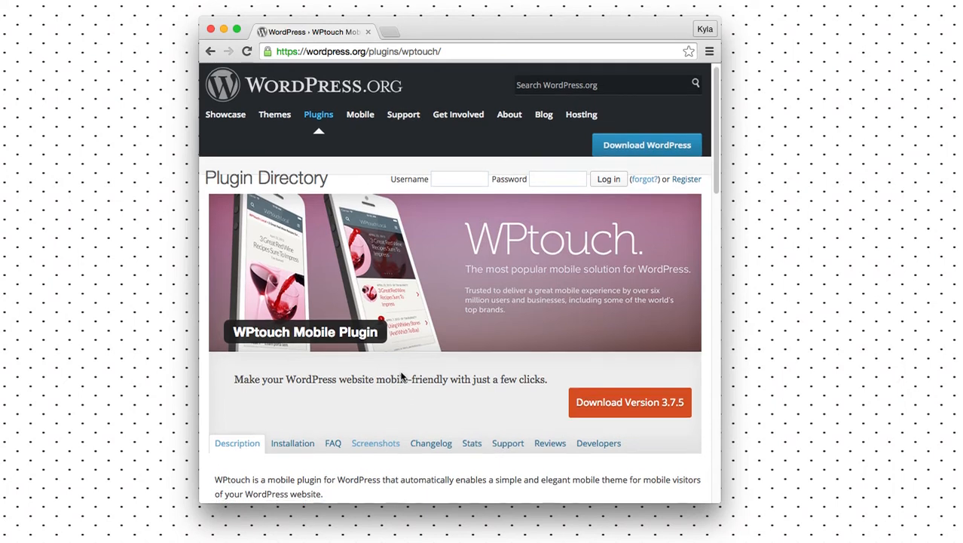
scroll("down", 3)
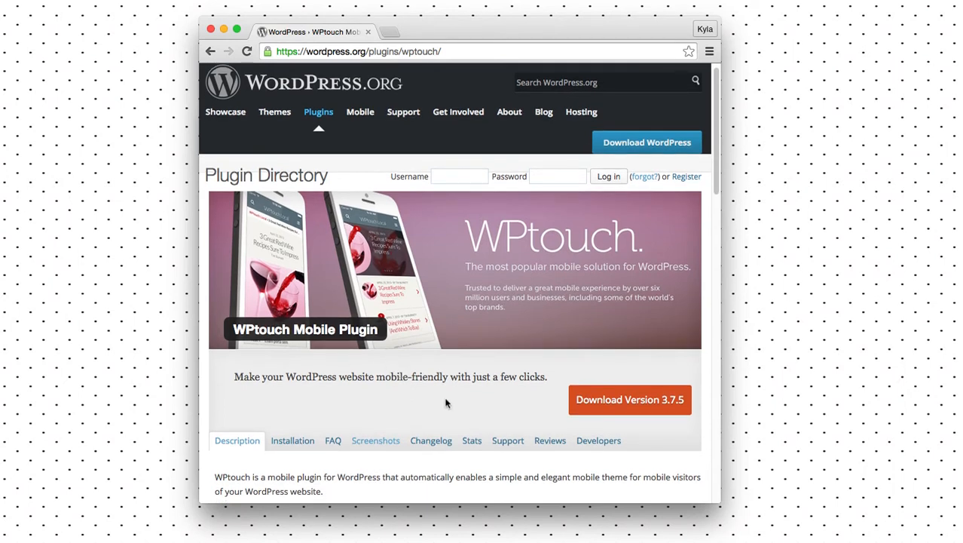
scroll("down", 3)
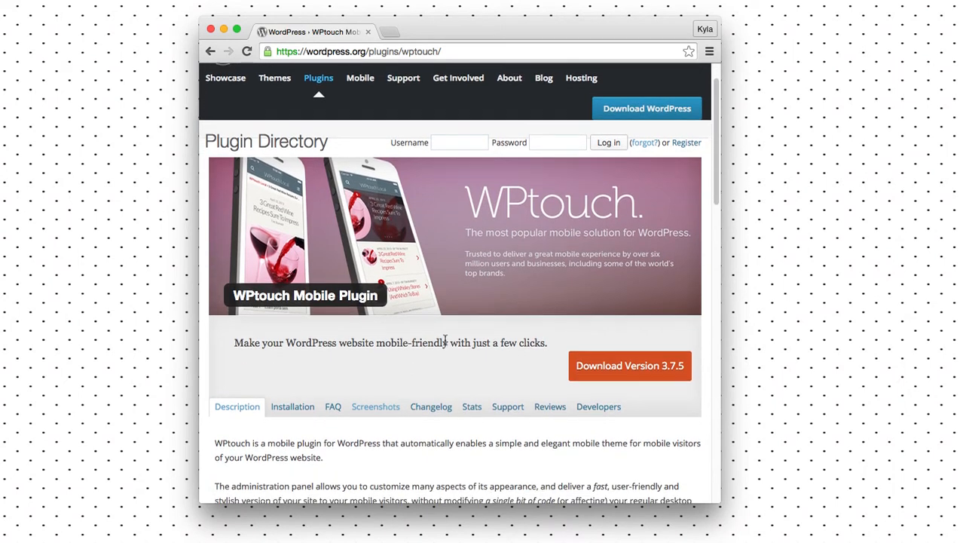
scroll("down", 3)
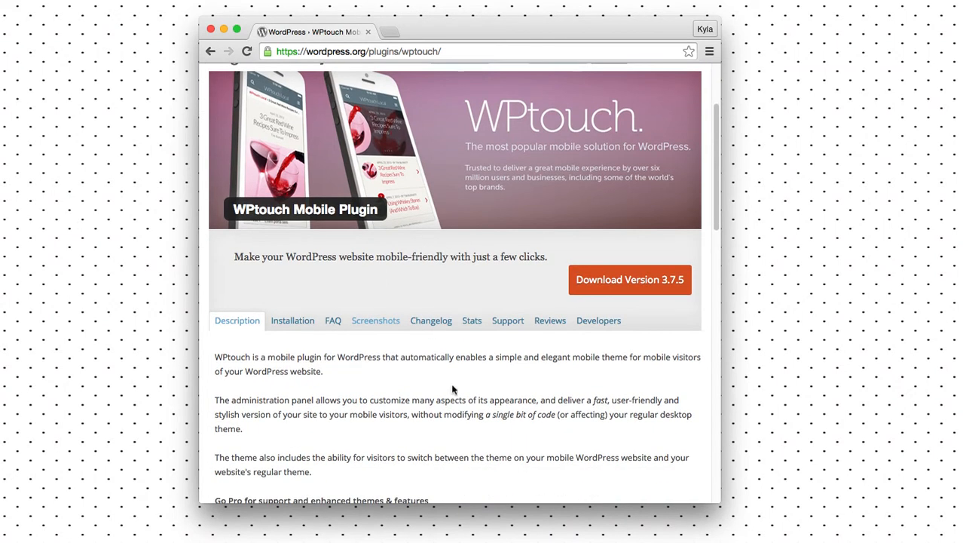
scroll("down", 3)
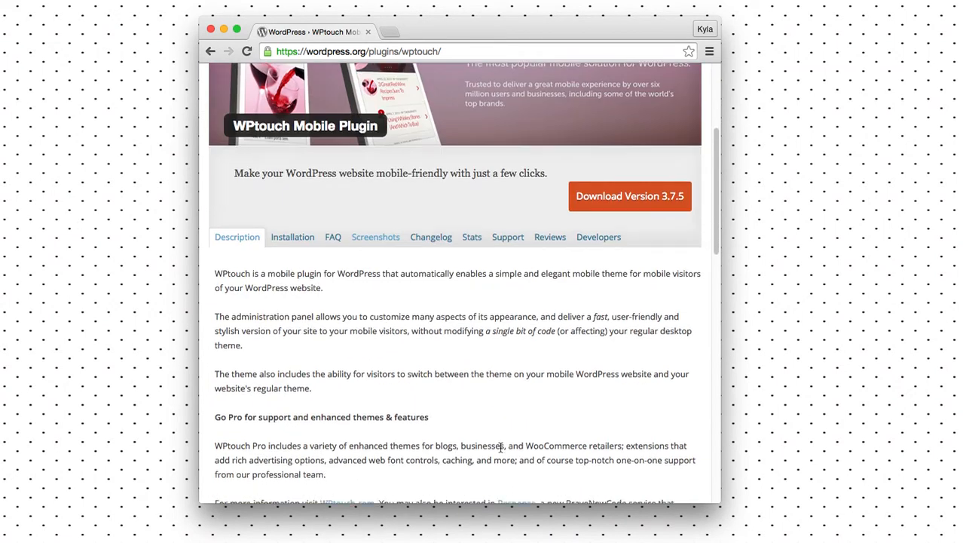
scroll("down", 3)
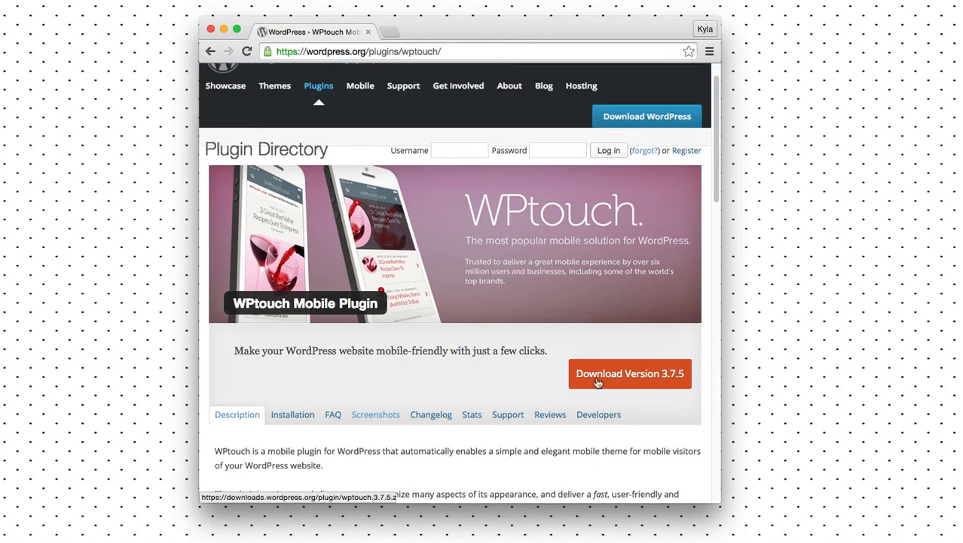
- Download WPtouch 3.7.5 and select wptouch.3.7.5.zip in Finder's Downloads folder
left_click(630, 374)
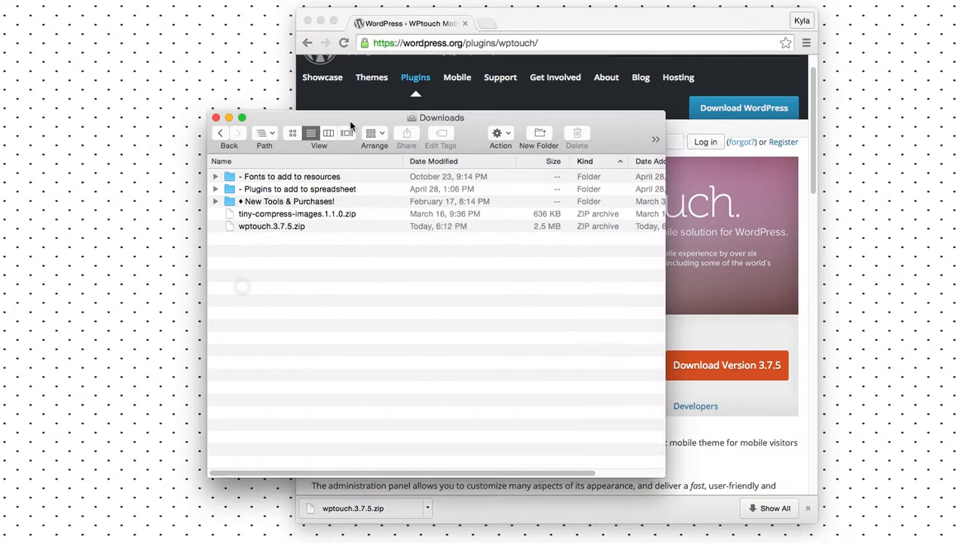
left_click(271, 226)
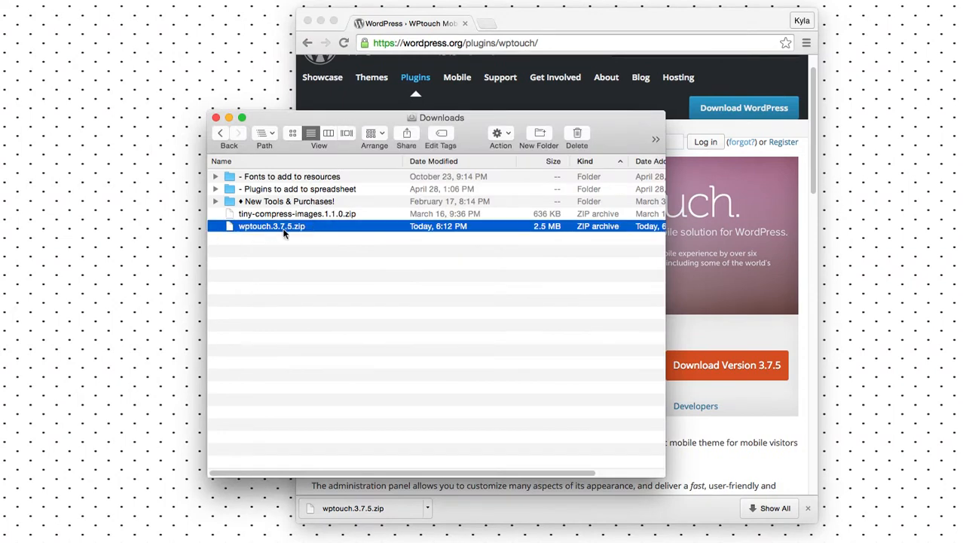
mouse_move(280, 232)
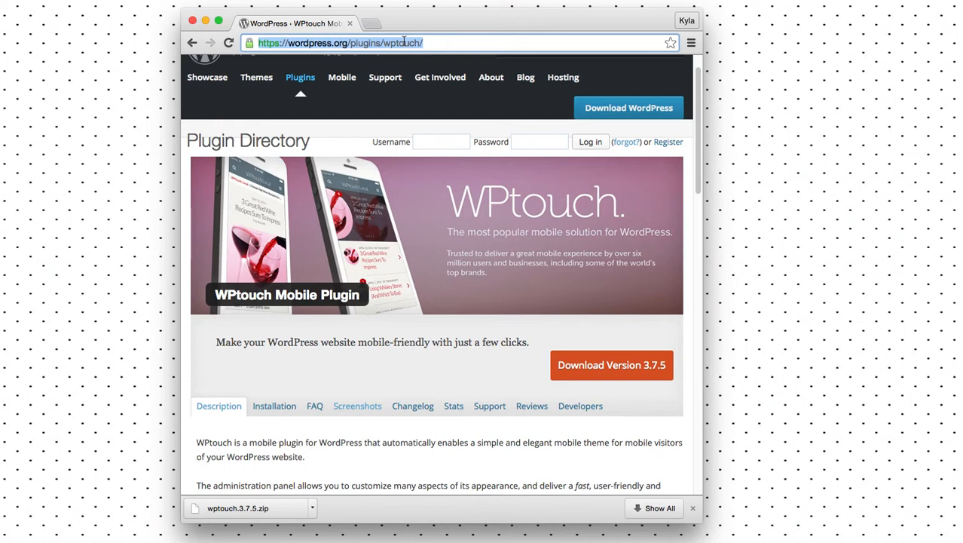
type("www.facebook.com")
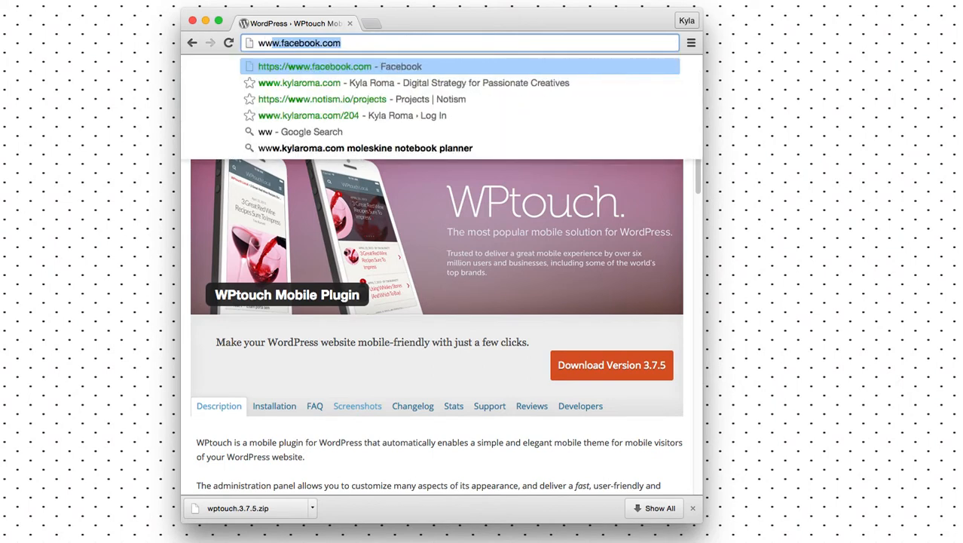
type("www.kylaroma.com")
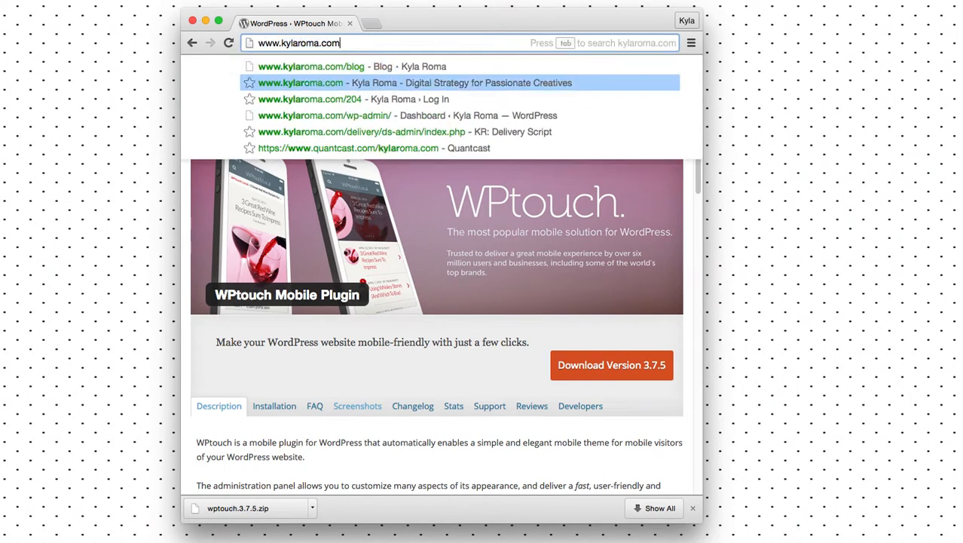
left_click(336, 99)
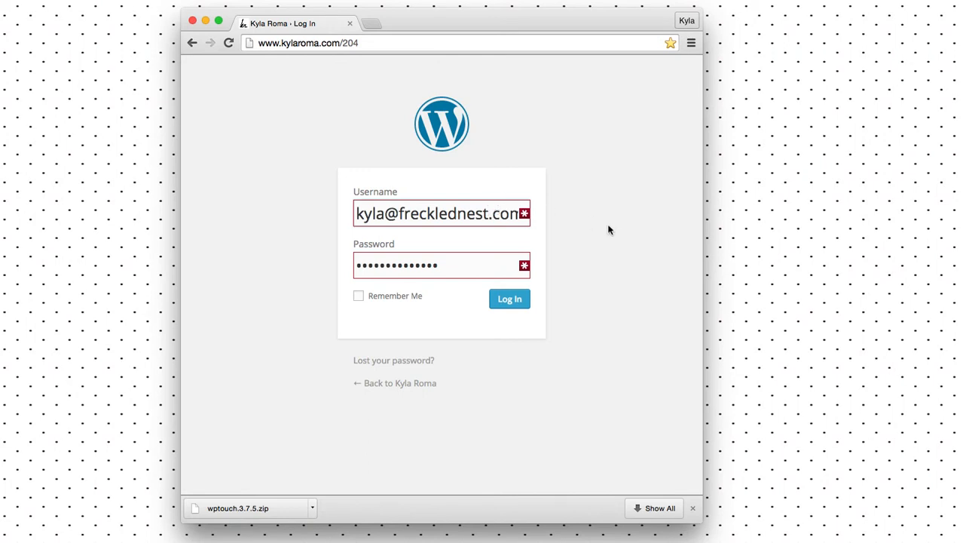
left_click(510, 299)
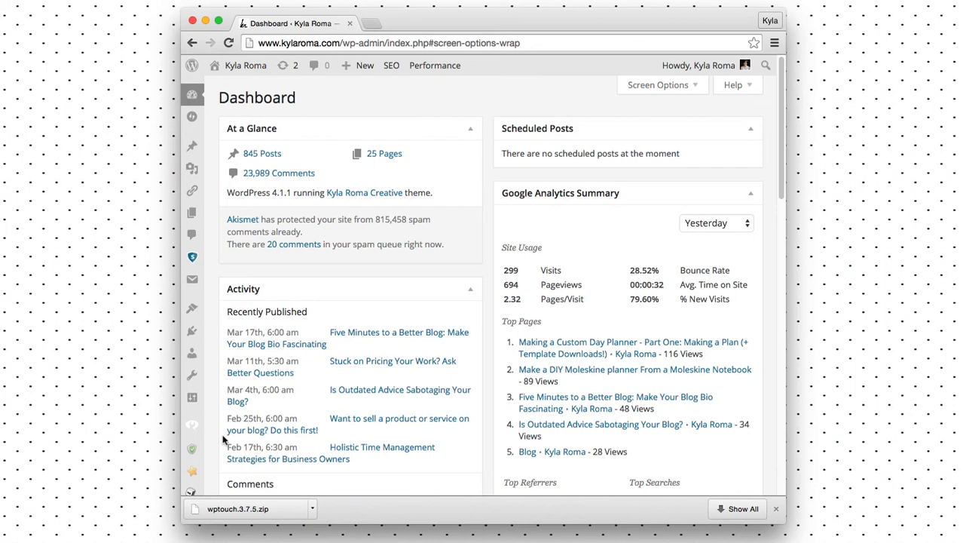
scroll("down", 3)
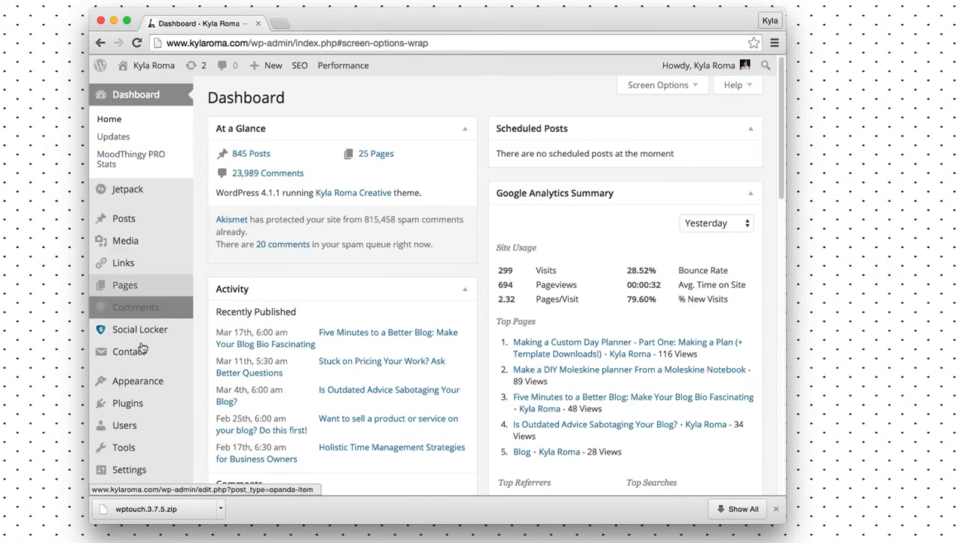
- Go from the Plugins list to the Add Plugins page
left_click(127, 358)
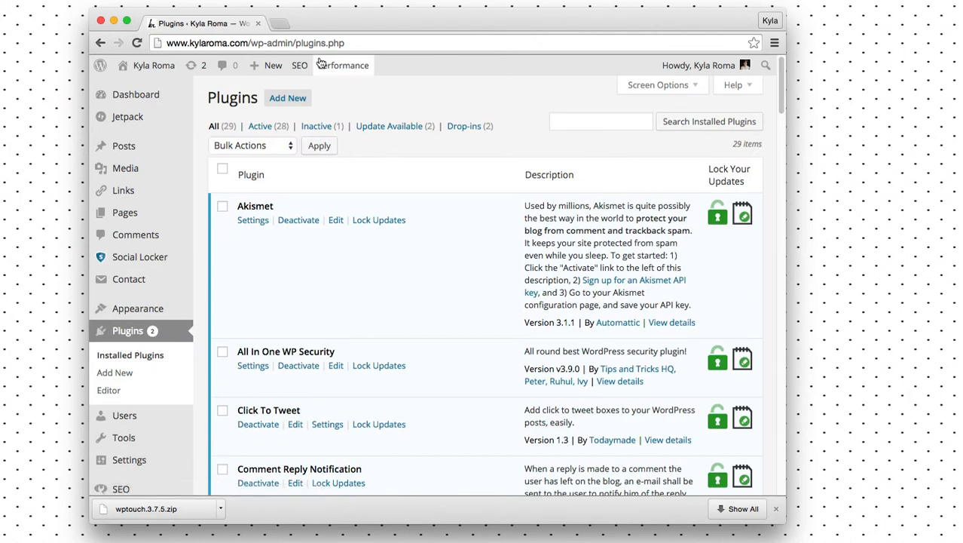
mouse_move(288, 98)
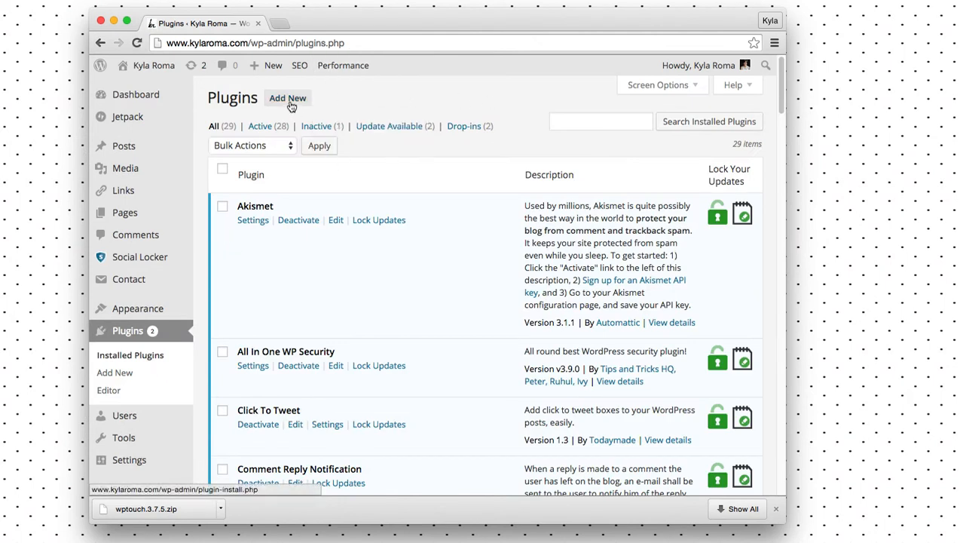
left_click(286, 98)
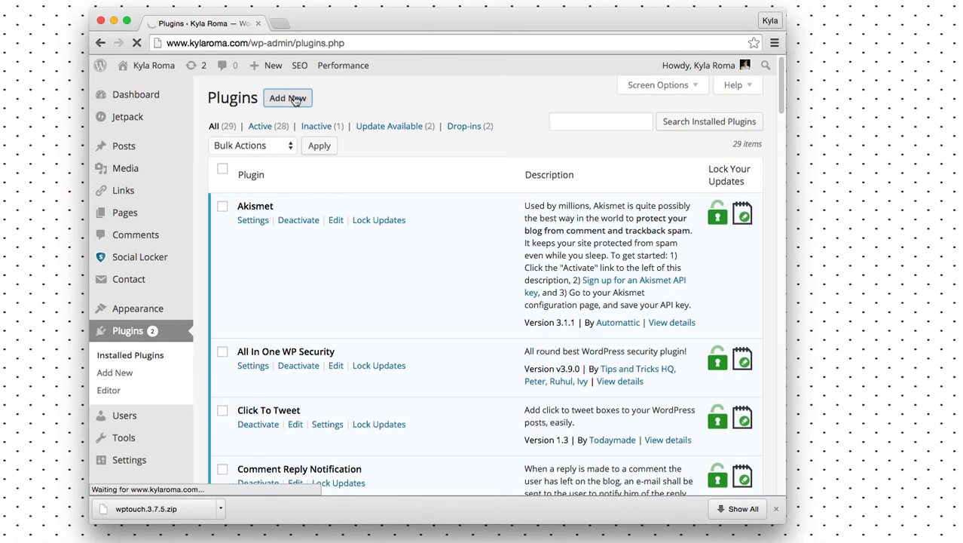
left_click(286, 98)
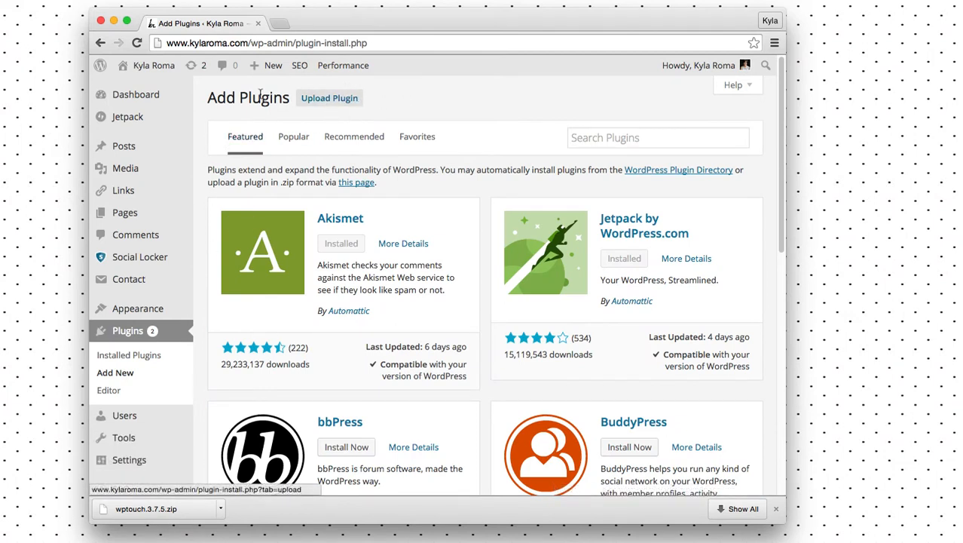
- Choose wptouch.3.7.5.zip from Downloads as the plugin file to upload
left_click(328, 98)
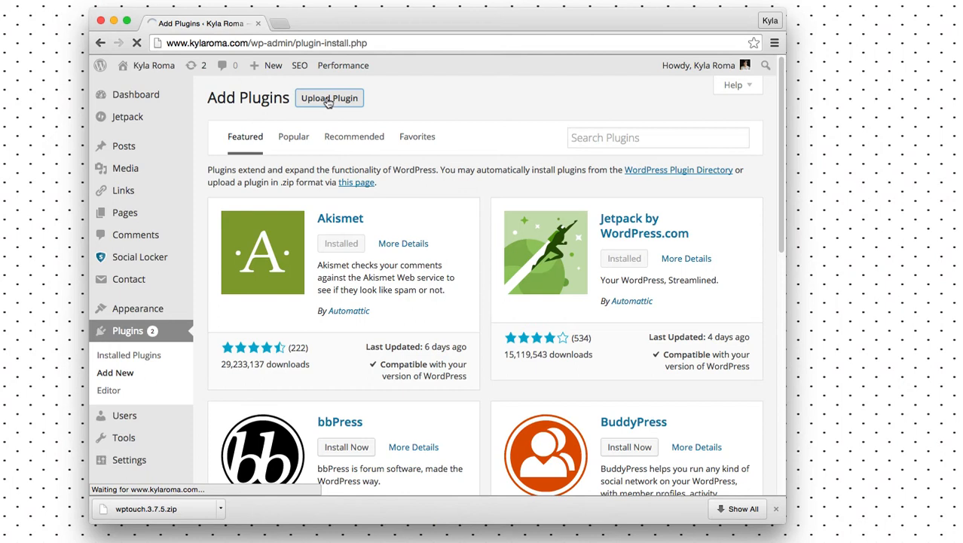
left_click(329, 98)
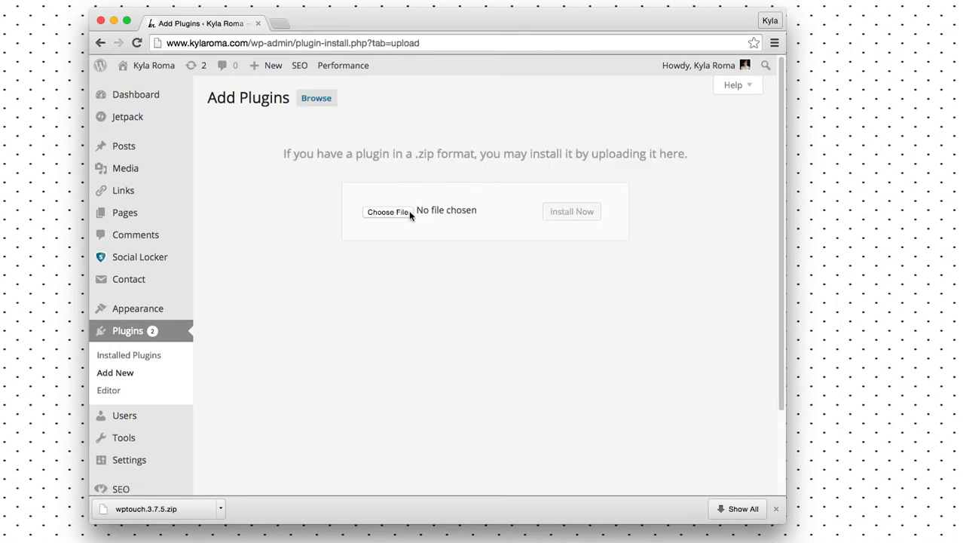
left_click(389, 211)
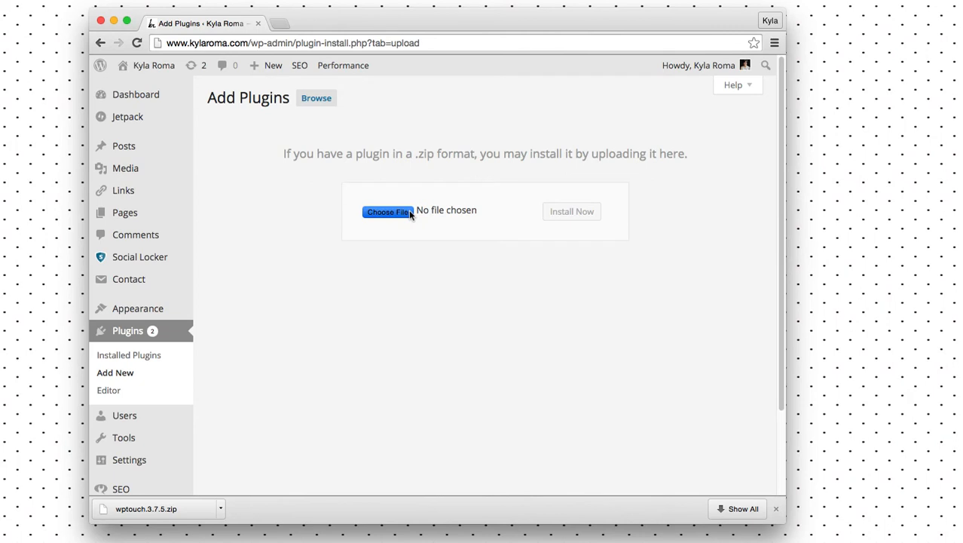
left_click(388, 211)
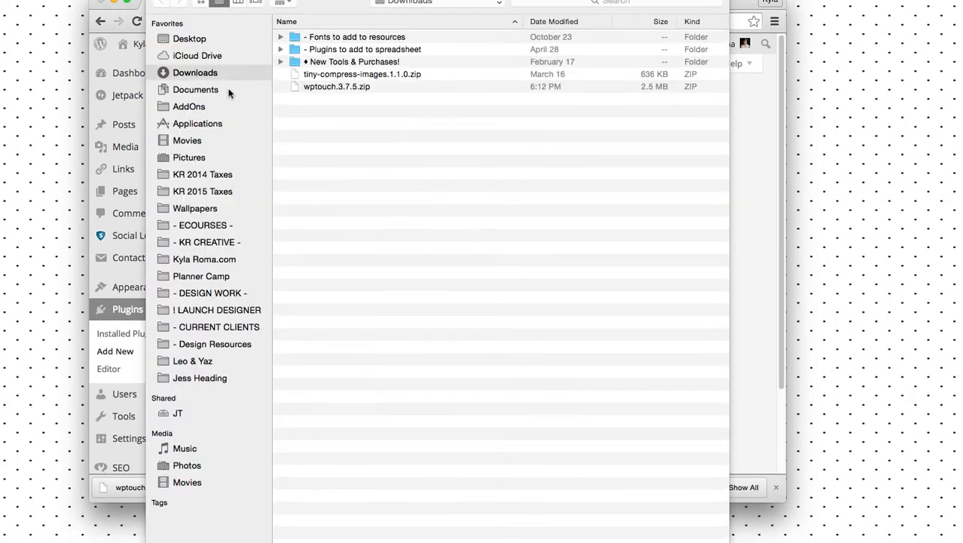
left_click(338, 86)
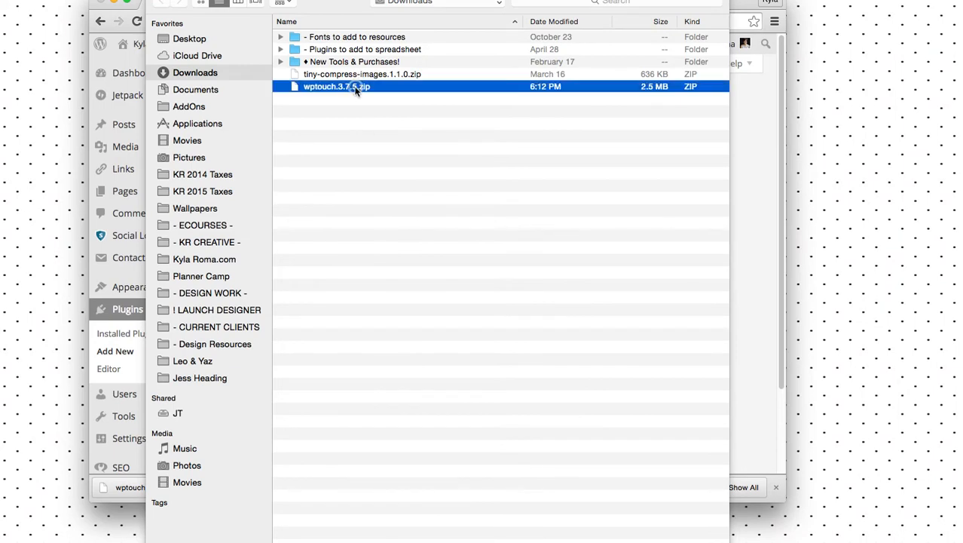
mouse_move(399, 114)
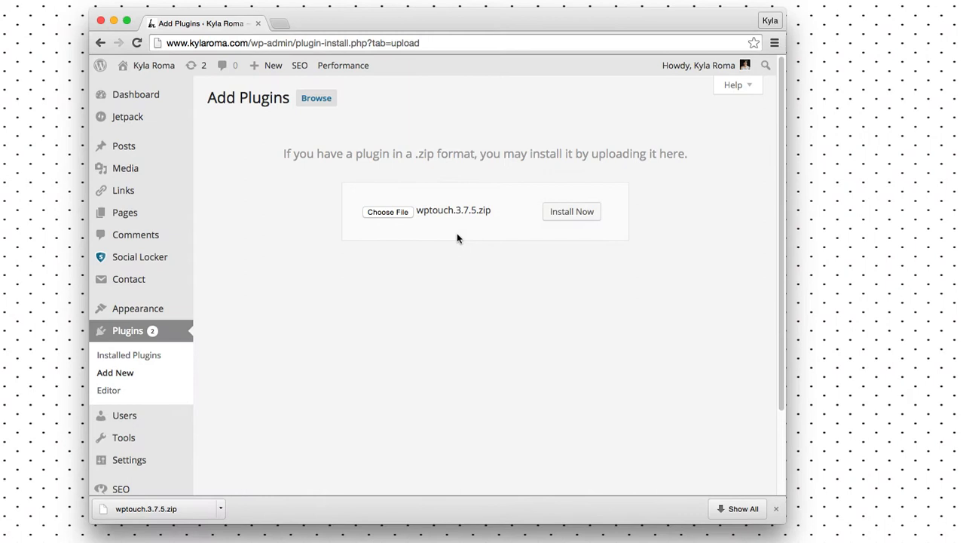
- Install Now to upload and install the wptouch.3.7.5.zip plugin
left_click(572, 211)
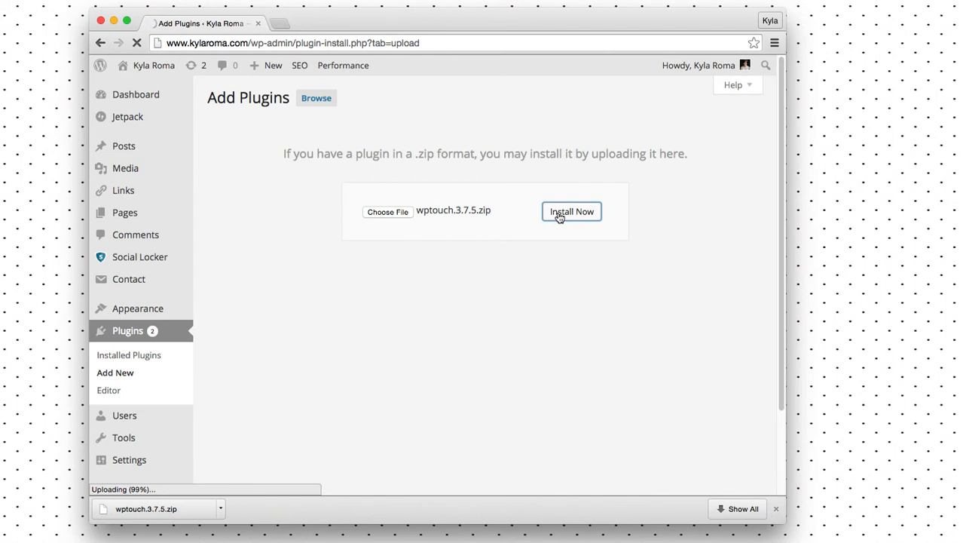
left_click(571, 211)
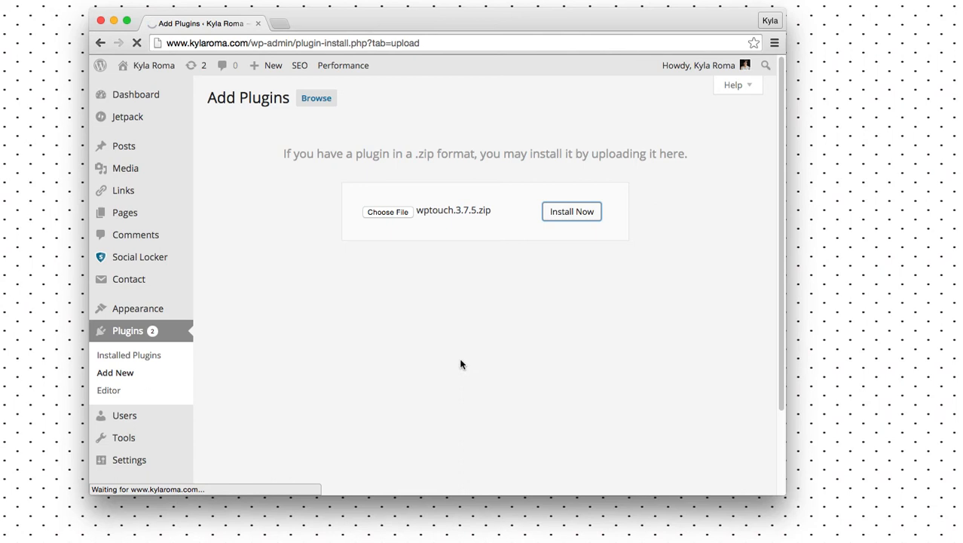
mouse_move(466, 366)
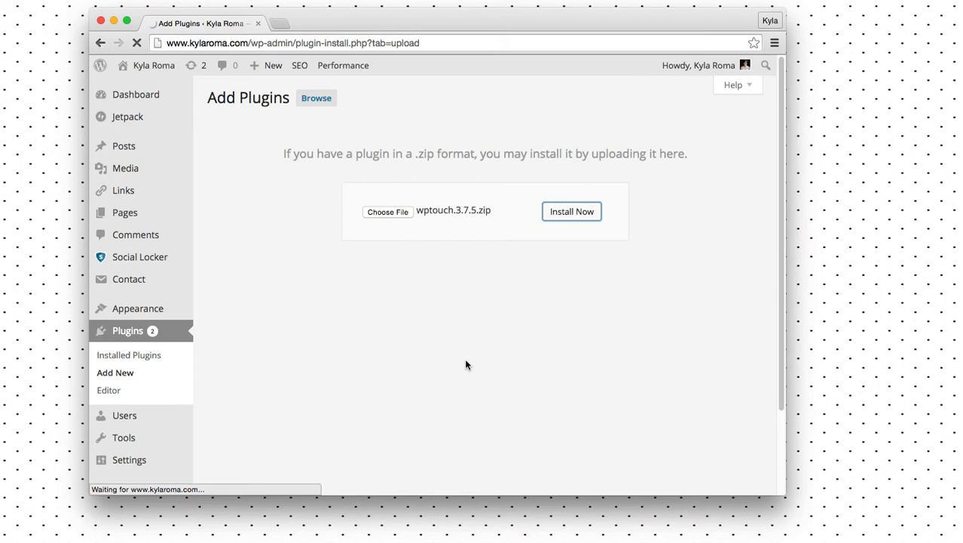
mouse_move(458, 355)
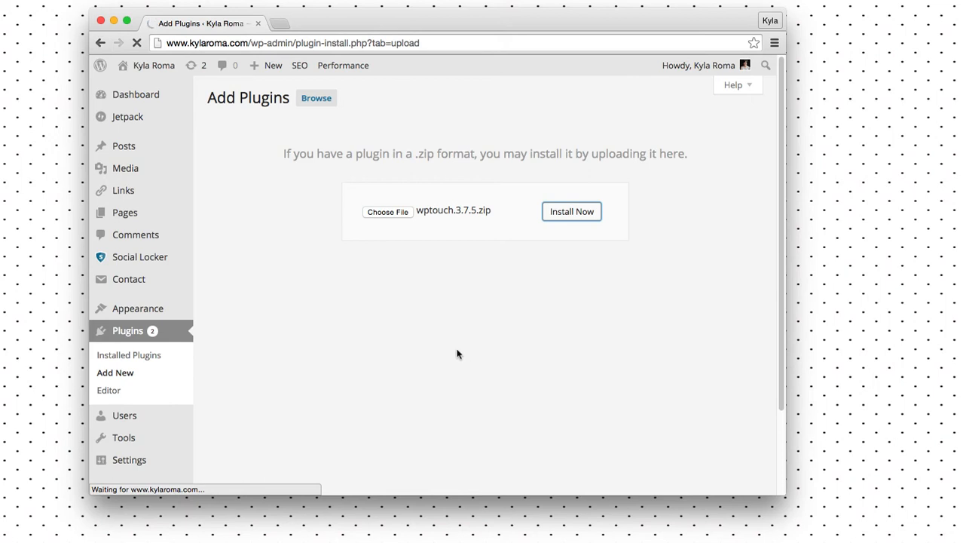
- Activate the successfully installed WPtouch 3.7.5 plugin from the result page
left_click(571, 211)
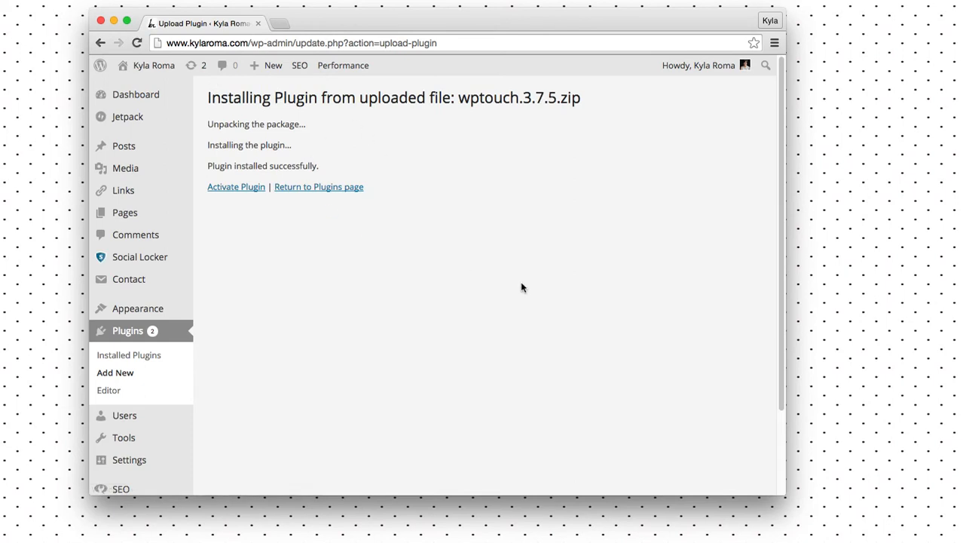
mouse_move(419, 339)
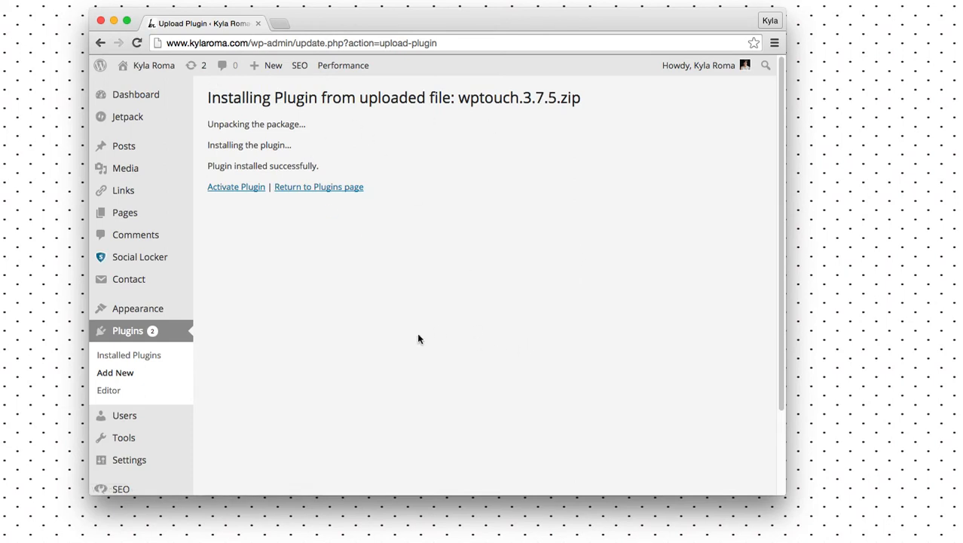
mouse_move(271, 347)
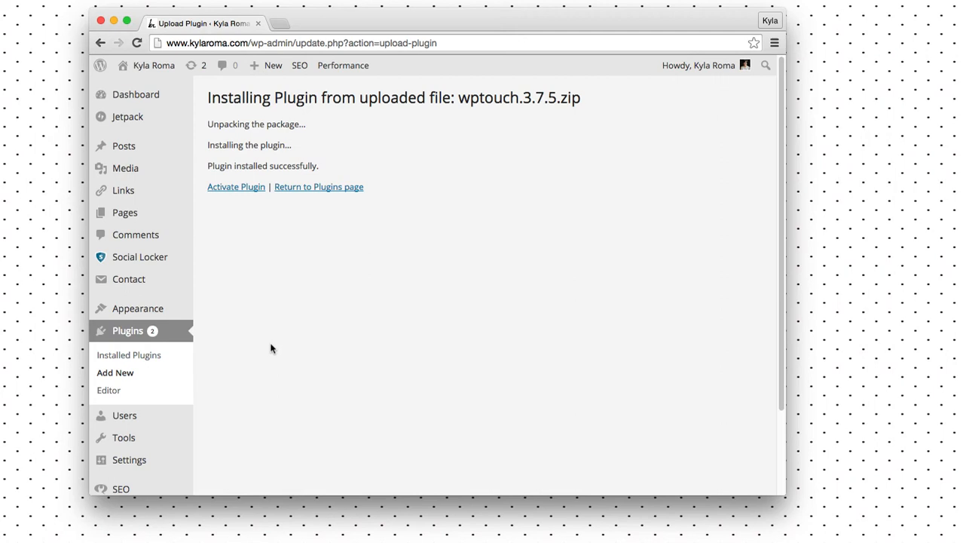
mouse_move(304, 314)
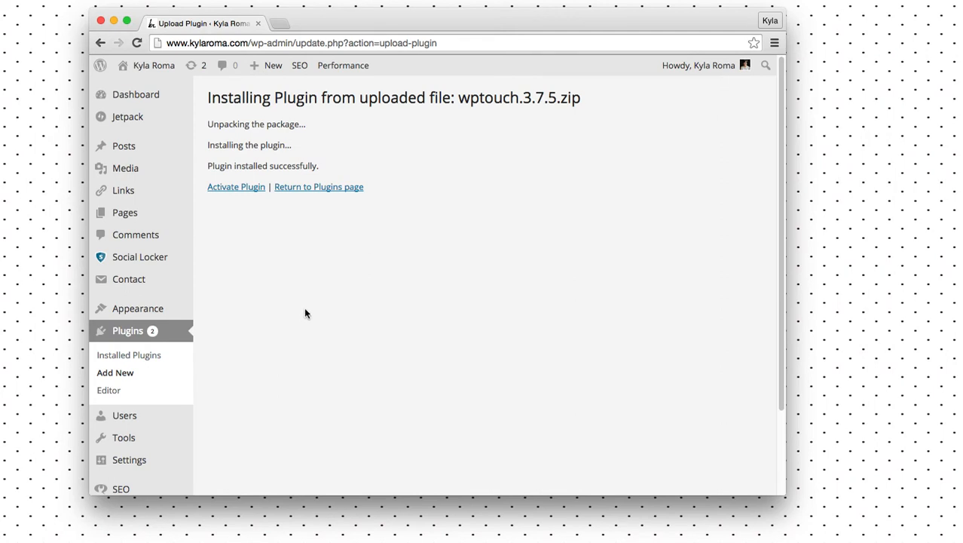
mouse_move(483, 283)
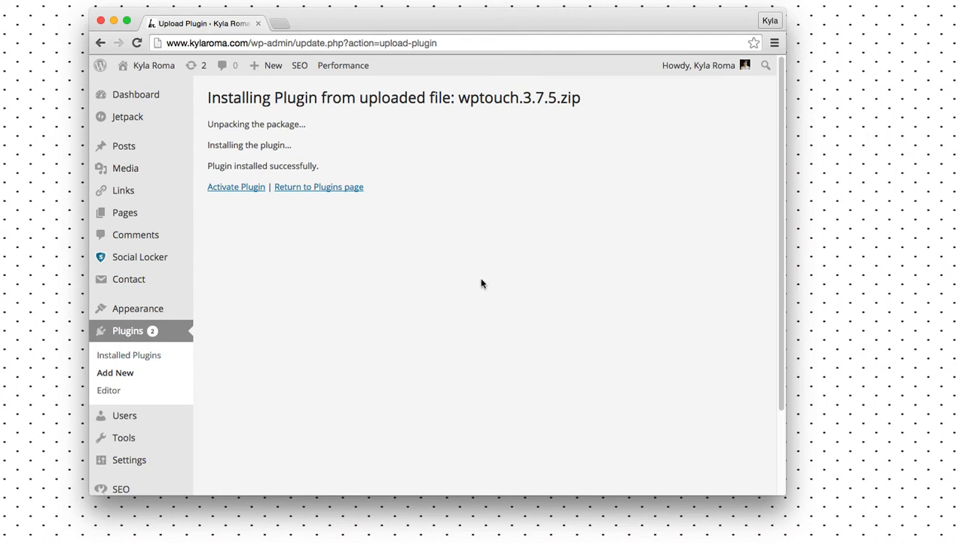
mouse_move(208, 102)
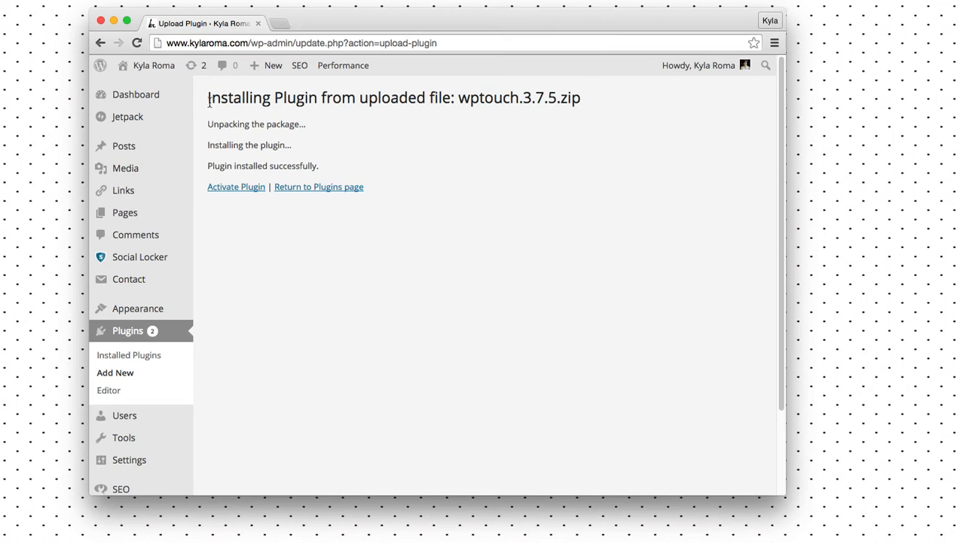
mouse_move(433, 98)
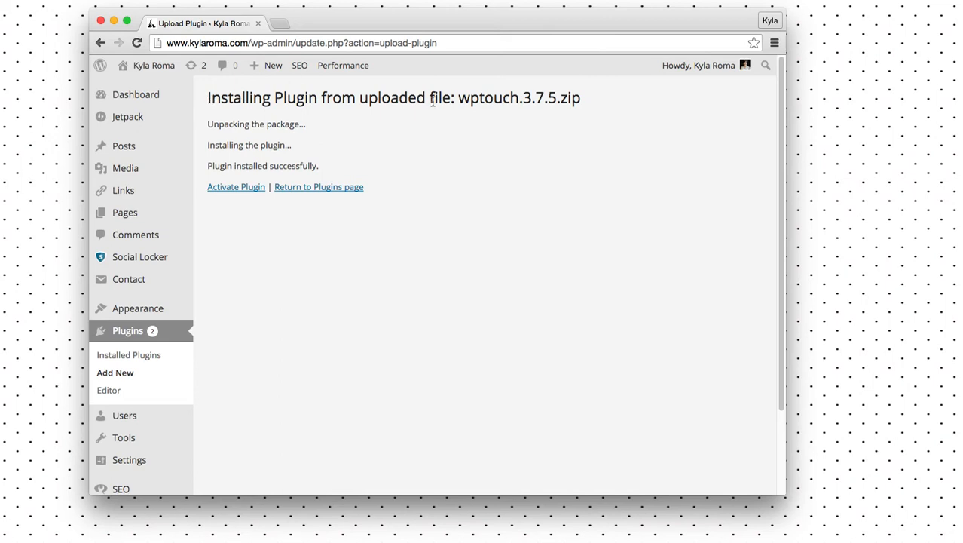
mouse_move(339, 169)
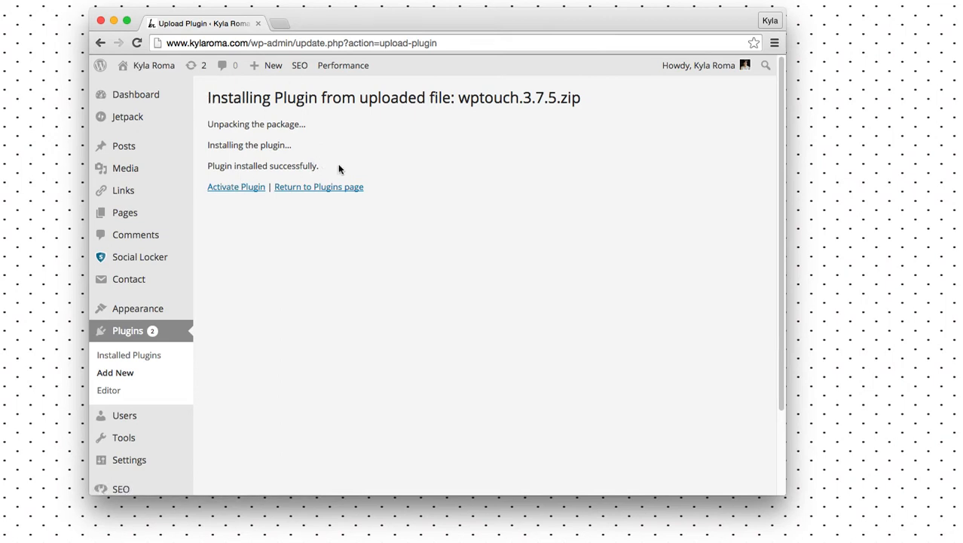
mouse_move(235, 187)
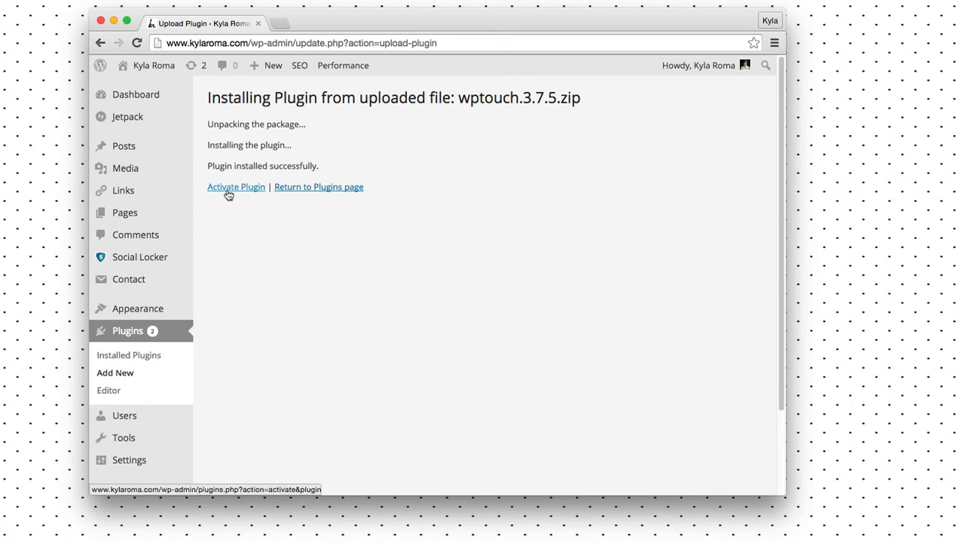
mouse_move(235, 187)
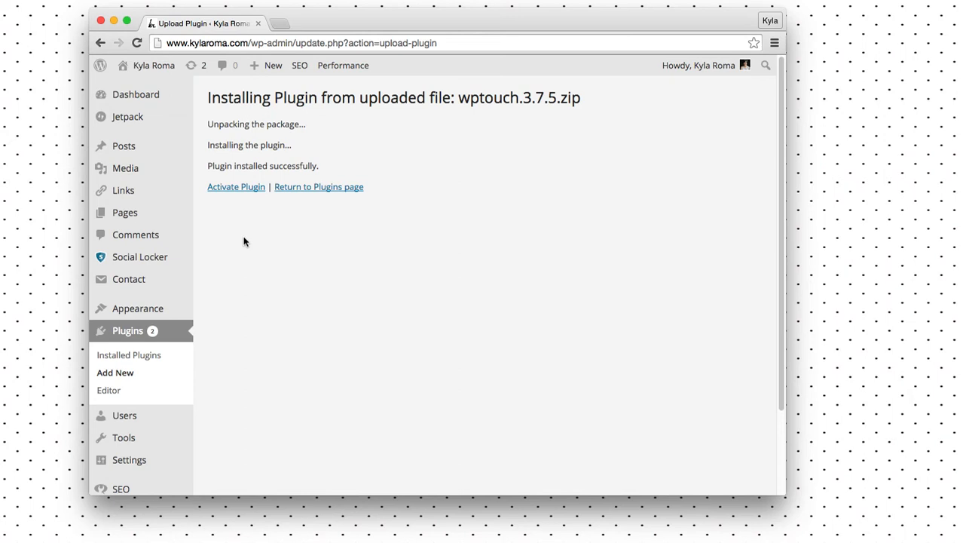
mouse_move(229, 234)
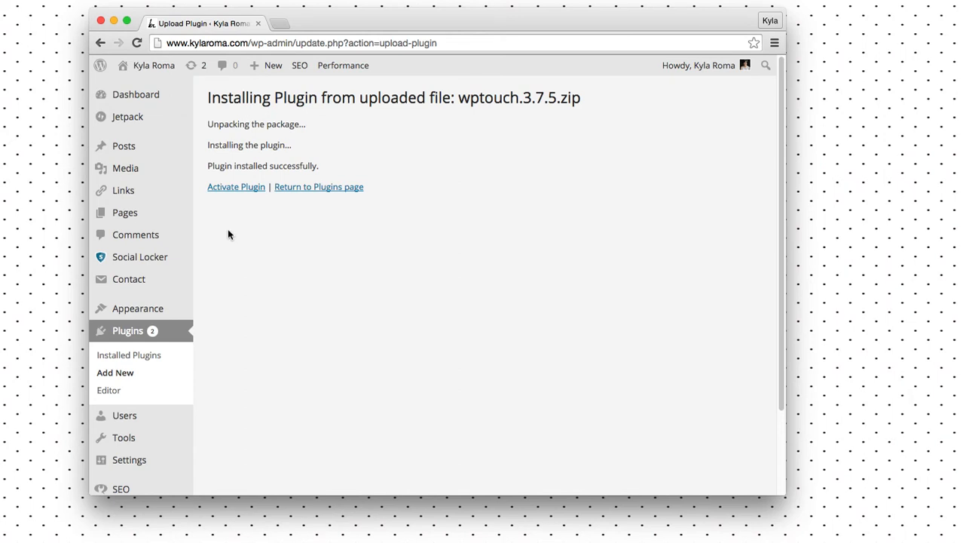
mouse_move(241, 226)
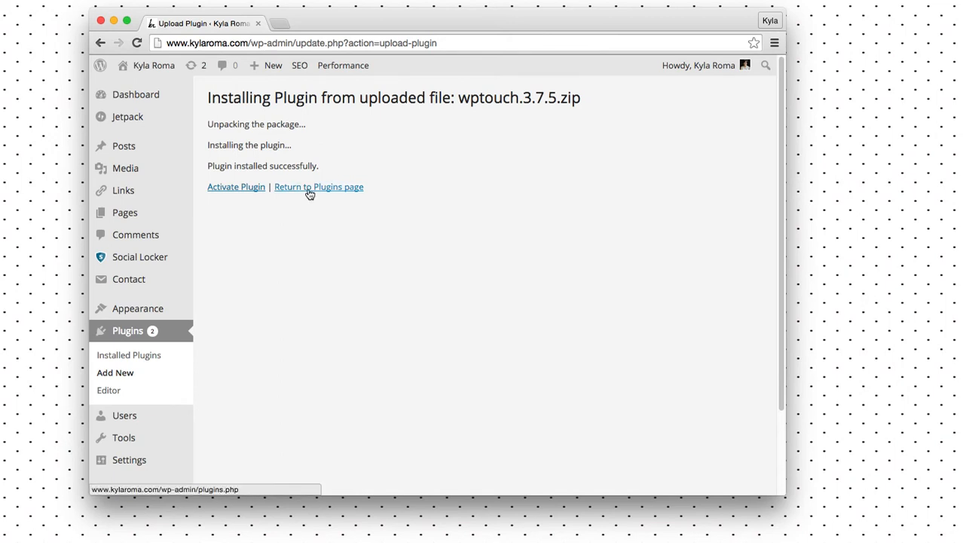
mouse_move(250, 225)
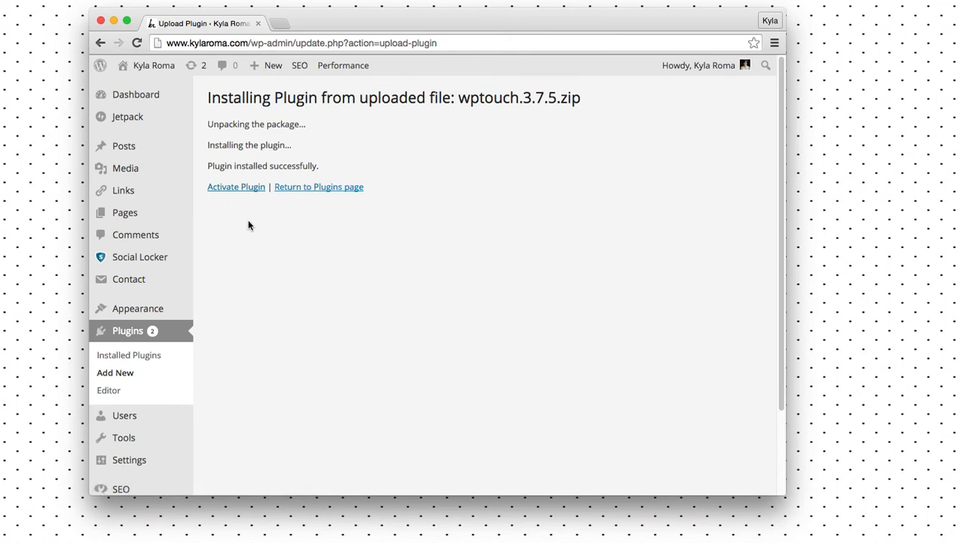
mouse_move(235, 187)
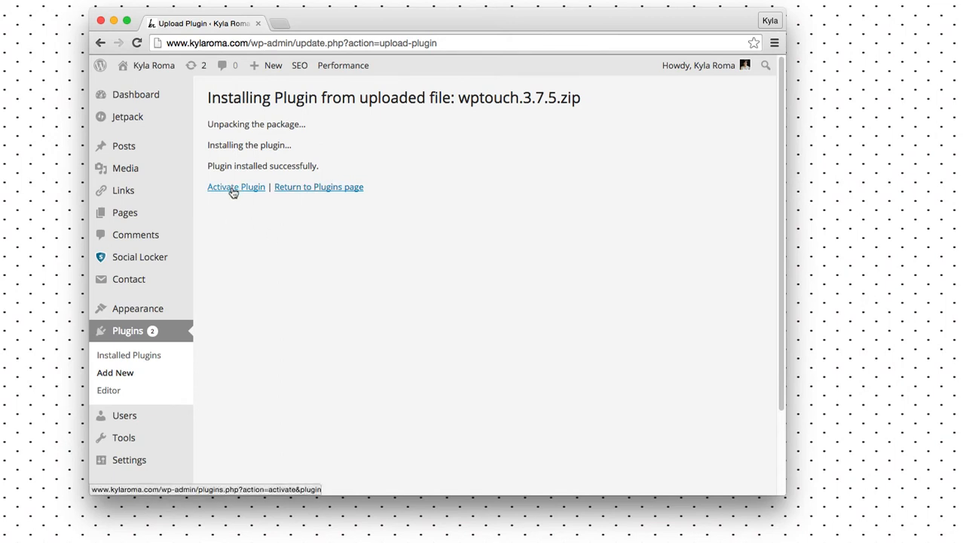
left_click(235, 187)
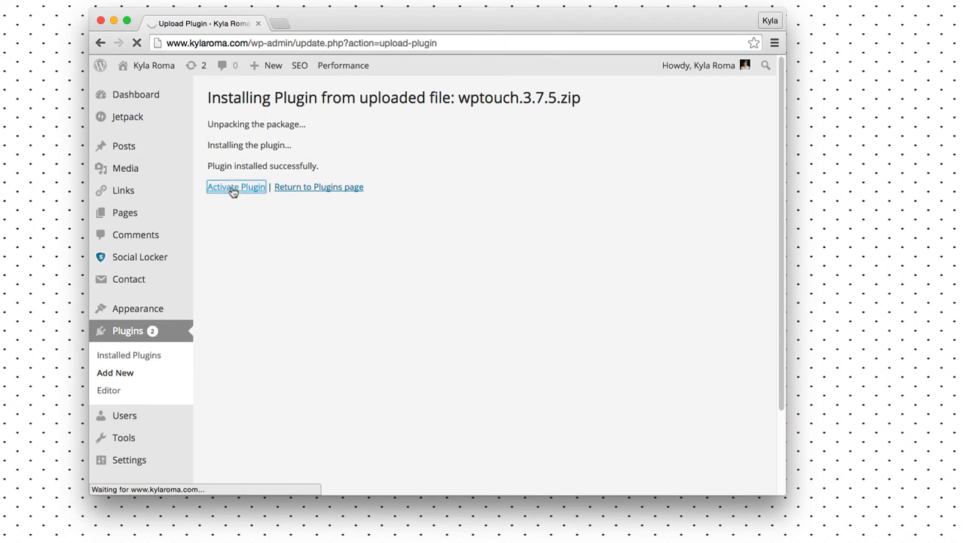
mouse_move(223, 139)
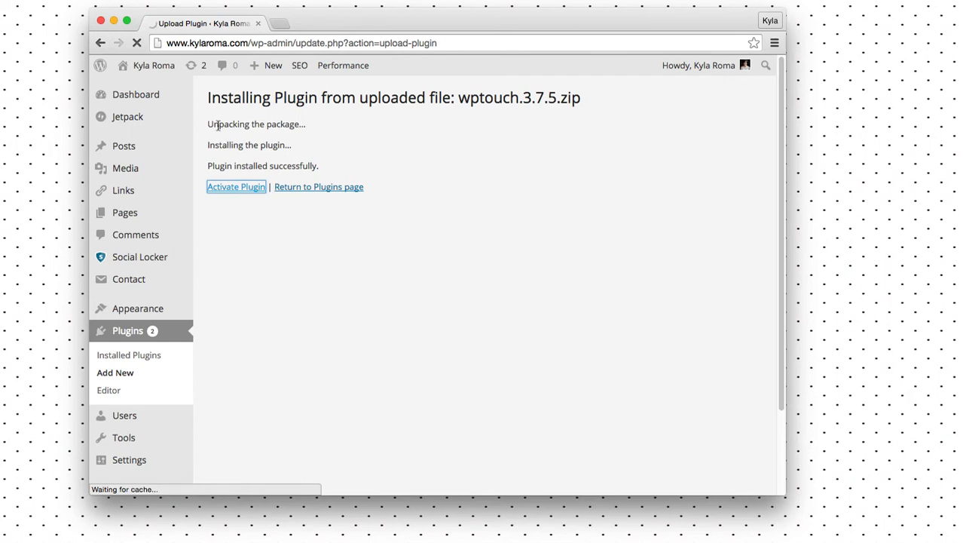
left_click(235, 187)
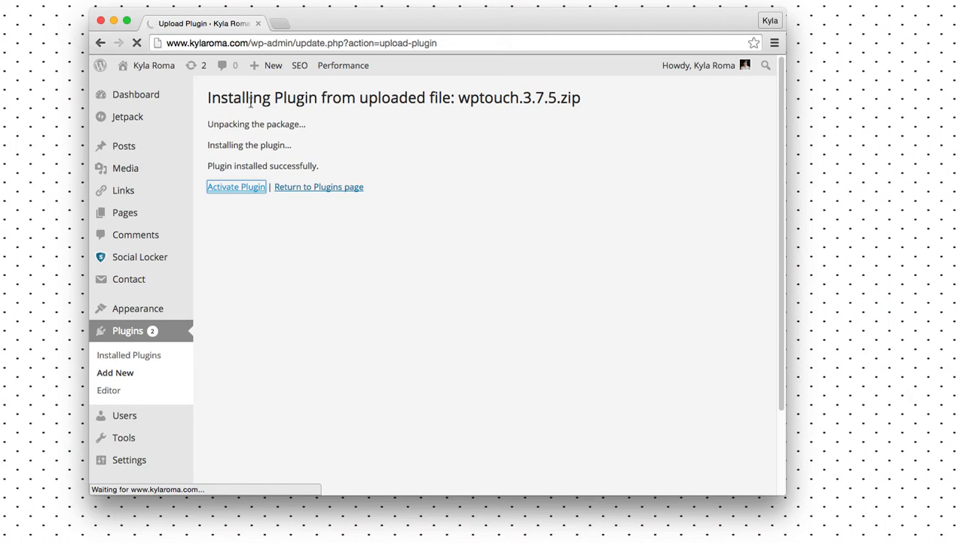
left_click(235, 187)
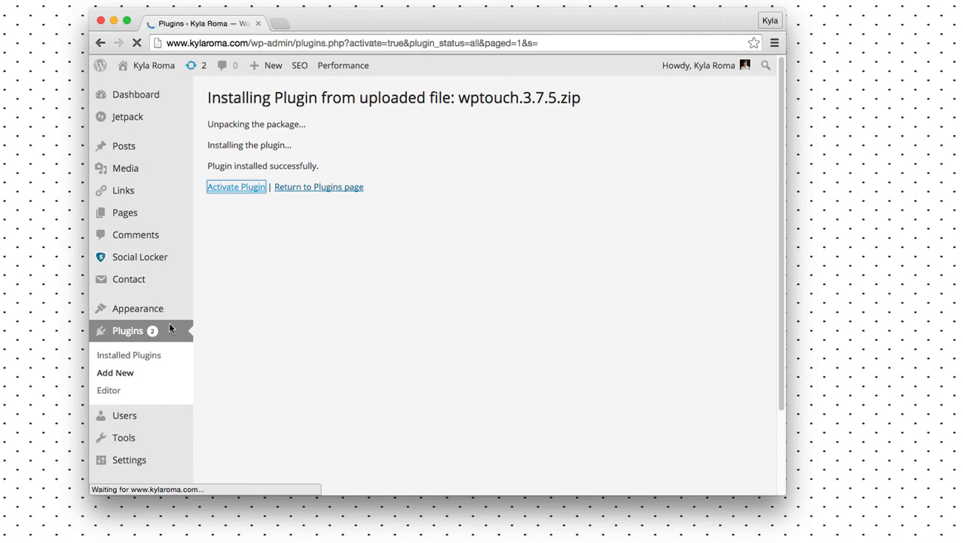
- Confirm the 'Plugin activated.' notice and the new WPtouch menu with Core and Theme Settings
left_click(235, 187)
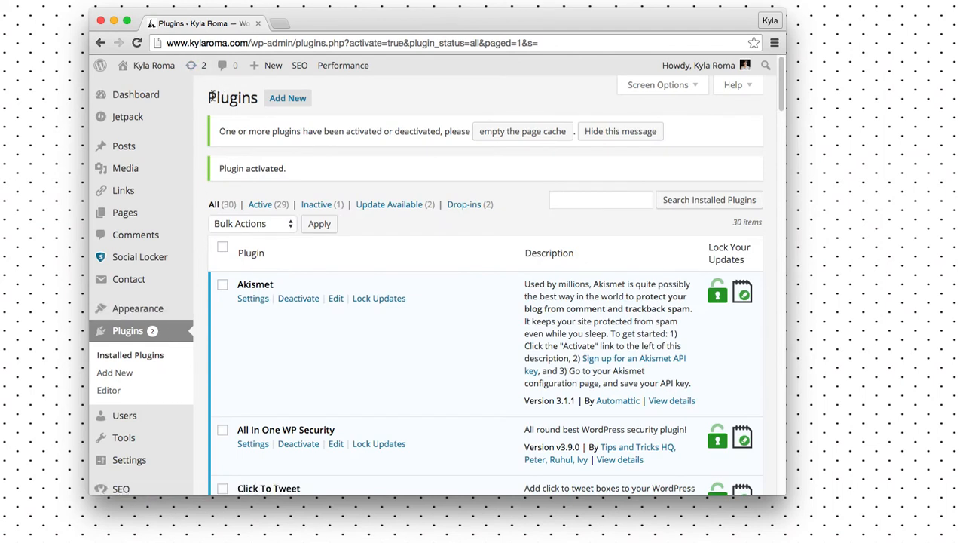
mouse_move(196, 66)
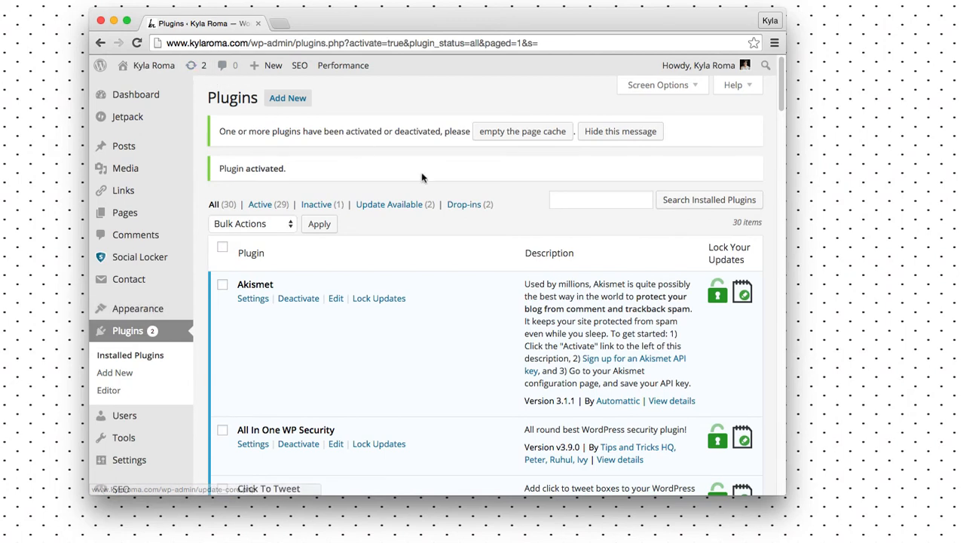
scroll("down", 3)
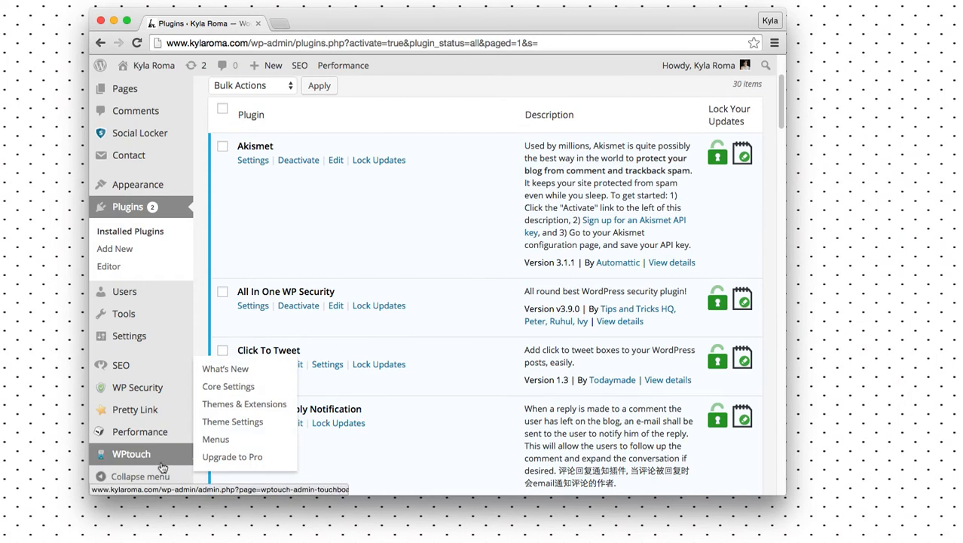
mouse_move(128, 460)
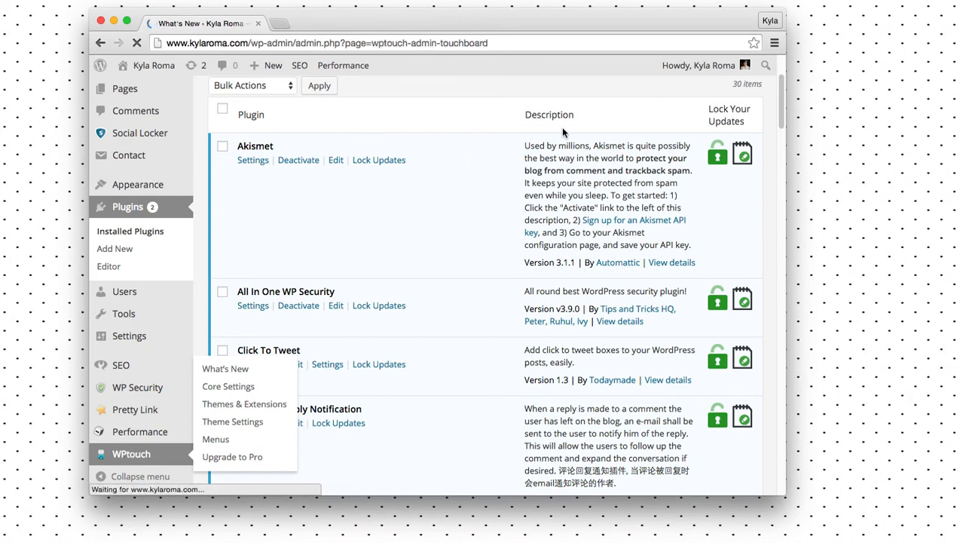
mouse_move(552, 108)
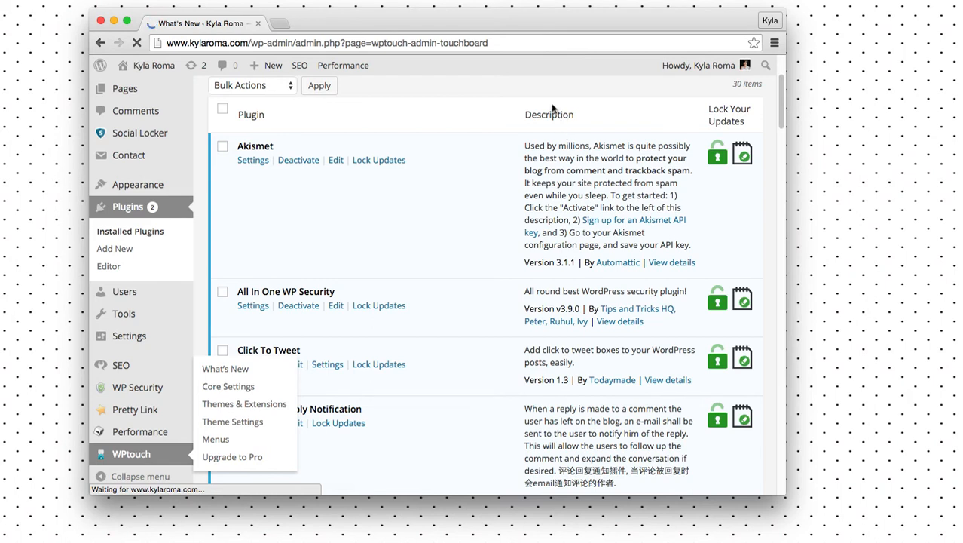
mouse_move(542, 101)
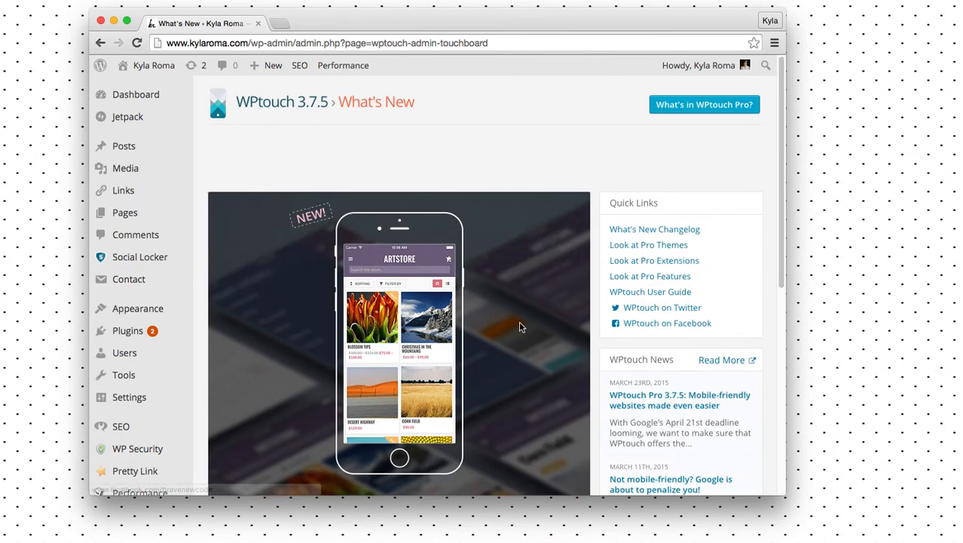
- Finish reading What's New and go to WPtouch Core Settings
scroll("down", 3)
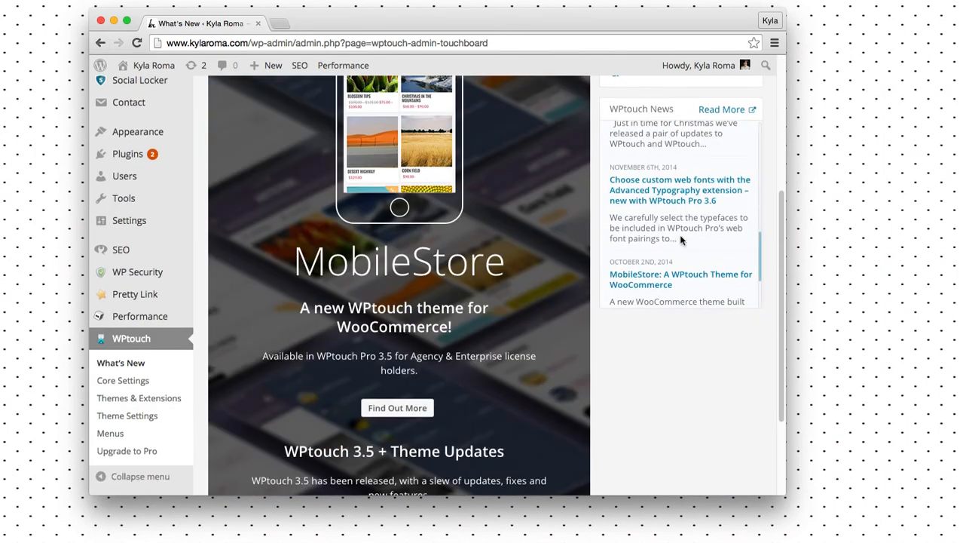
left_click(123, 379)
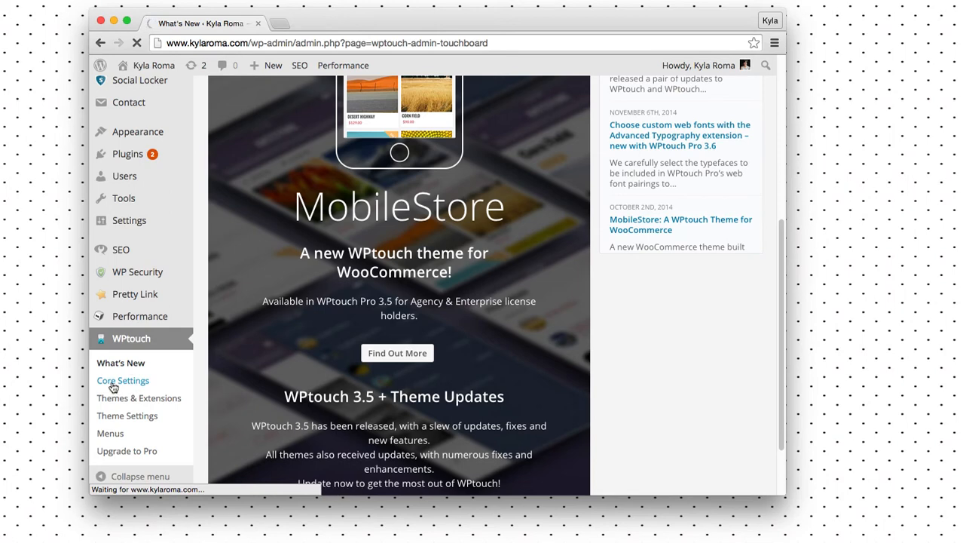
left_click(124, 379)
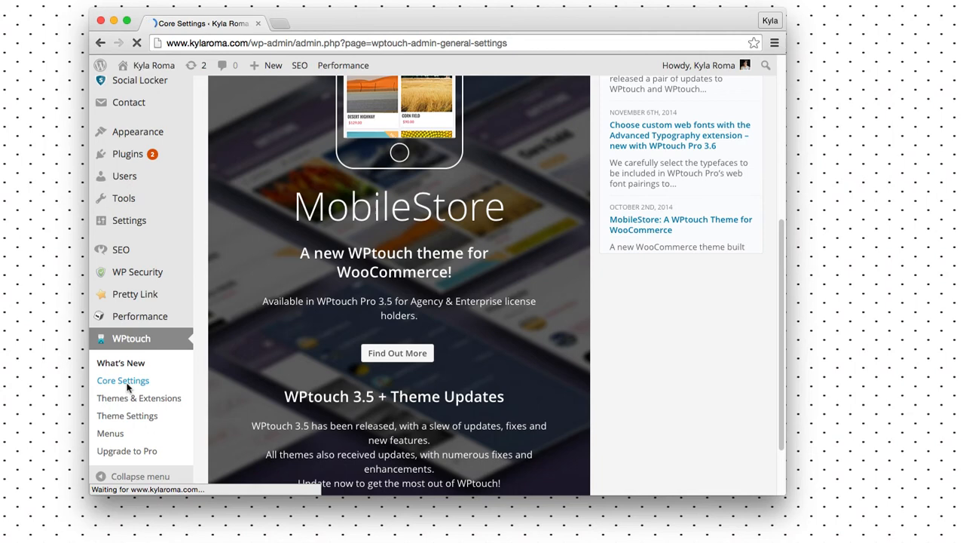
- Set the mobile landing page to 'Default (same as desktop visitors)'
left_click(124, 380)
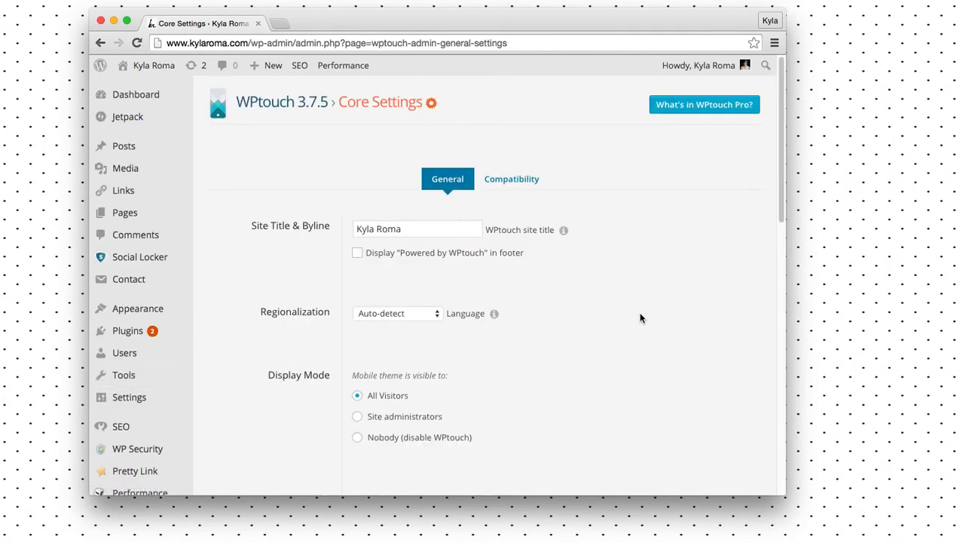
scroll("down", 3)
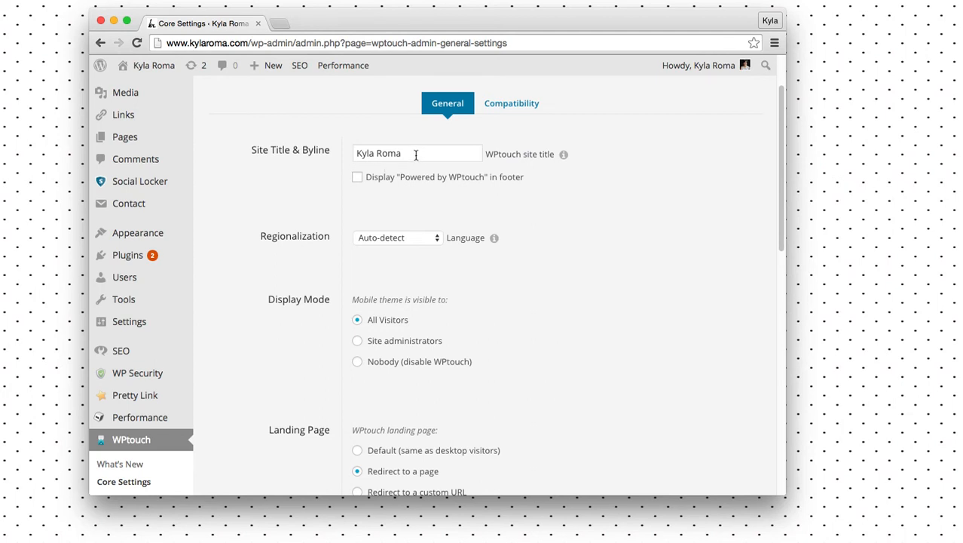
mouse_move(334, 153)
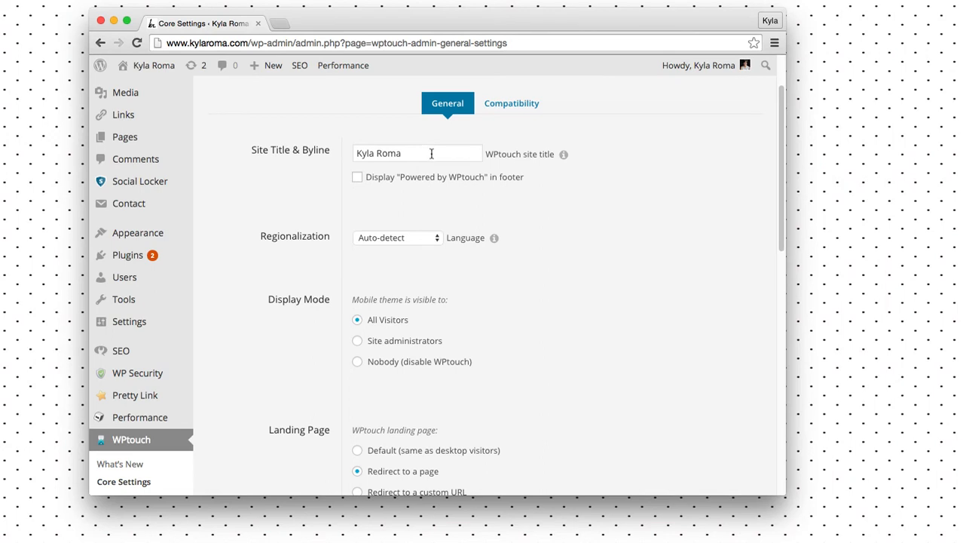
mouse_move(419, 238)
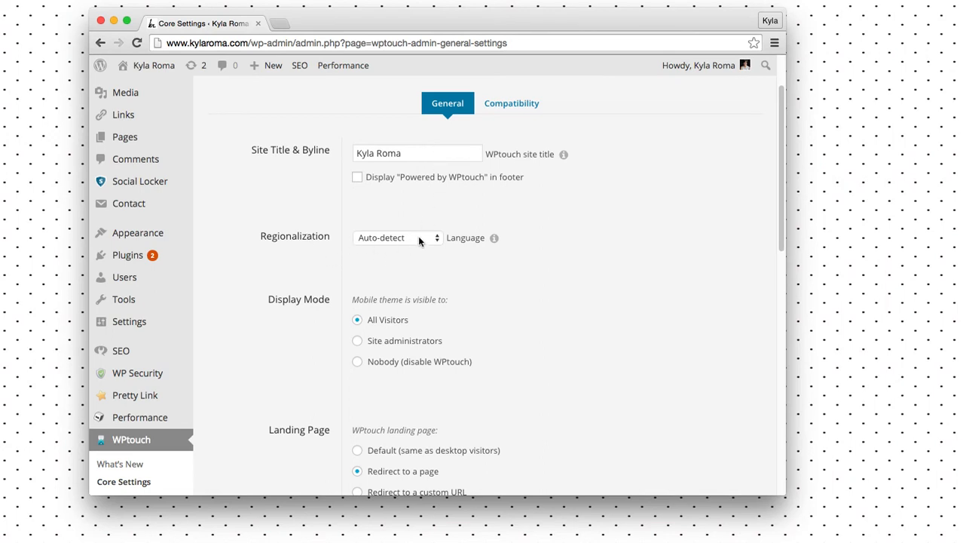
scroll("down", 3)
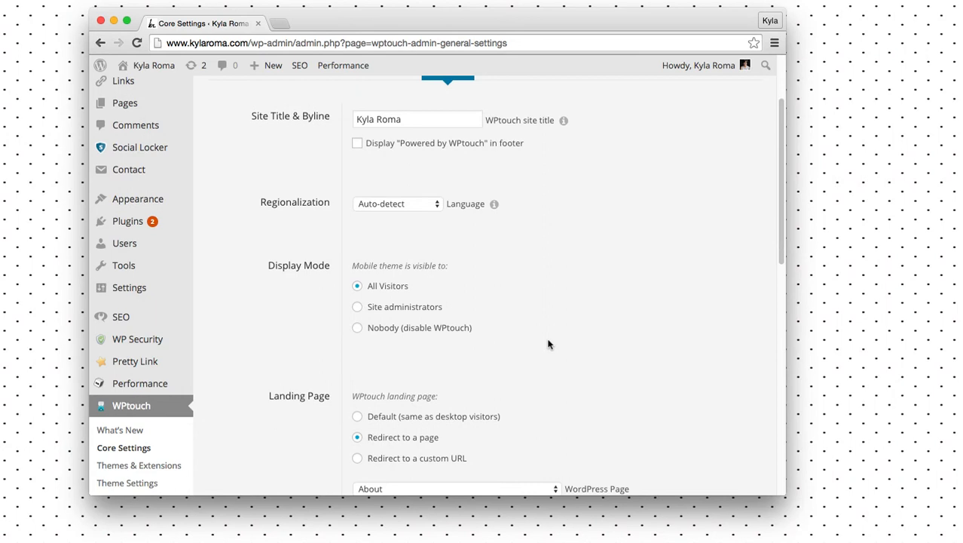
scroll("down", 3)
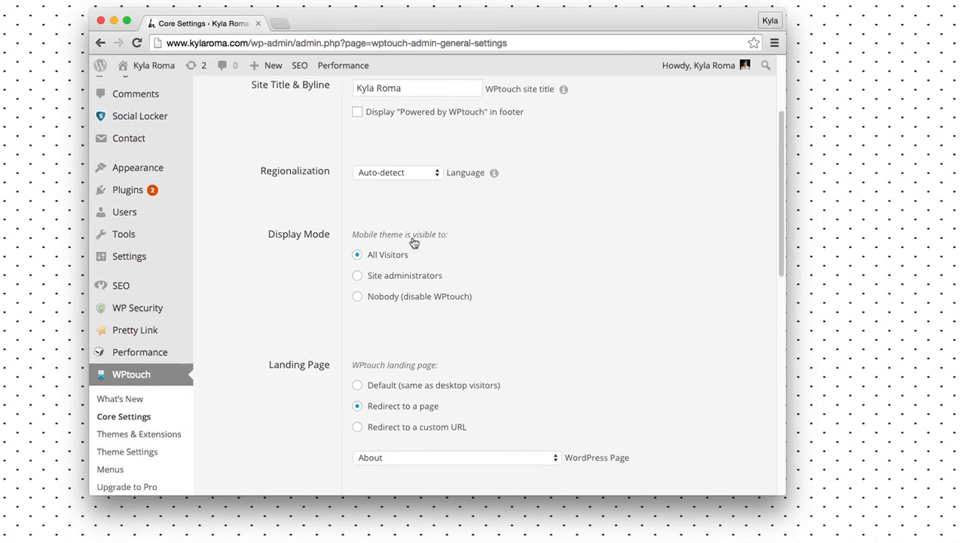
scroll("down", 3)
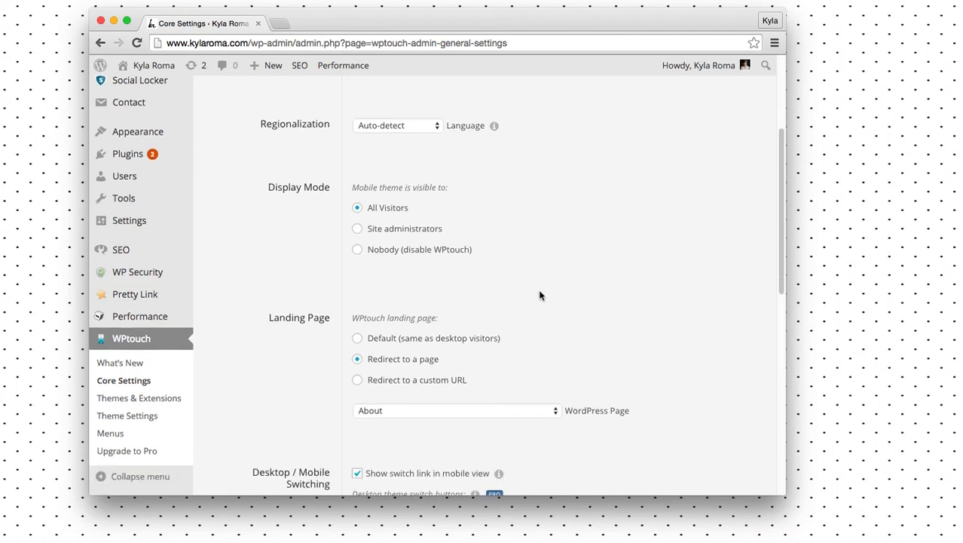
scroll("down", 3)
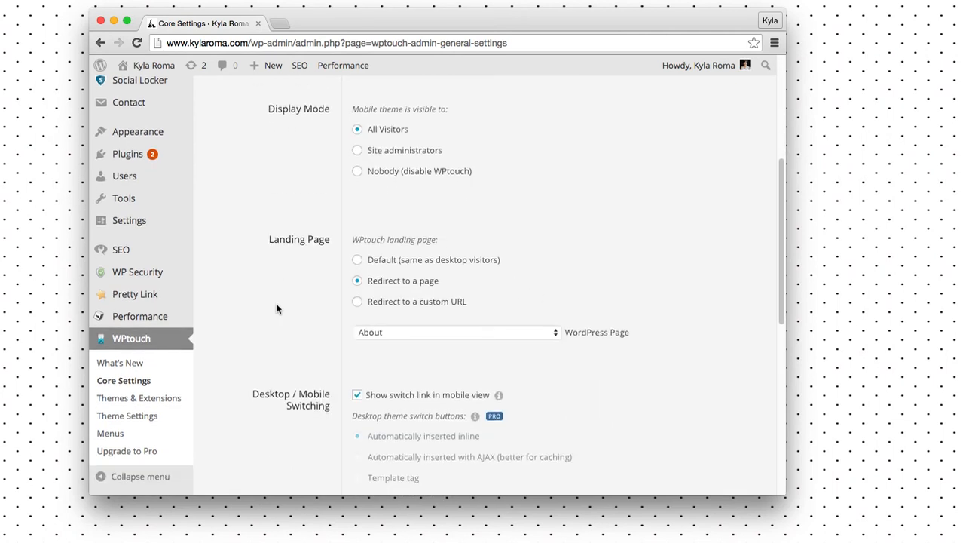
scroll("down", 3)
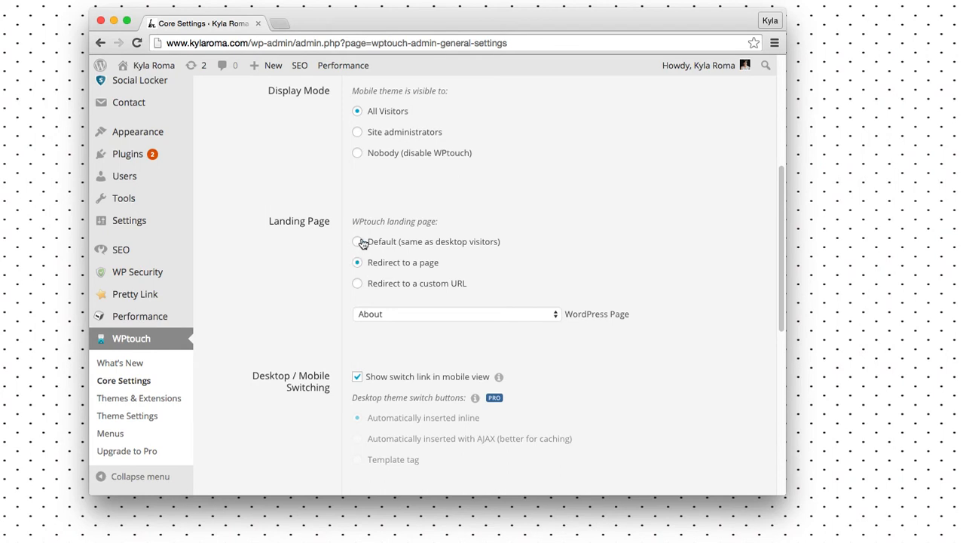
left_click(357, 242)
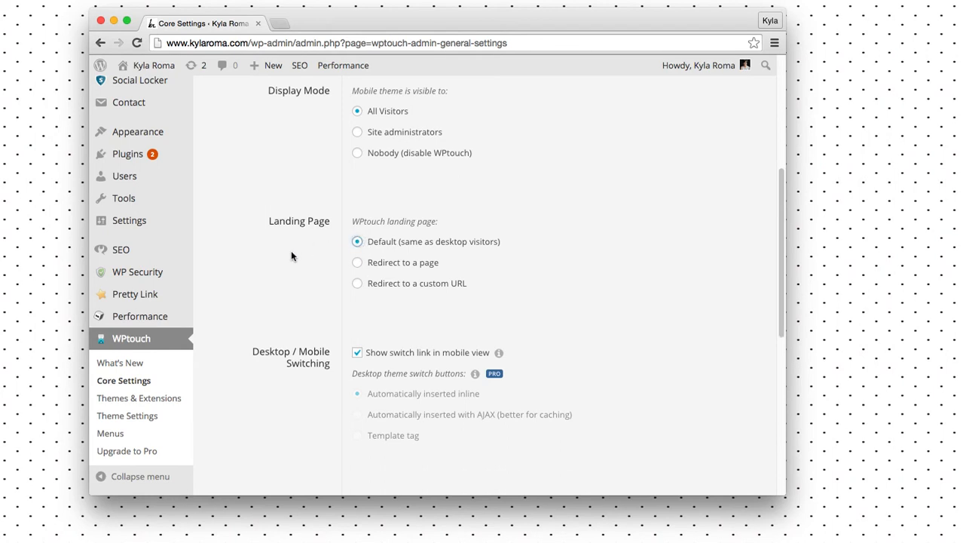
- Save the updated WPtouch core settings with Save Changes
scroll("down", 3)
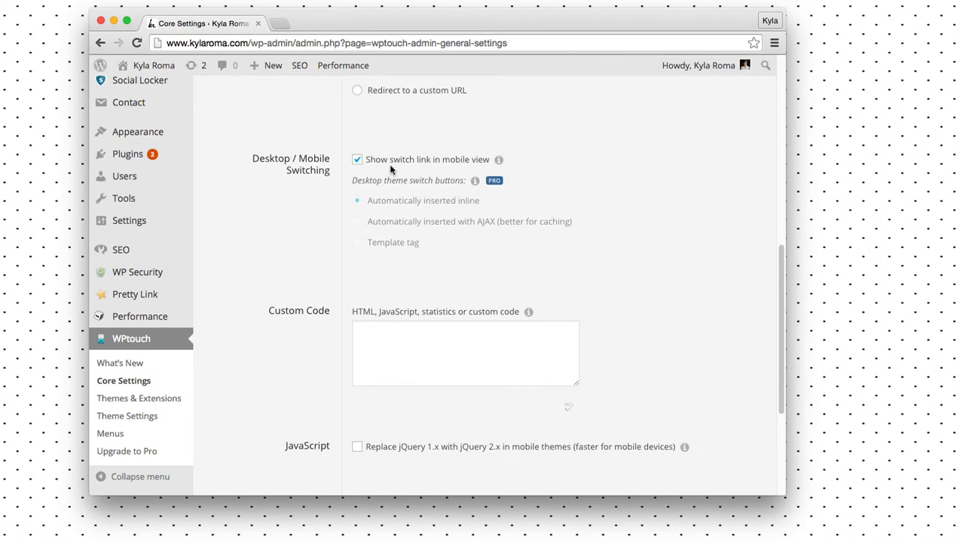
scroll("down", 3)
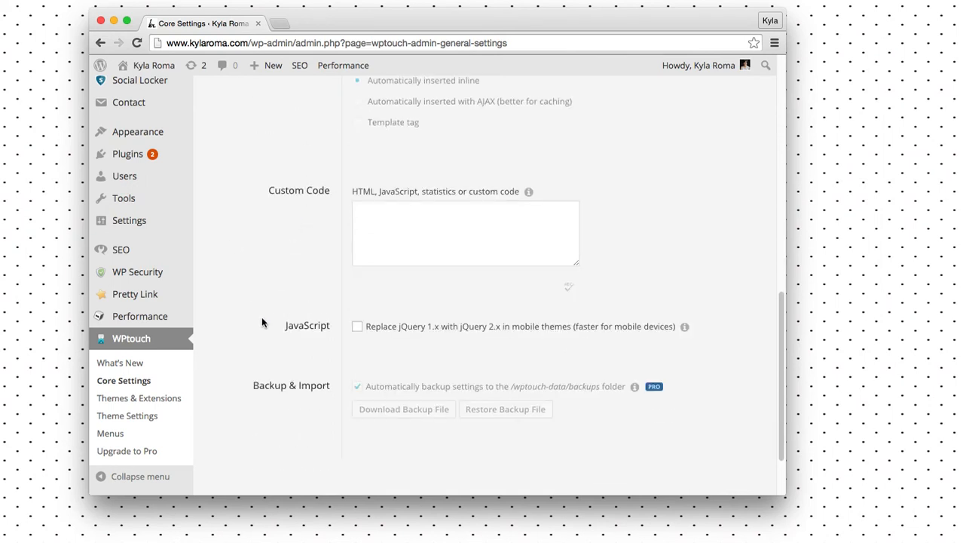
scroll("down", 3)
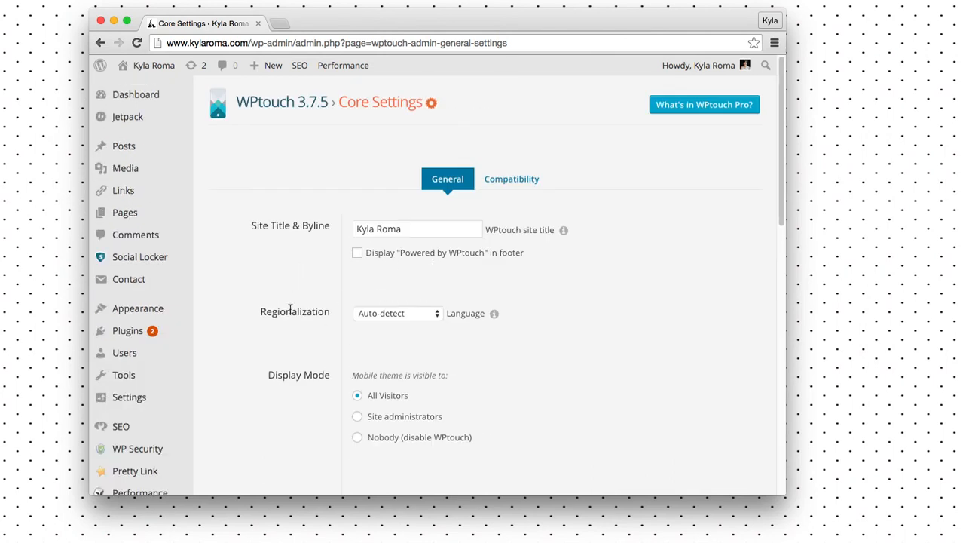
left_click(239, 443)
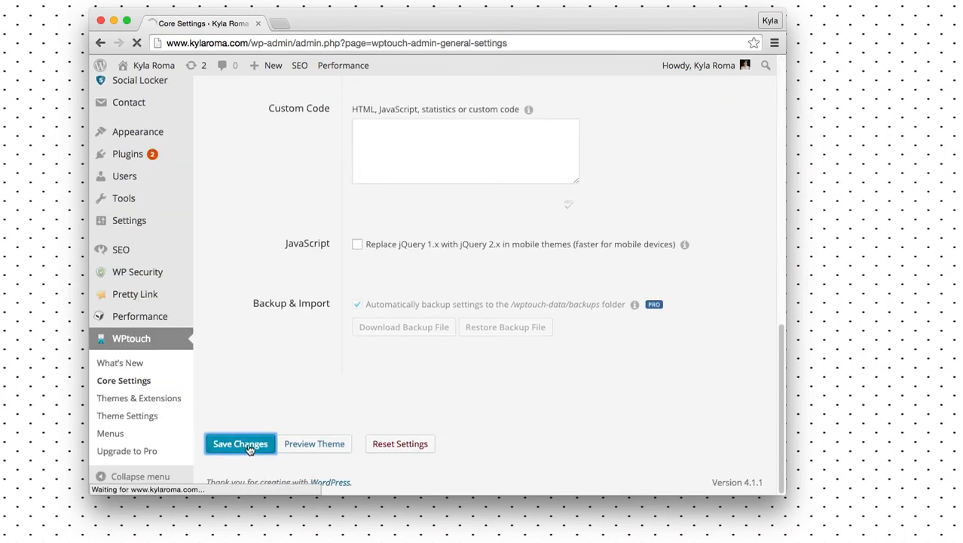
left_click(239, 443)
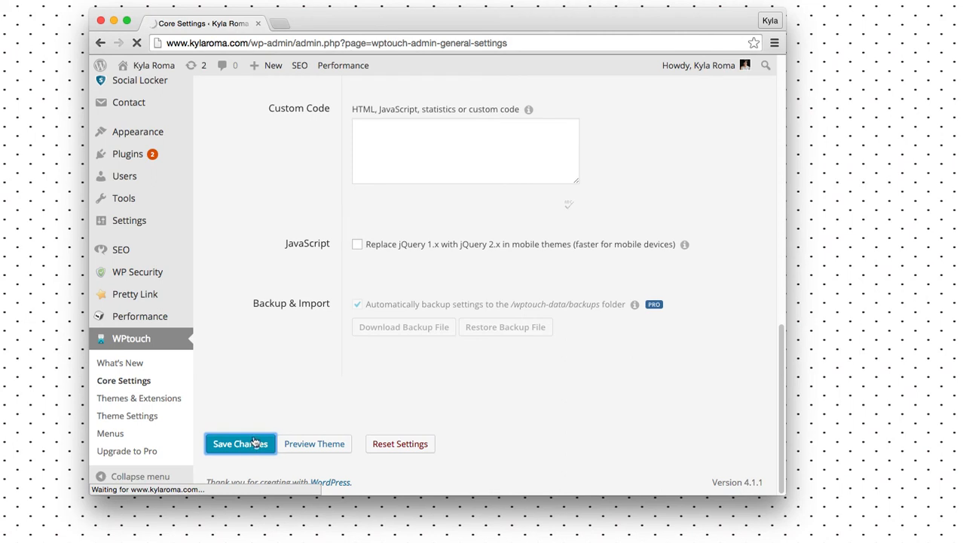
left_click(240, 443)
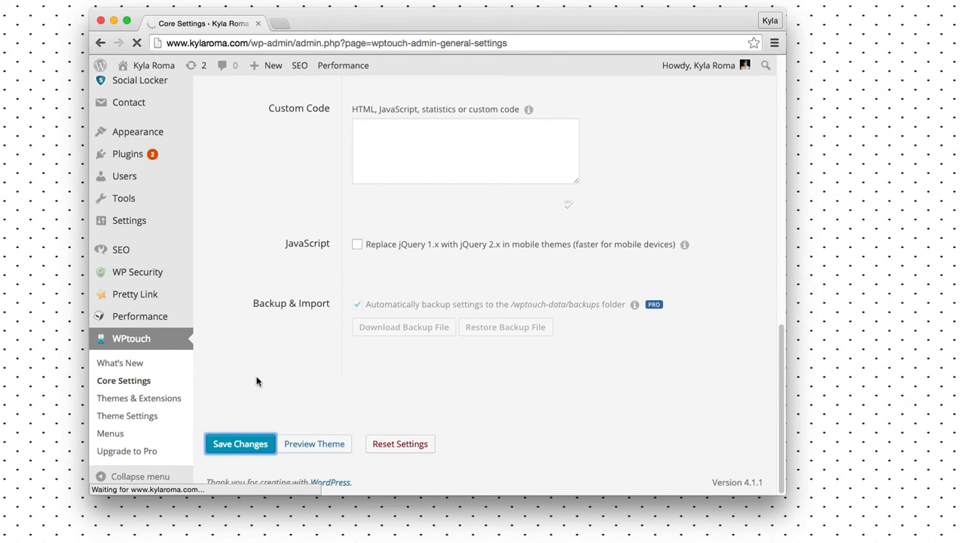
mouse_move(253, 379)
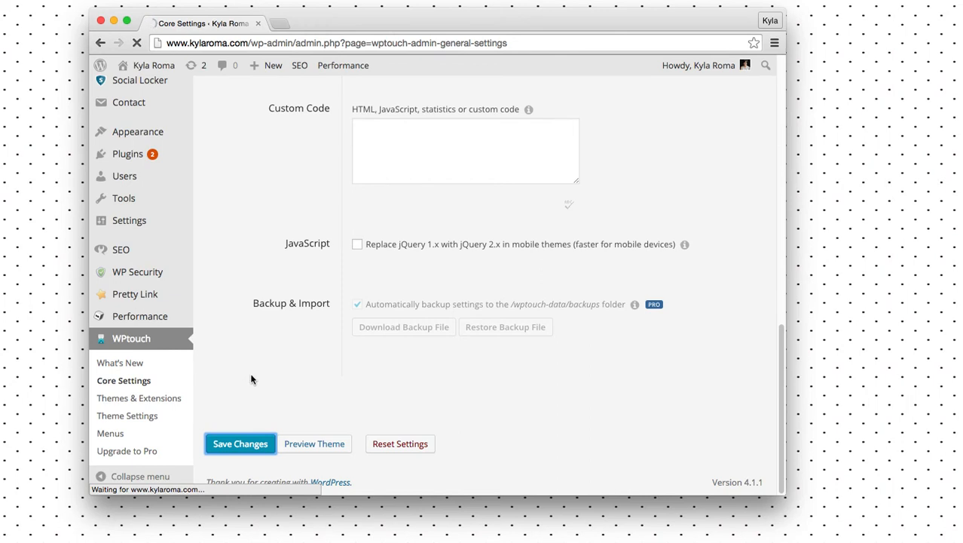
mouse_move(286, 169)
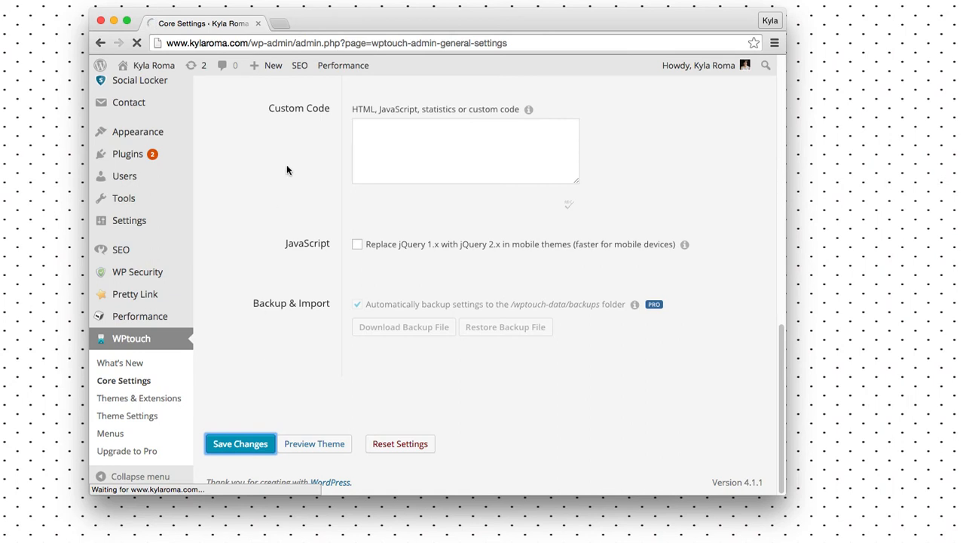
mouse_move(363, 144)
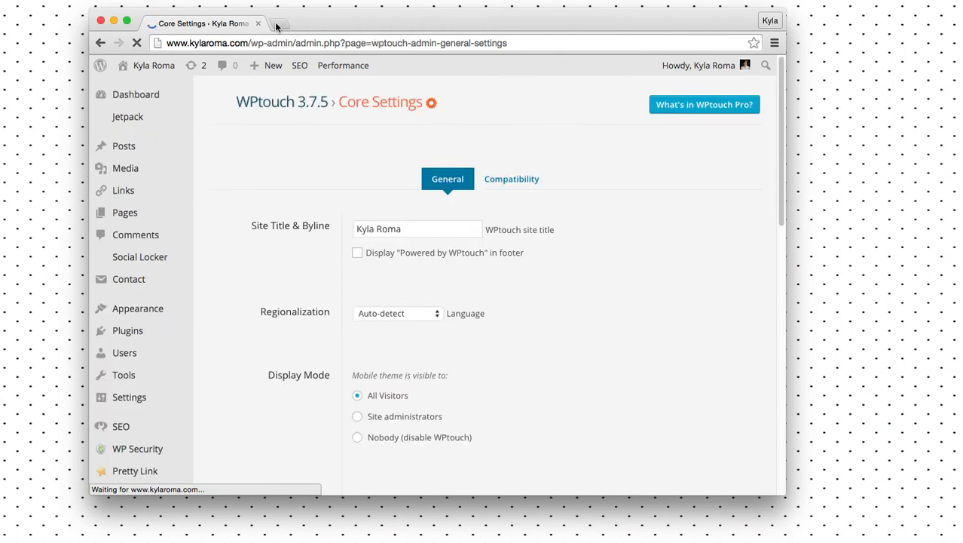
- Run Google's Mobile-Friendly Test on kylaroma.com in a new tab and get the mobile-friendly verdict
left_click(278, 24)
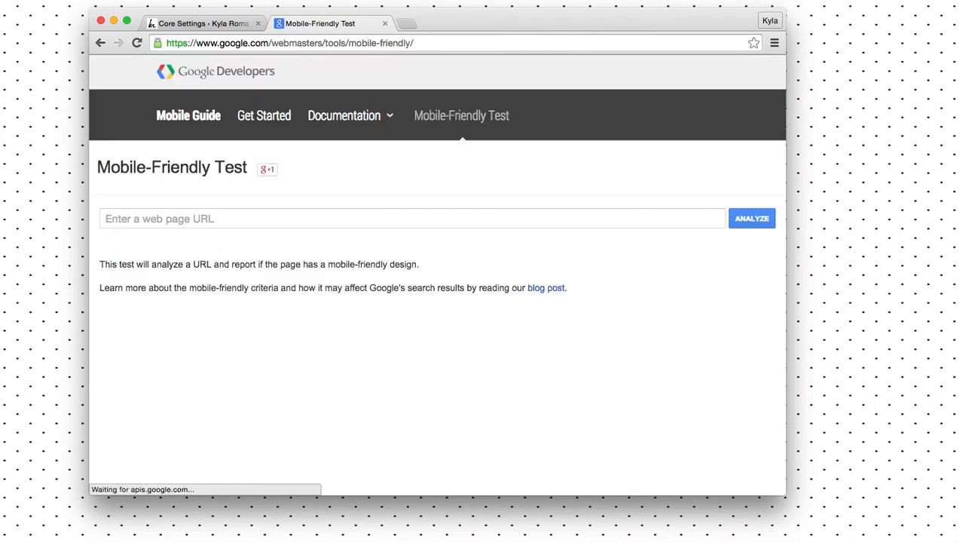
type("kylaroma.com")
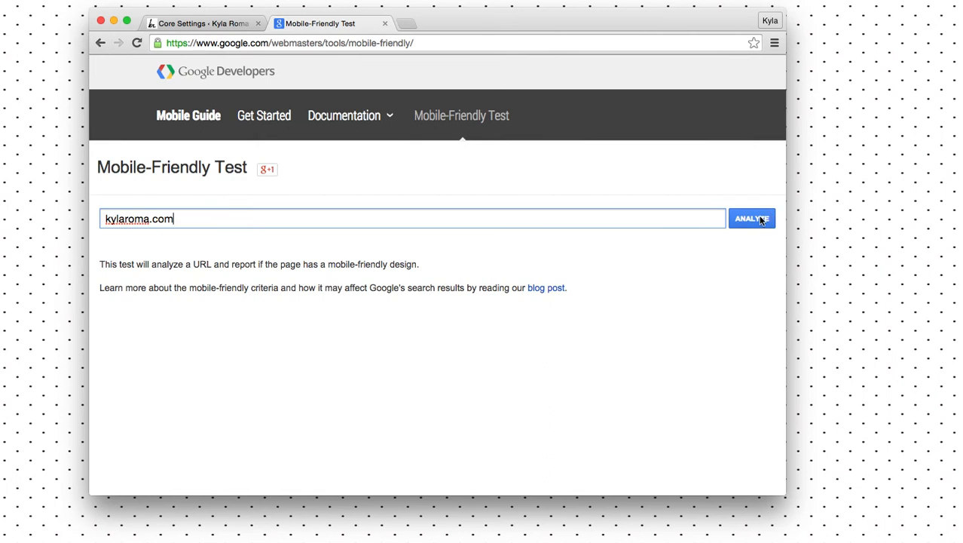
left_click(751, 217)
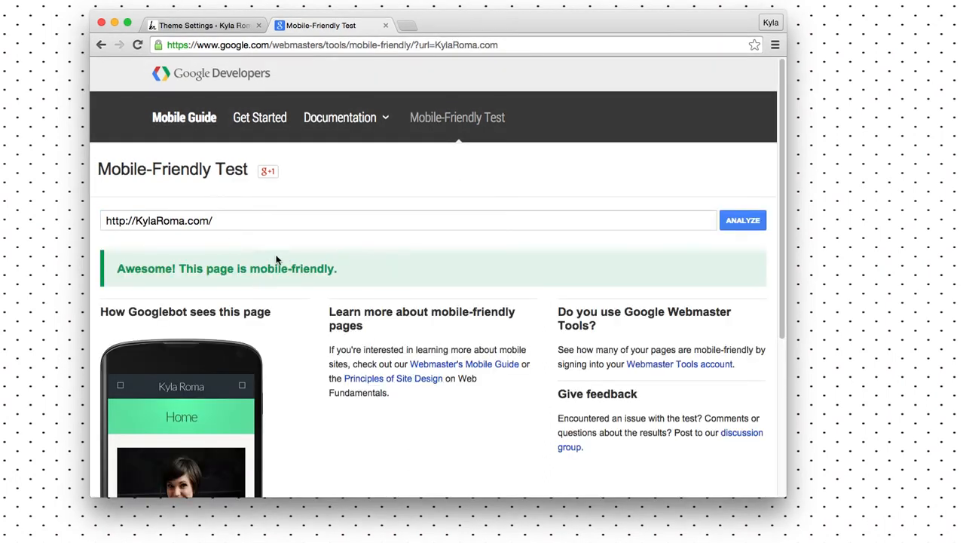
scroll("down", 3)
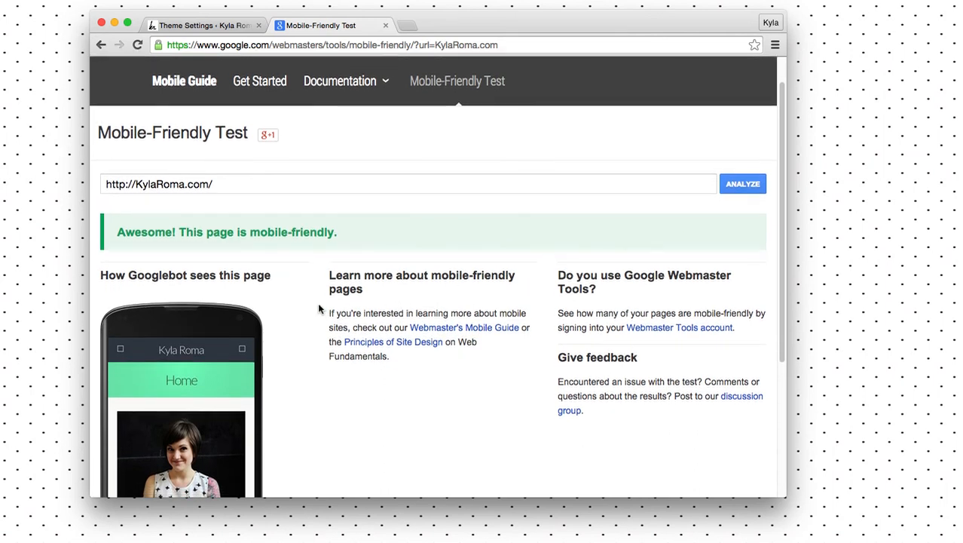
mouse_move(347, 244)
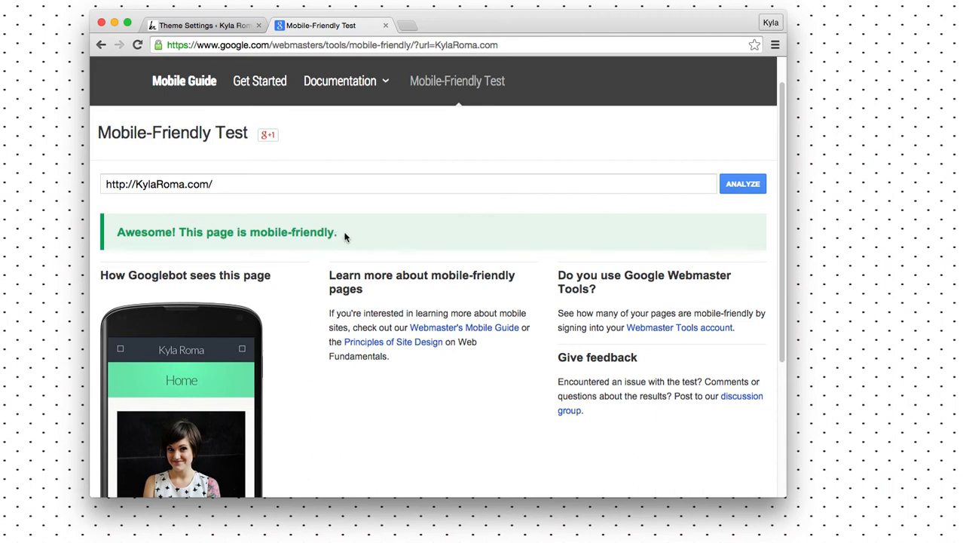
mouse_move(582, 264)
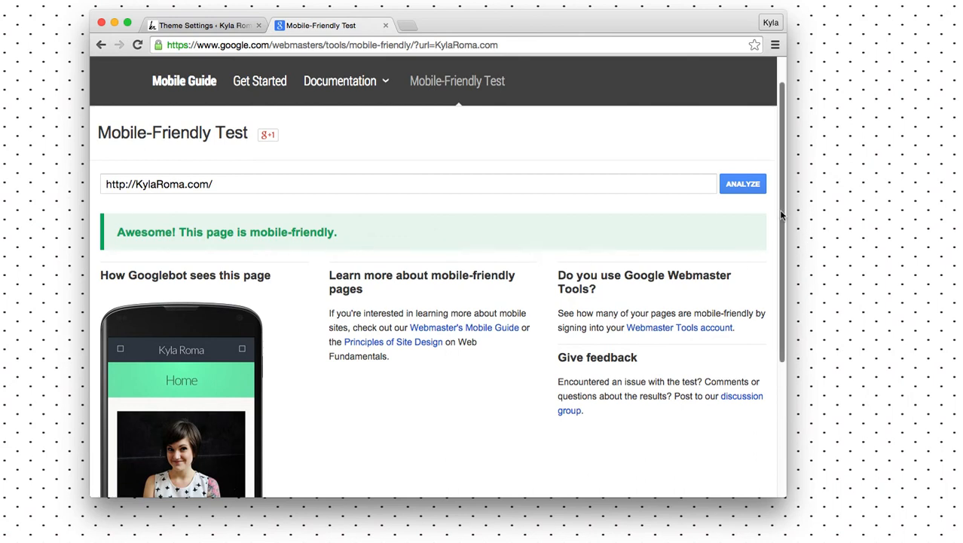
scroll("down", 3)
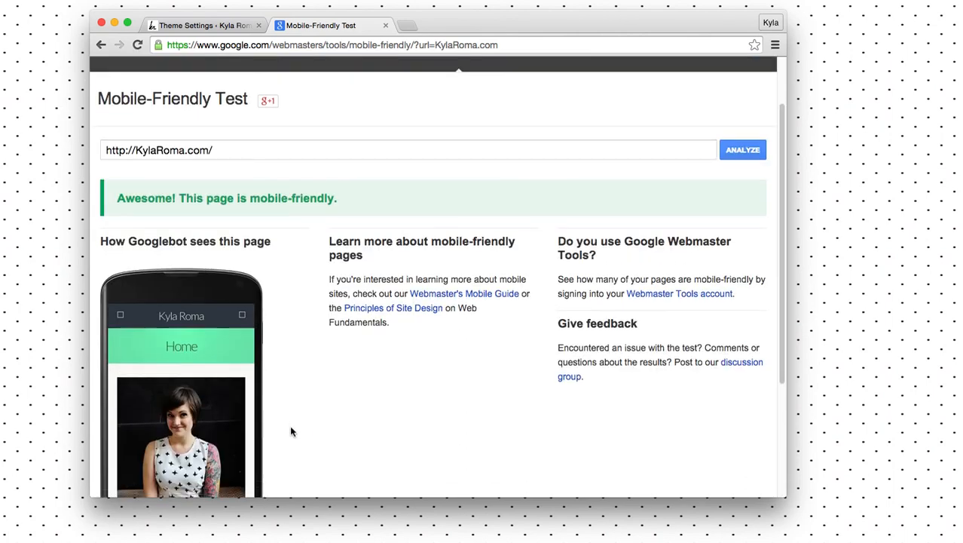
scroll("down", 3)
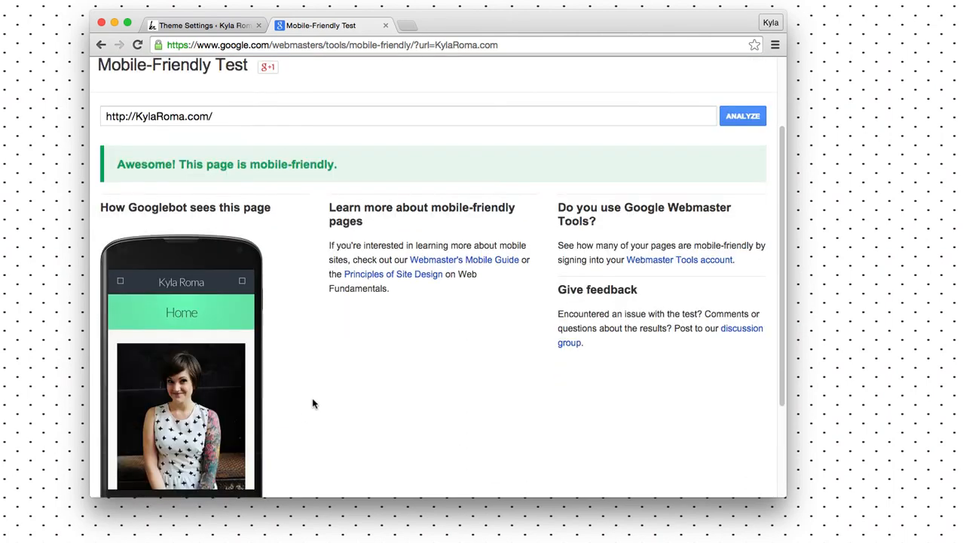
mouse_move(617, 223)
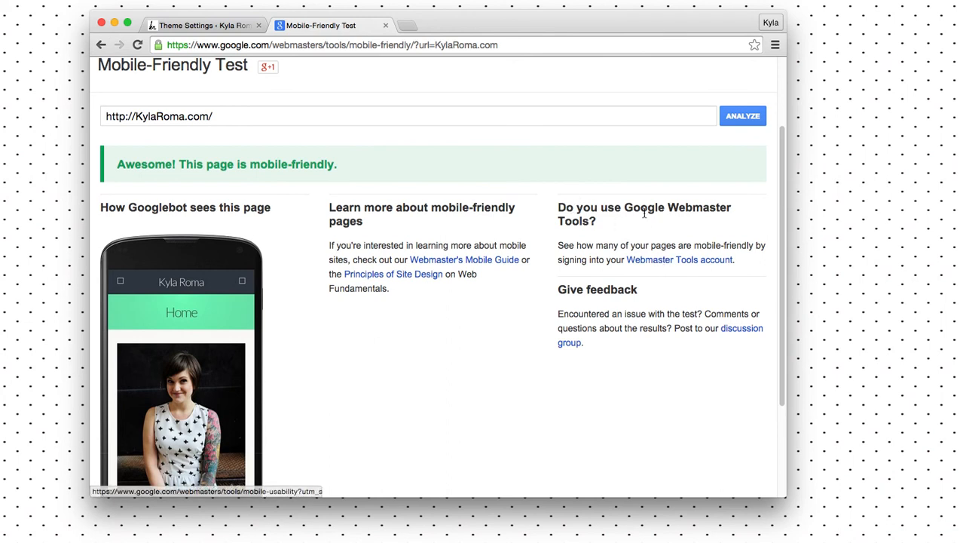
mouse_move(639, 220)
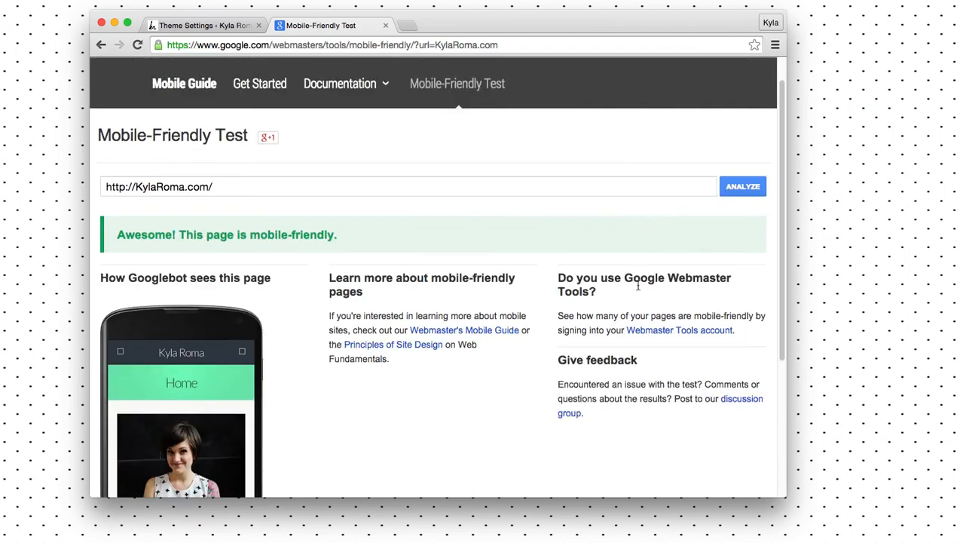
mouse_move(618, 311)
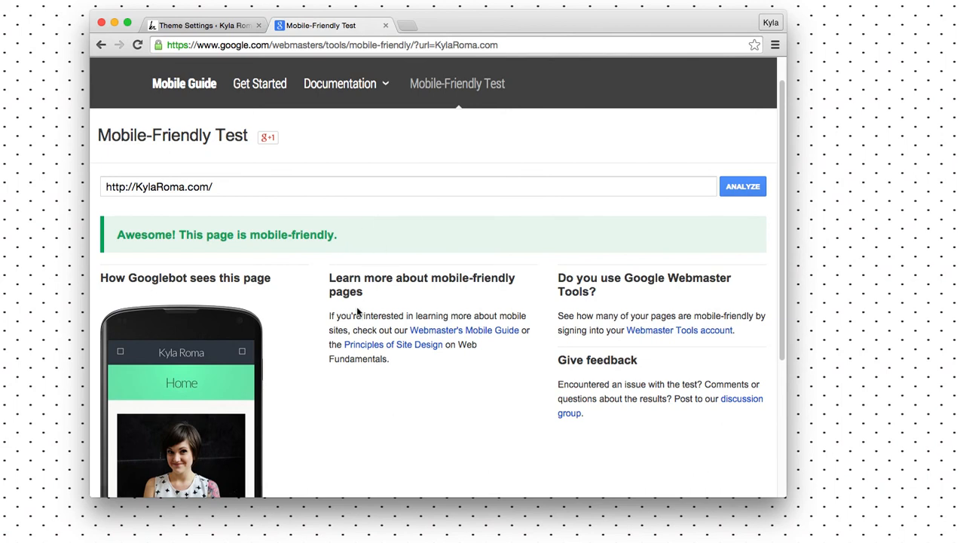
mouse_move(374, 300)
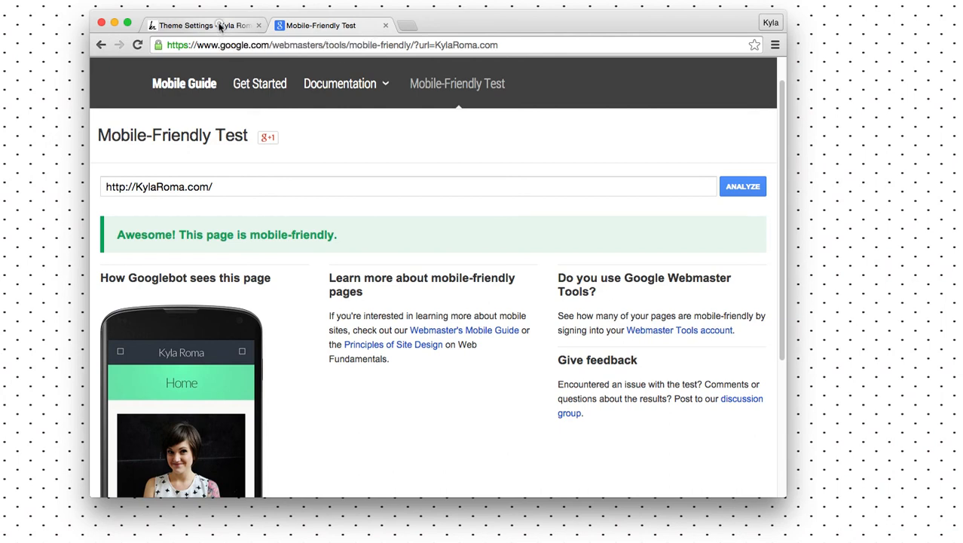
left_click(203, 25)
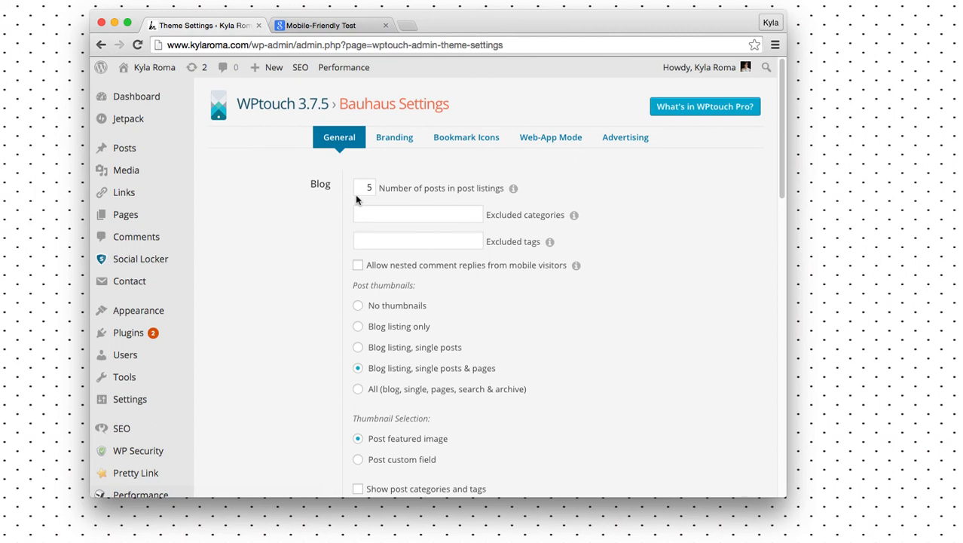
mouse_move(402, 260)
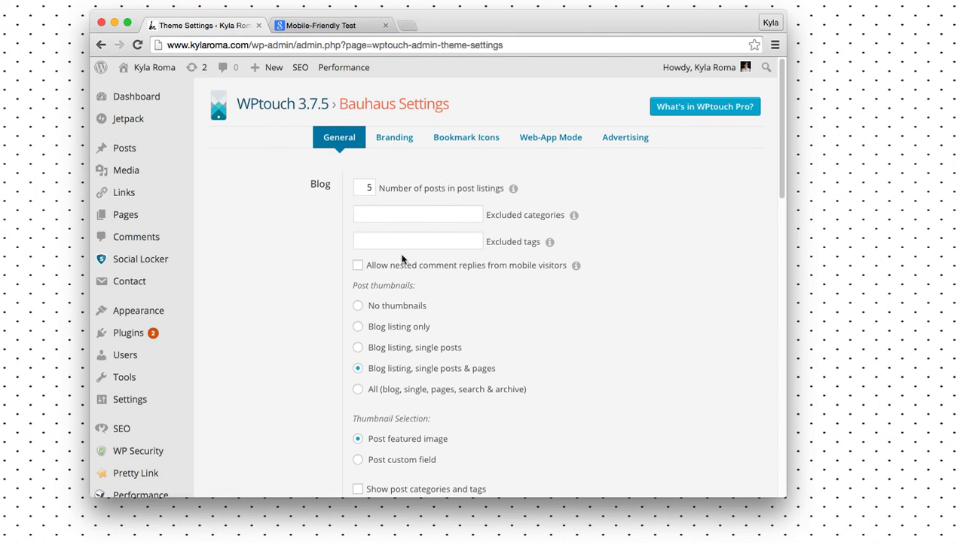
scroll("down", 3)
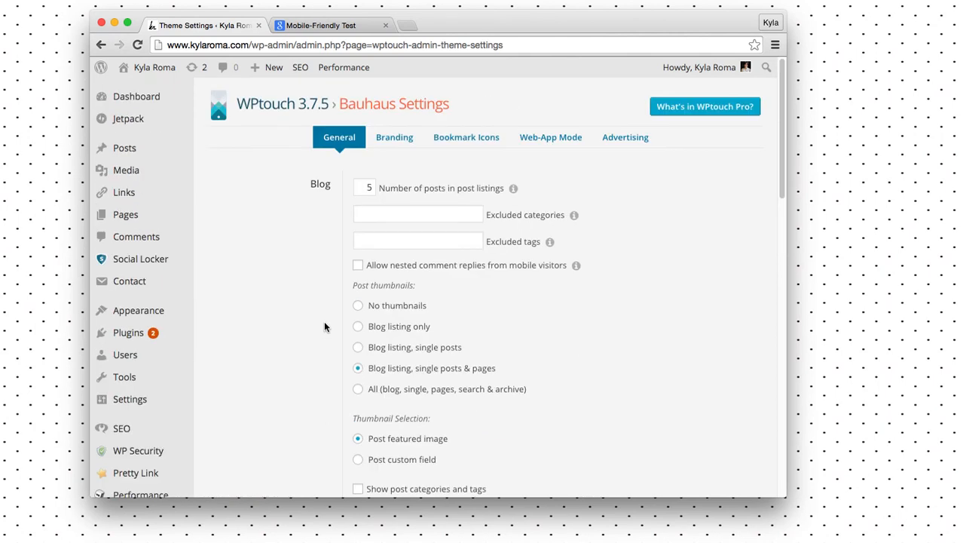
mouse_move(448, 173)
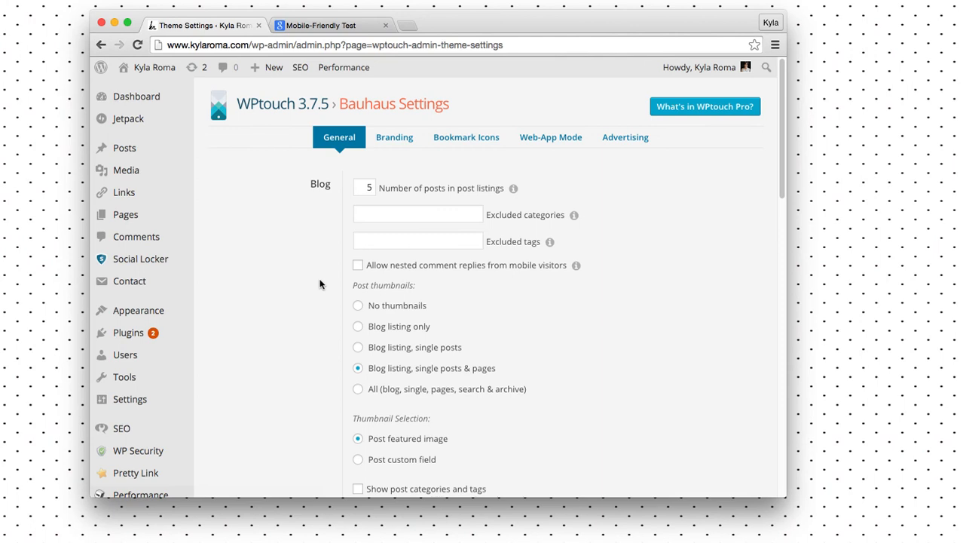
mouse_move(404, 193)
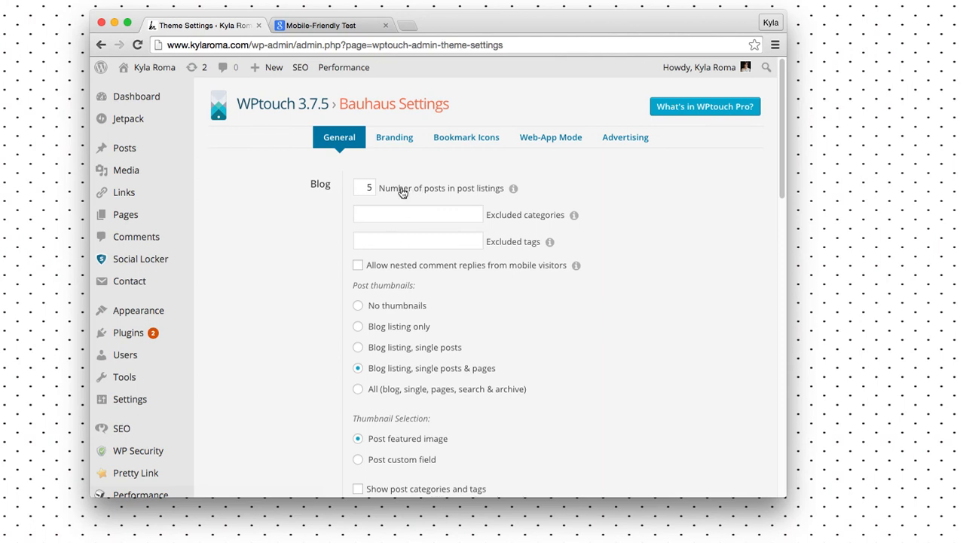
mouse_move(503, 193)
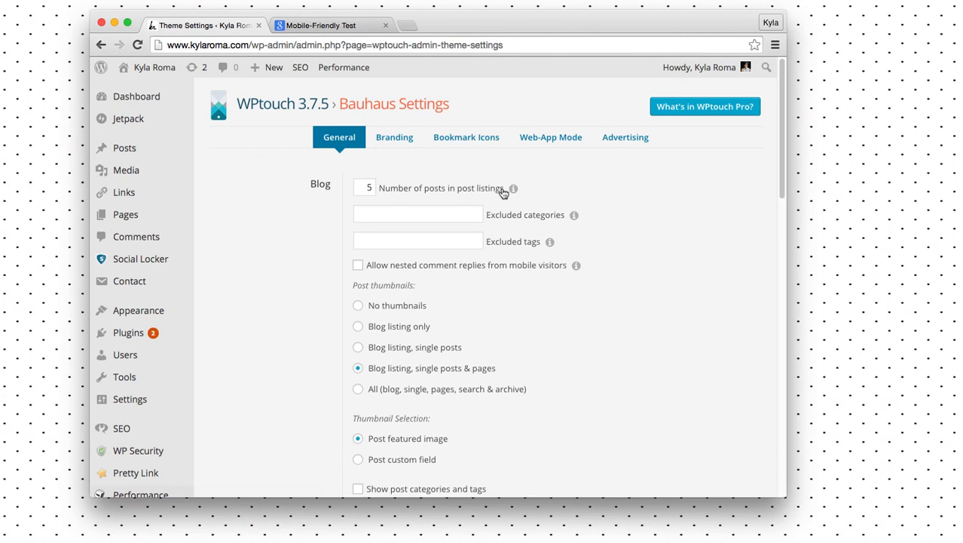
scroll("down", 3)
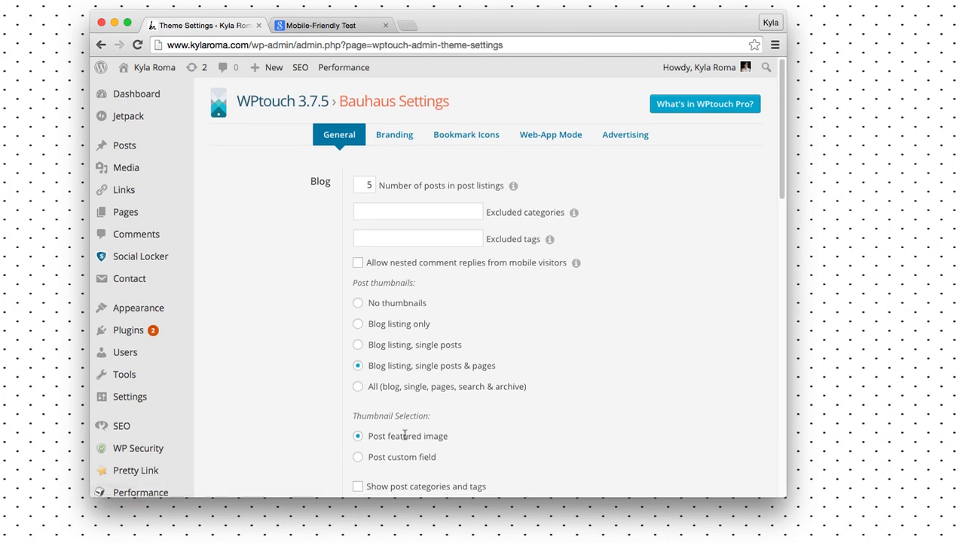
scroll("down", 3)
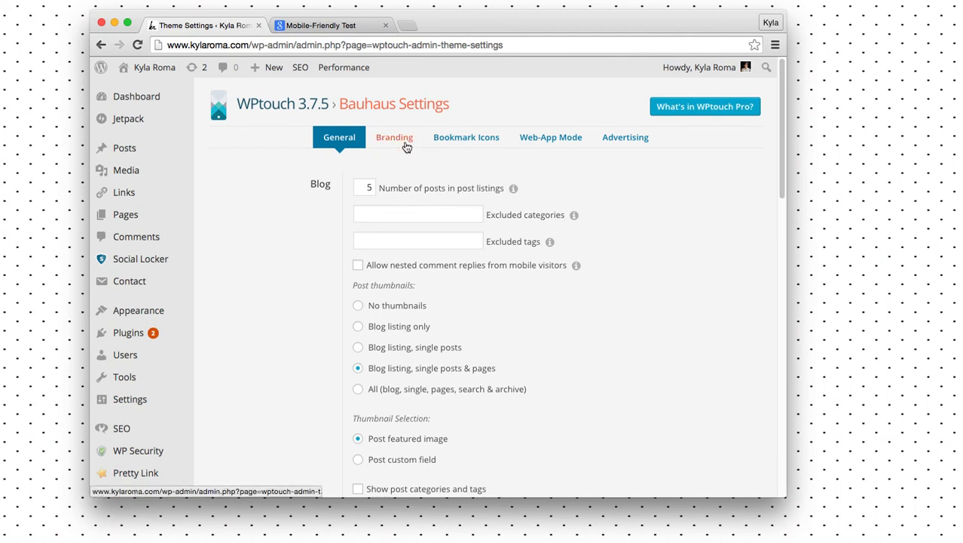
left_click(395, 136)
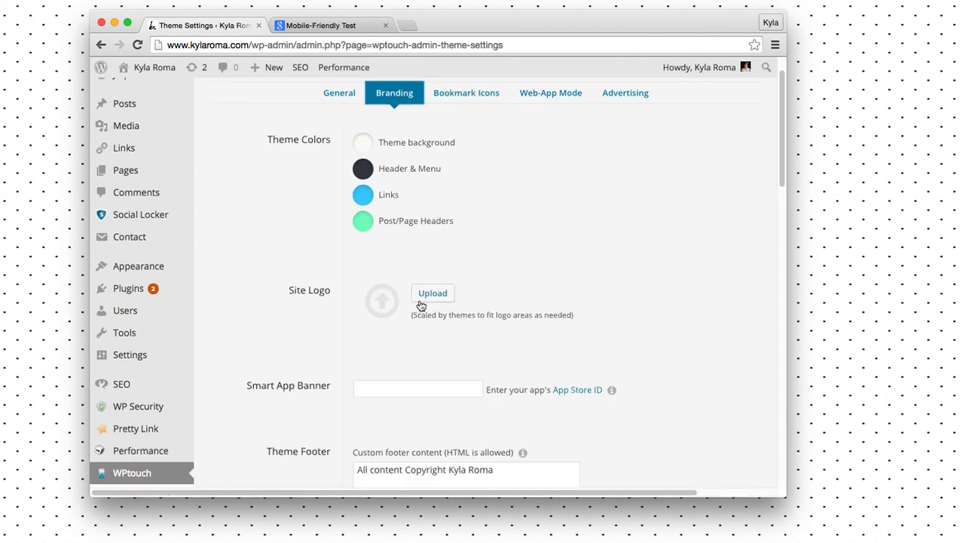
left_click(470, 135)
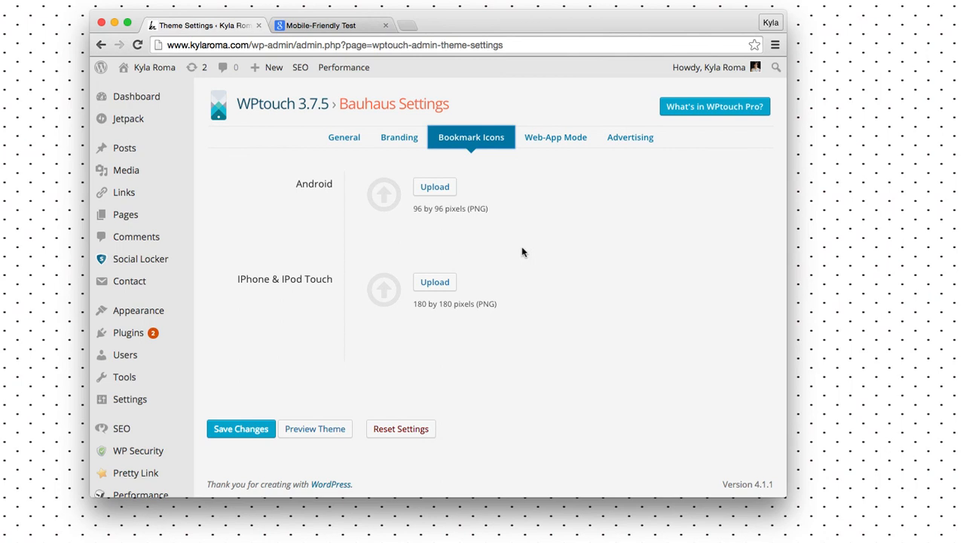
mouse_move(338, 291)
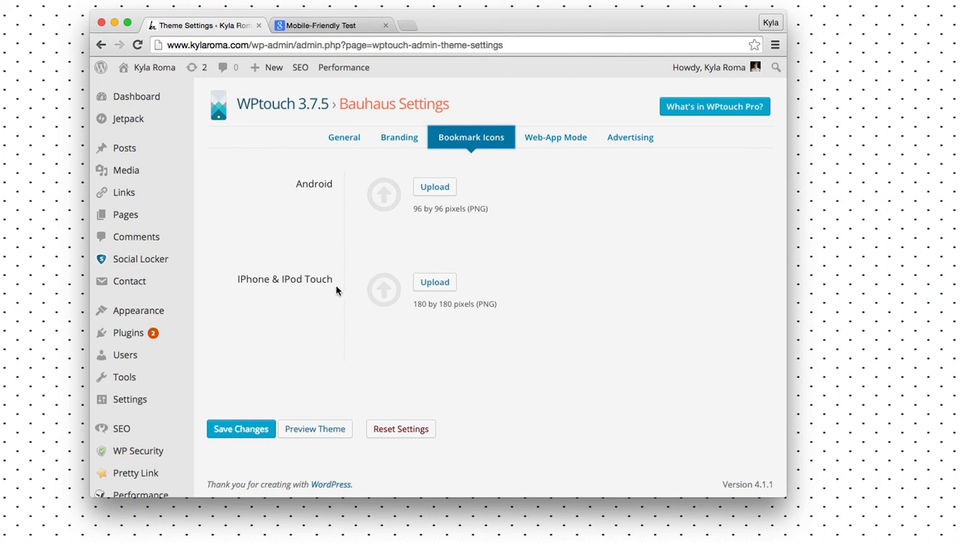
mouse_move(125, 354)
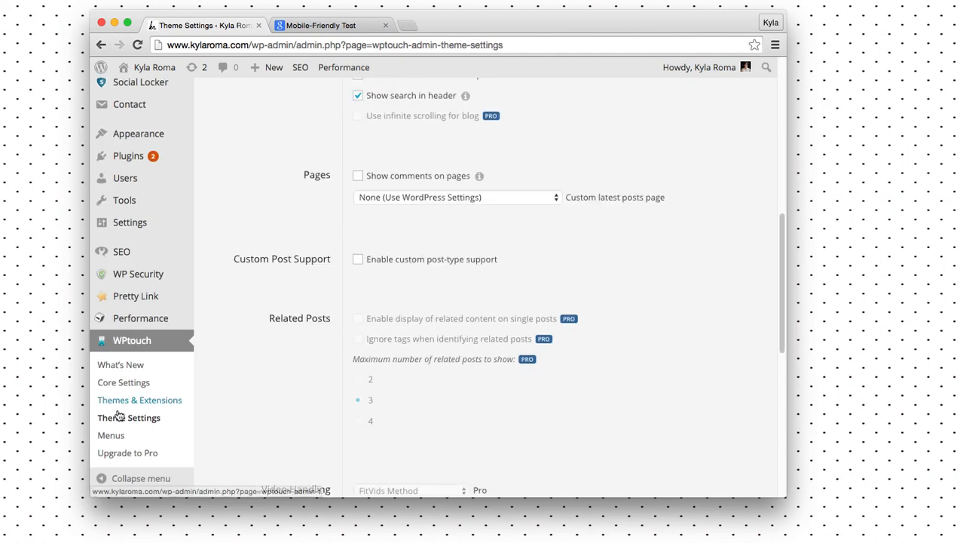
- Review the Header Menu choices on WPtouch Menus, then show the Menu Icons list
left_click(128, 416)
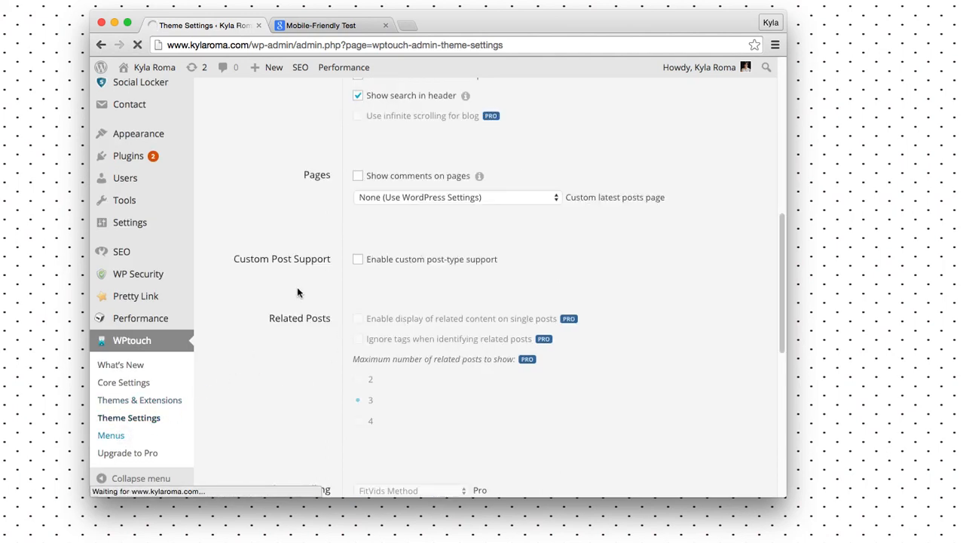
mouse_move(265, 211)
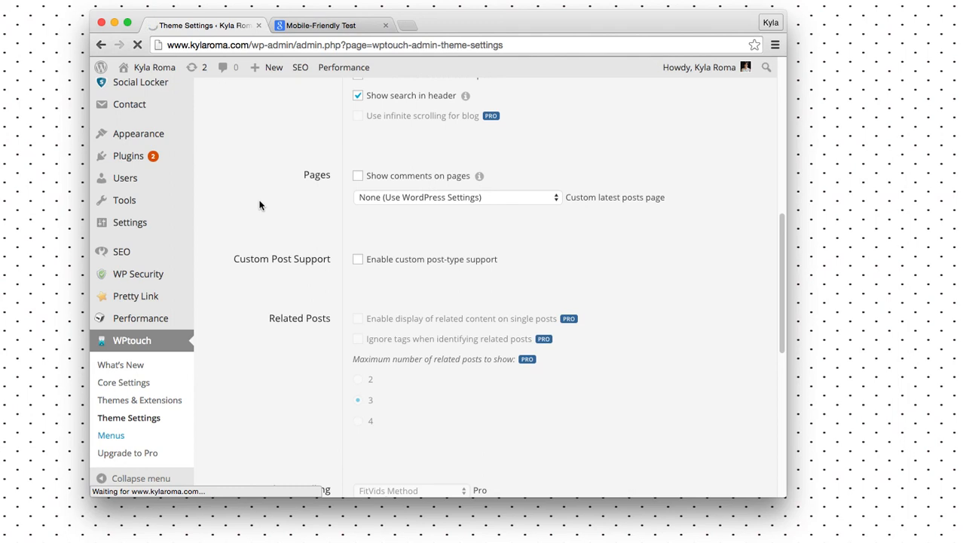
left_click(112, 434)
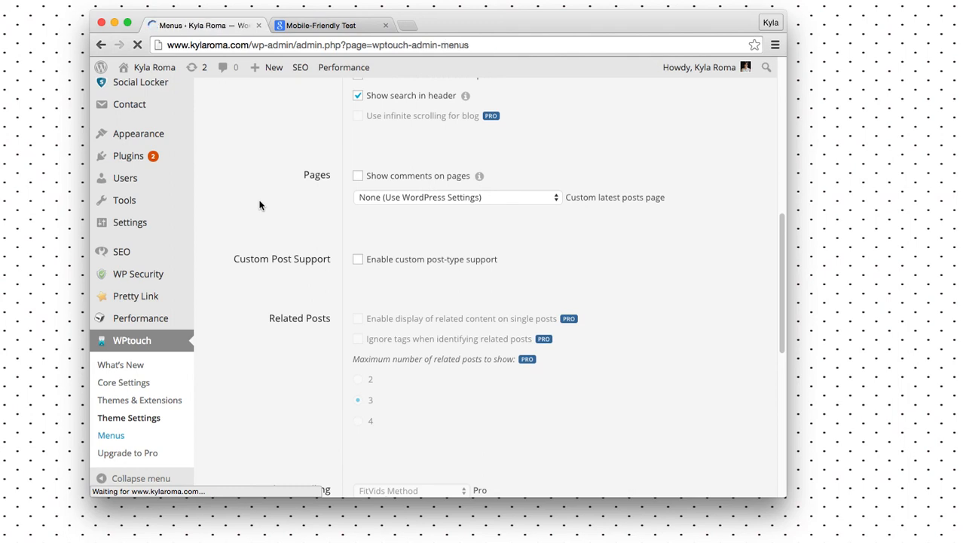
mouse_move(259, 205)
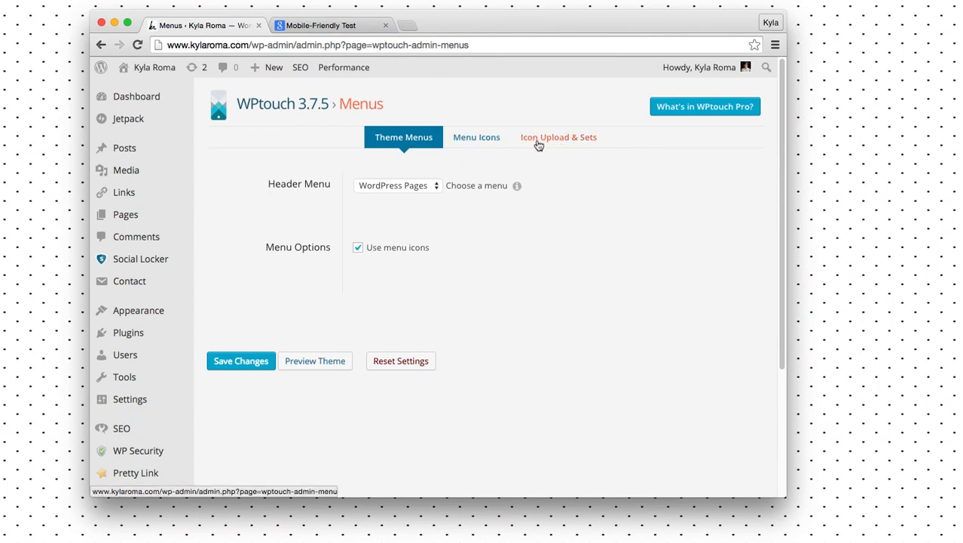
mouse_move(425, 172)
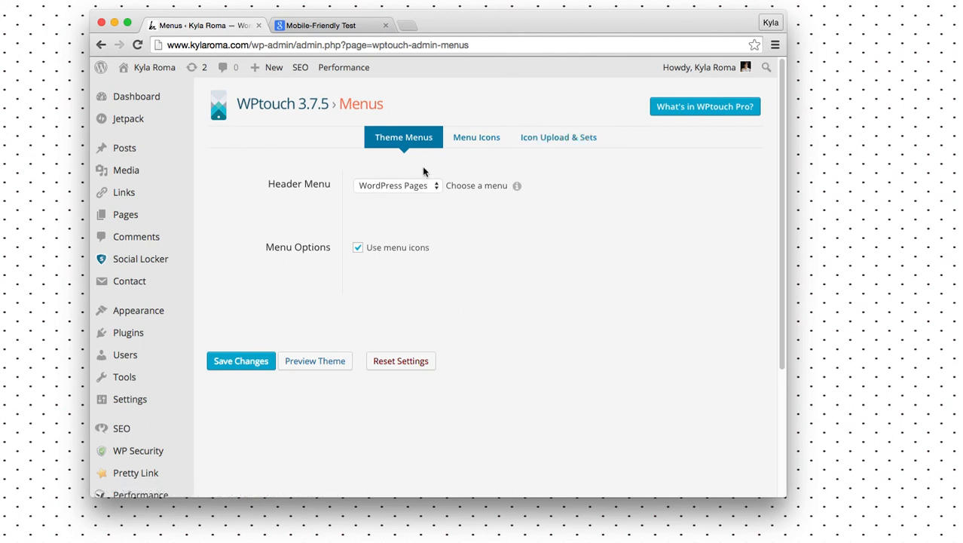
left_click(398, 184)
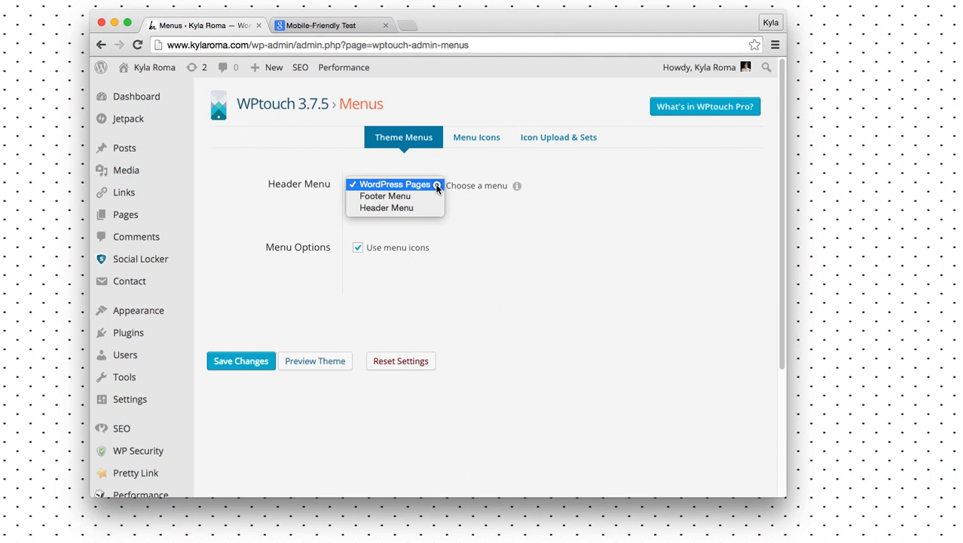
left_click(476, 138)
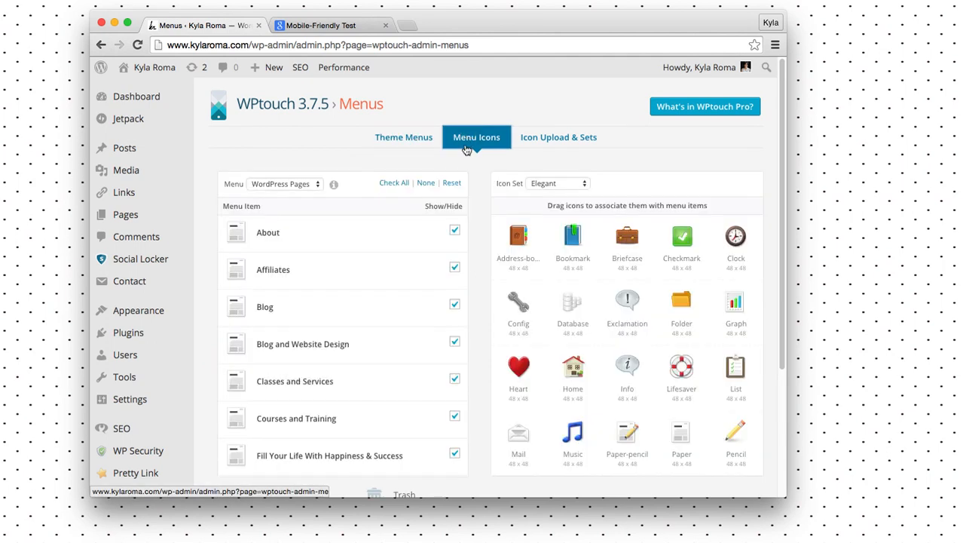
scroll("down", 3)
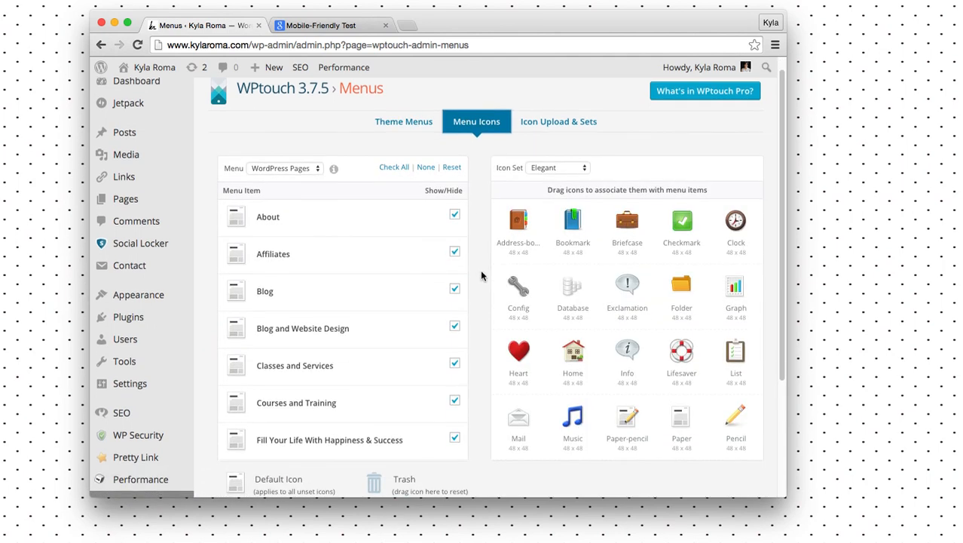
scroll("down", 3)
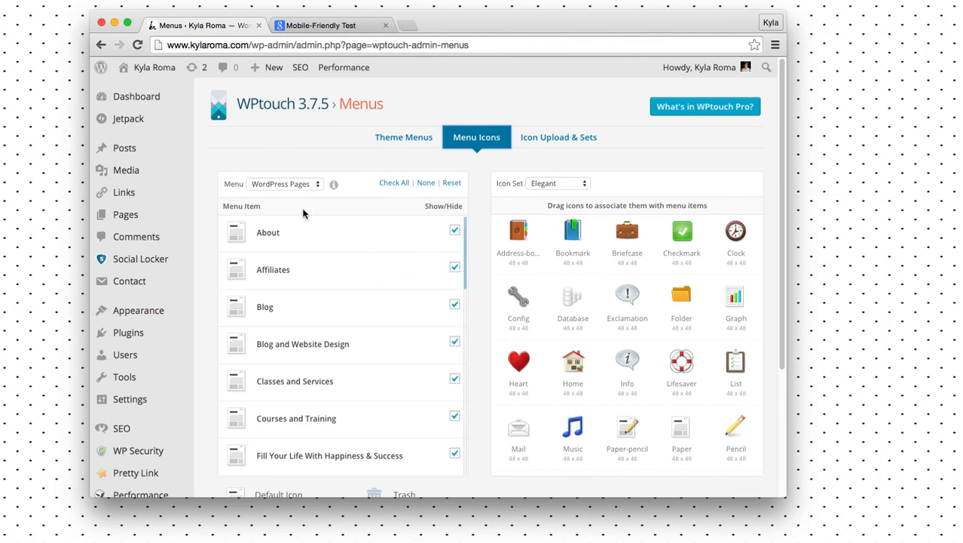
mouse_move(219, 145)
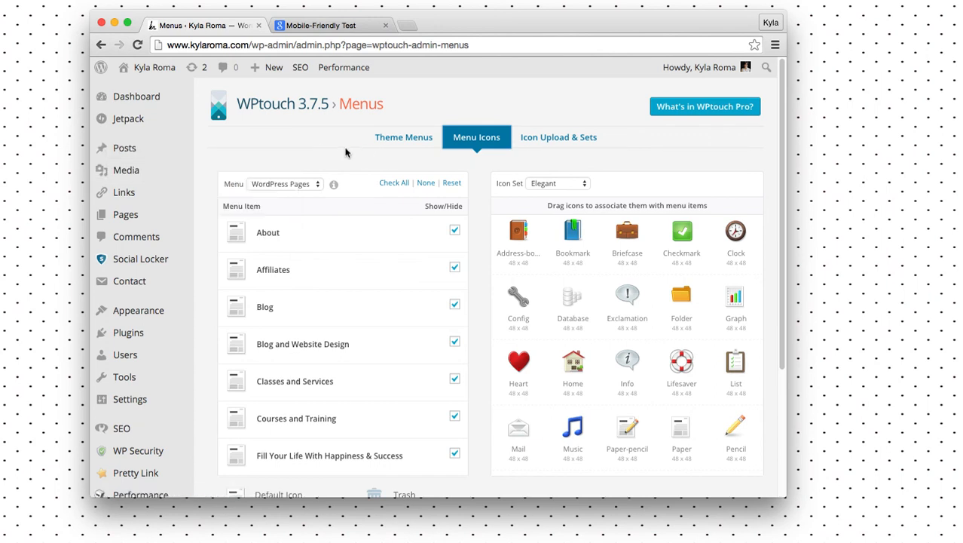
mouse_move(337, 129)
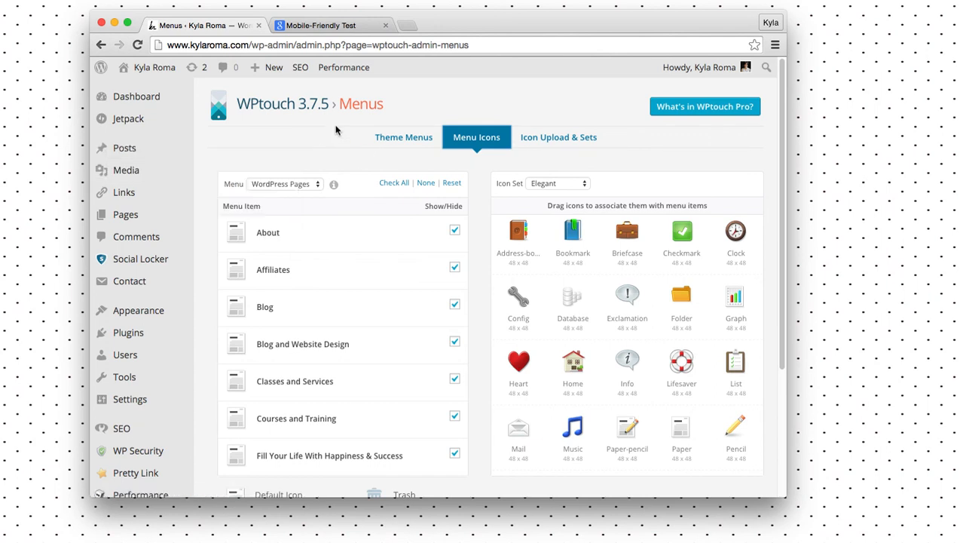
mouse_move(440, 104)
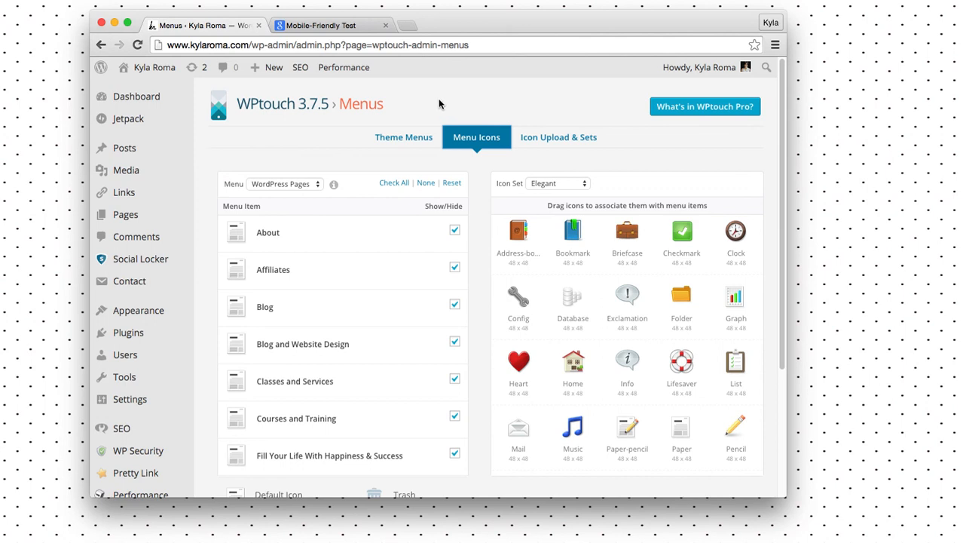
mouse_move(437, 101)
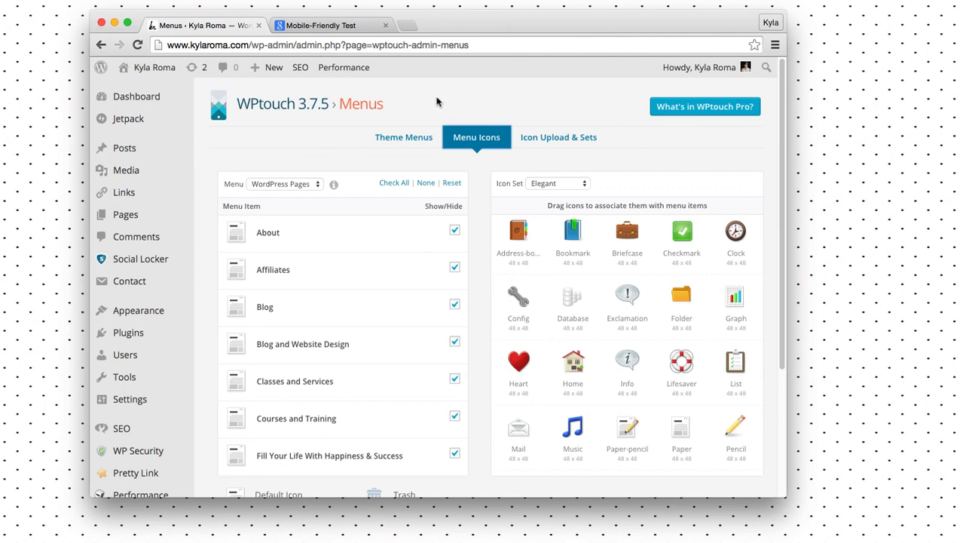
mouse_move(431, 97)
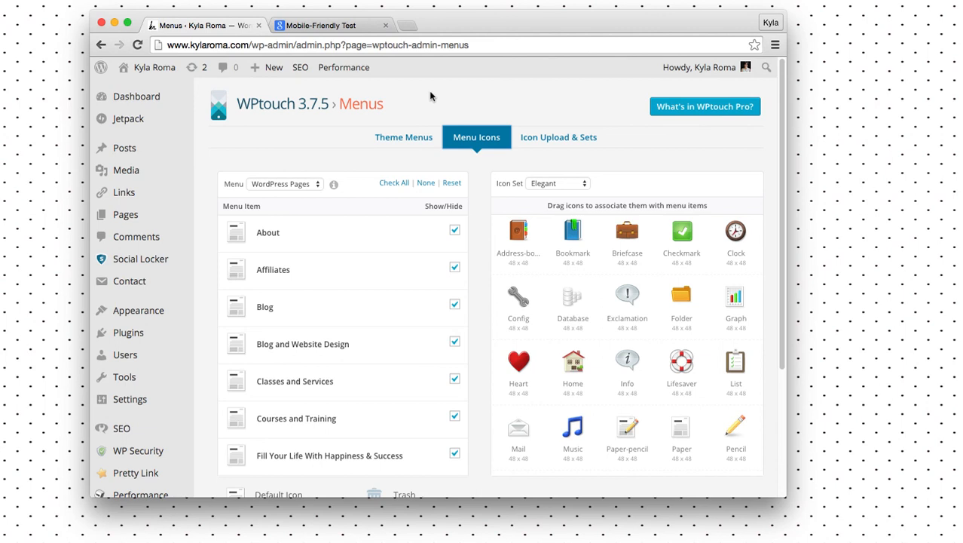